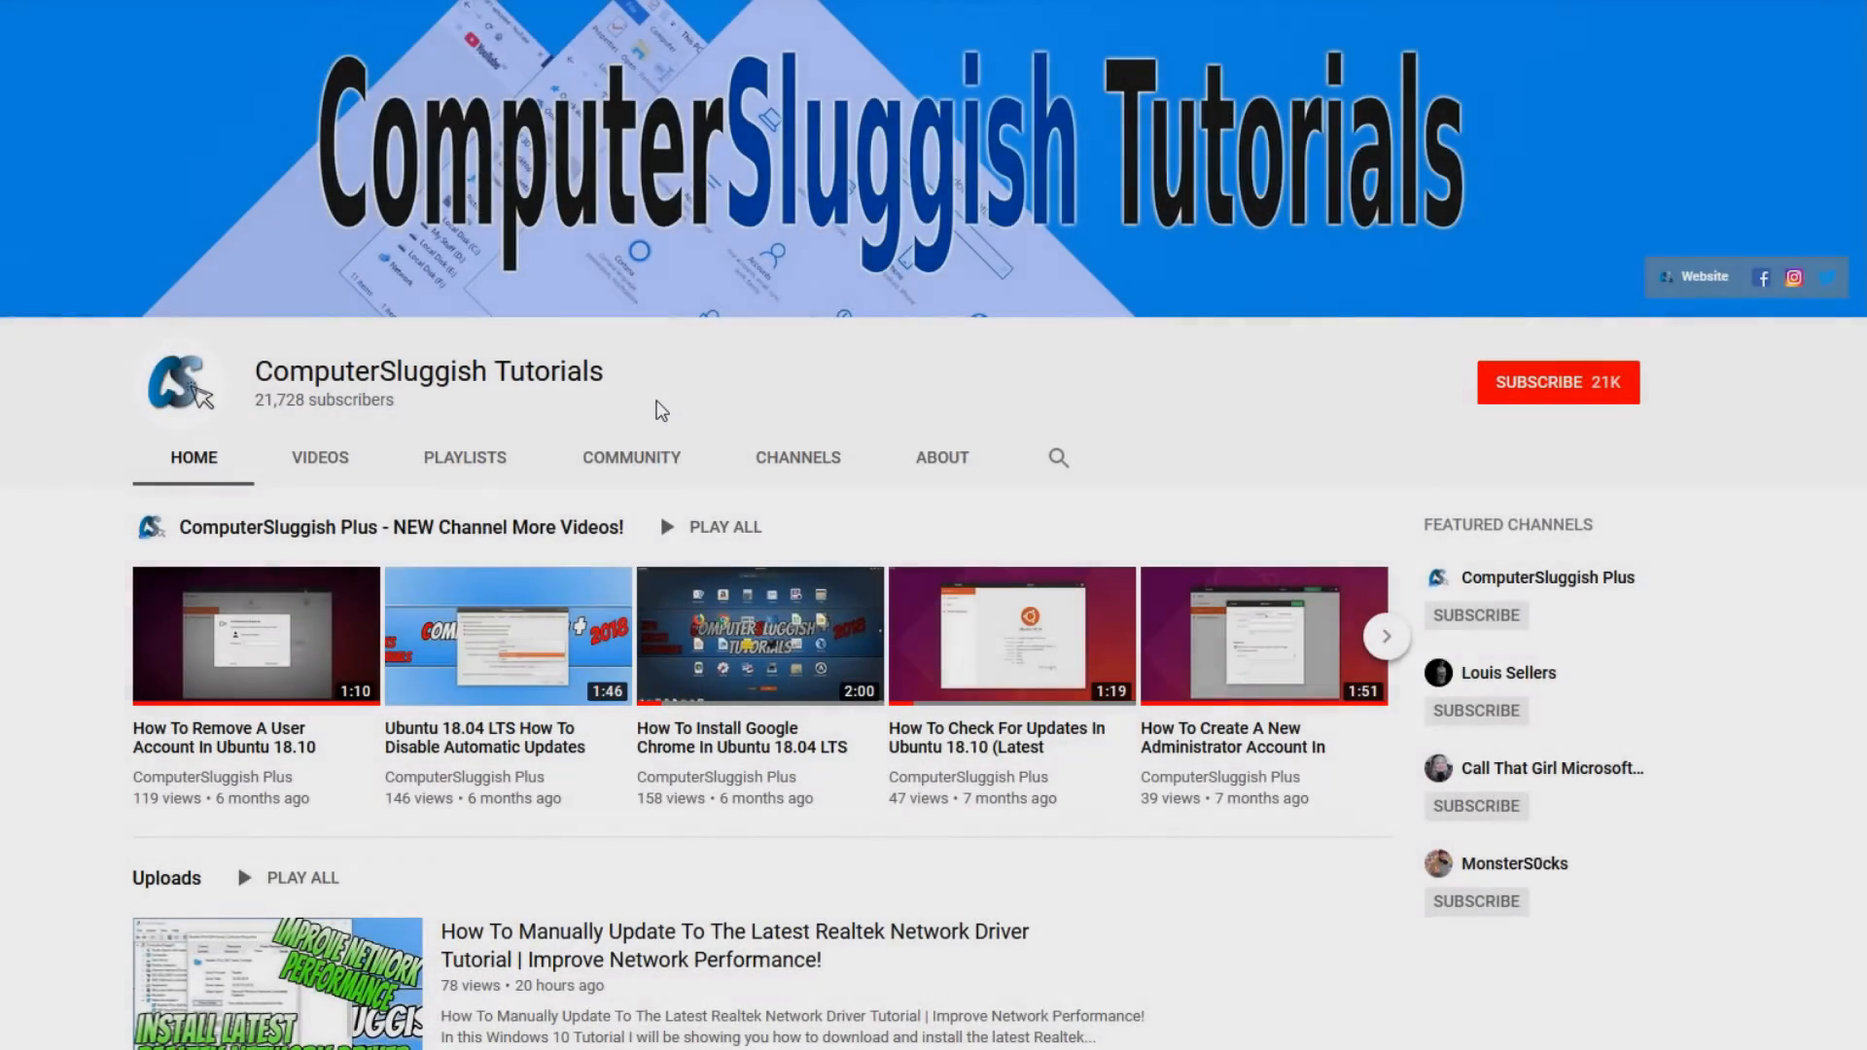
{"action": "mouse_move", "coordinate": [784, 378]}
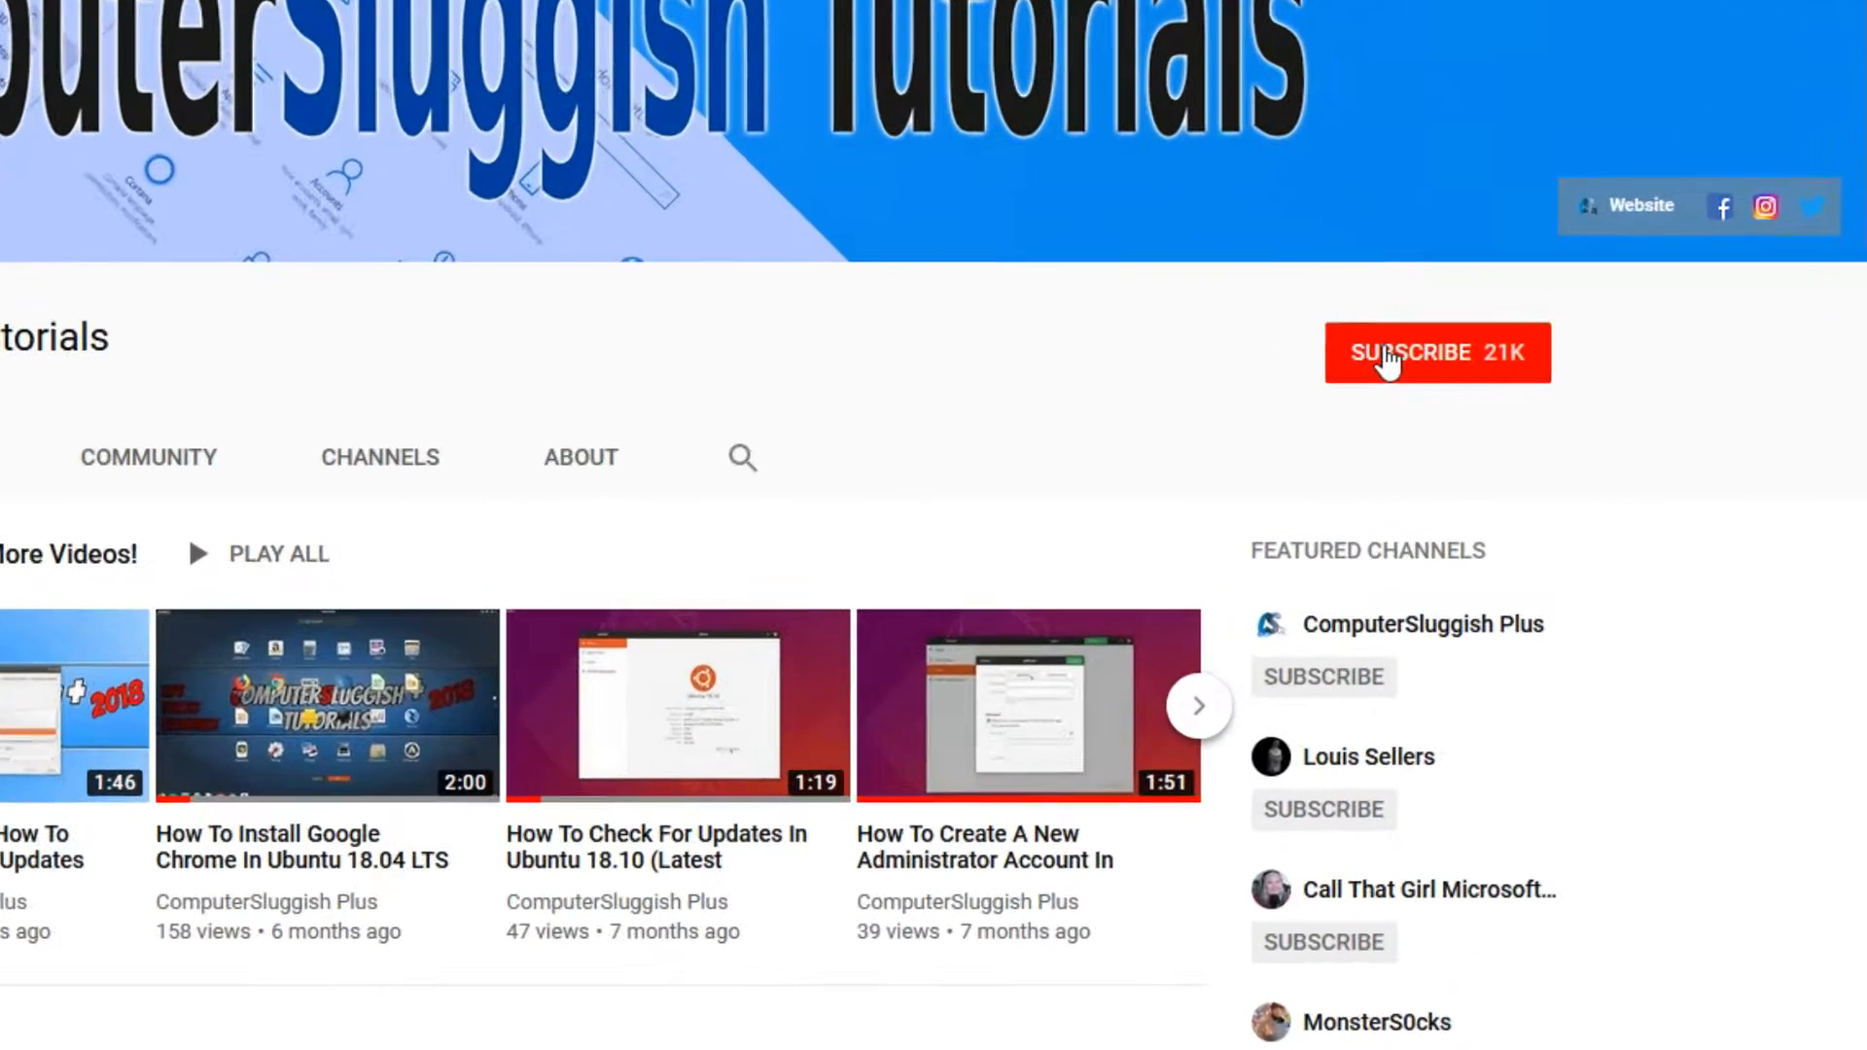
Step: Browse the tutorial channel and its forum pages in Chrome before returning to the desktop
{"action": "left_click", "coordinate": [1437, 352]}
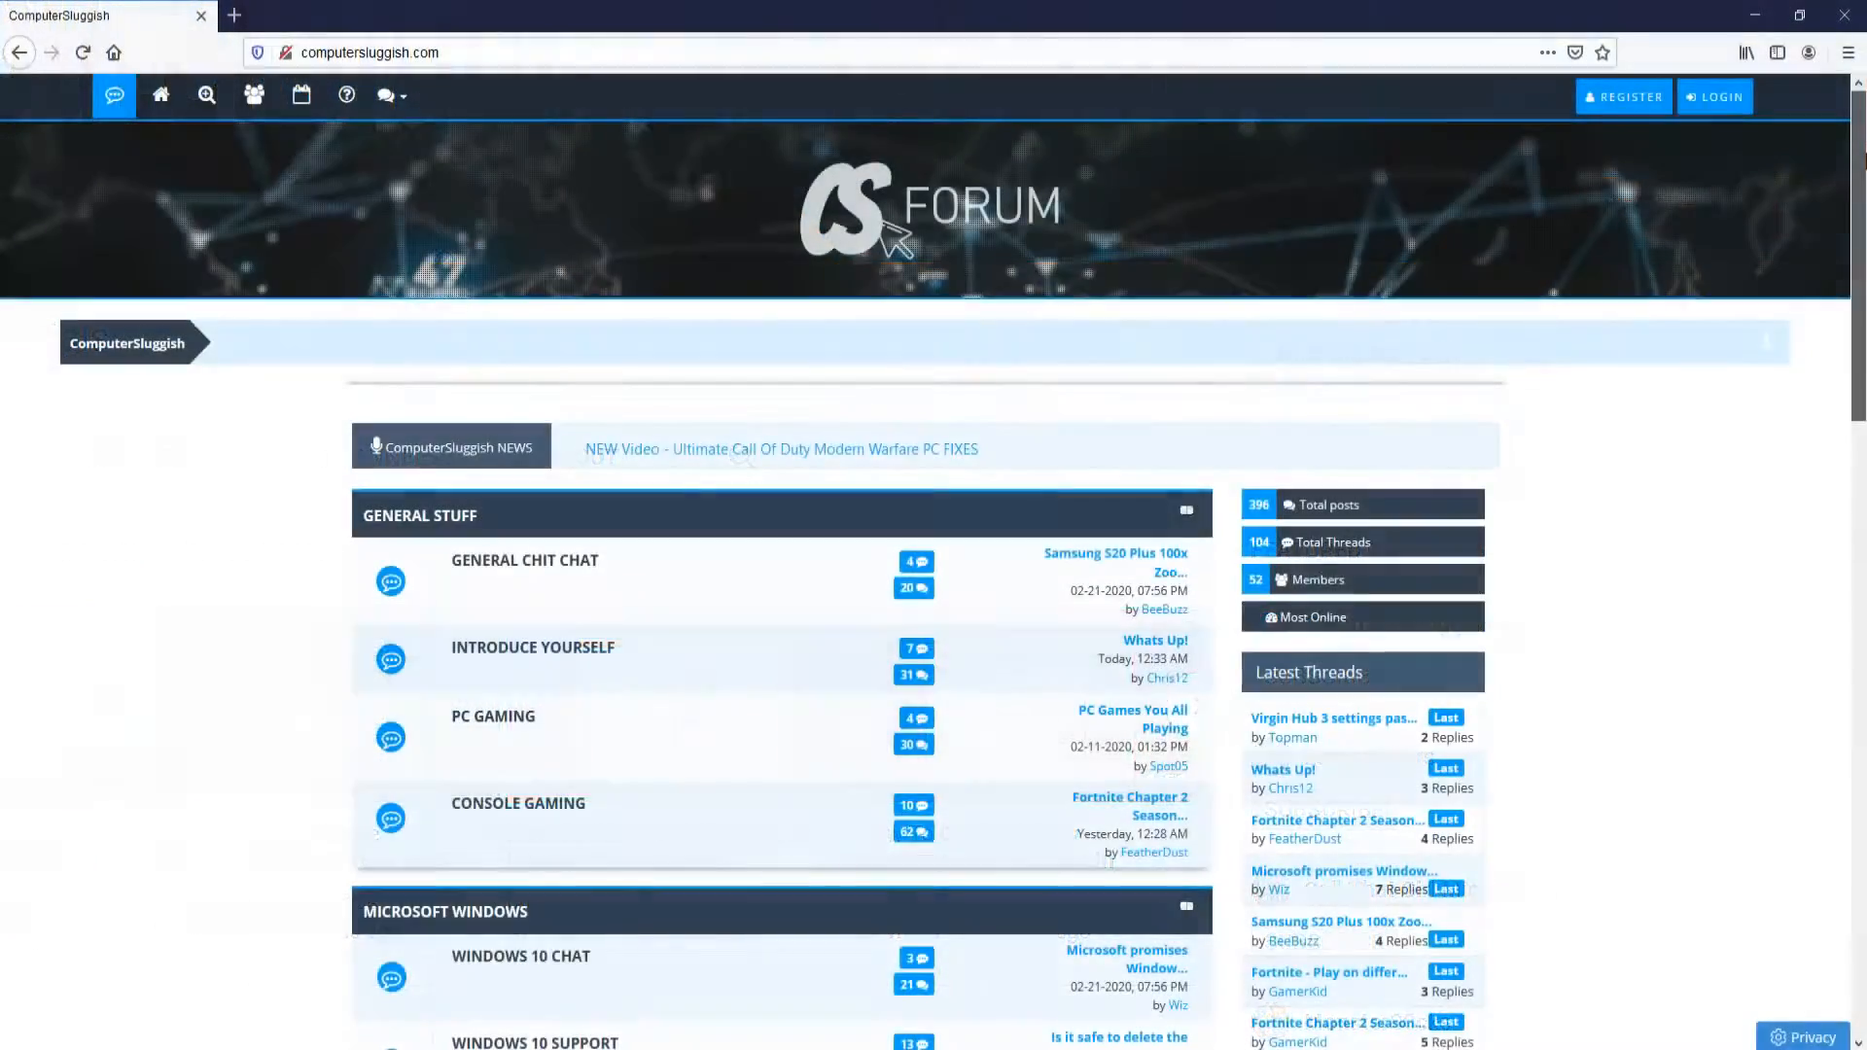
{"action": "scroll", "scroll_direction": "down", "scroll_amount": 3}
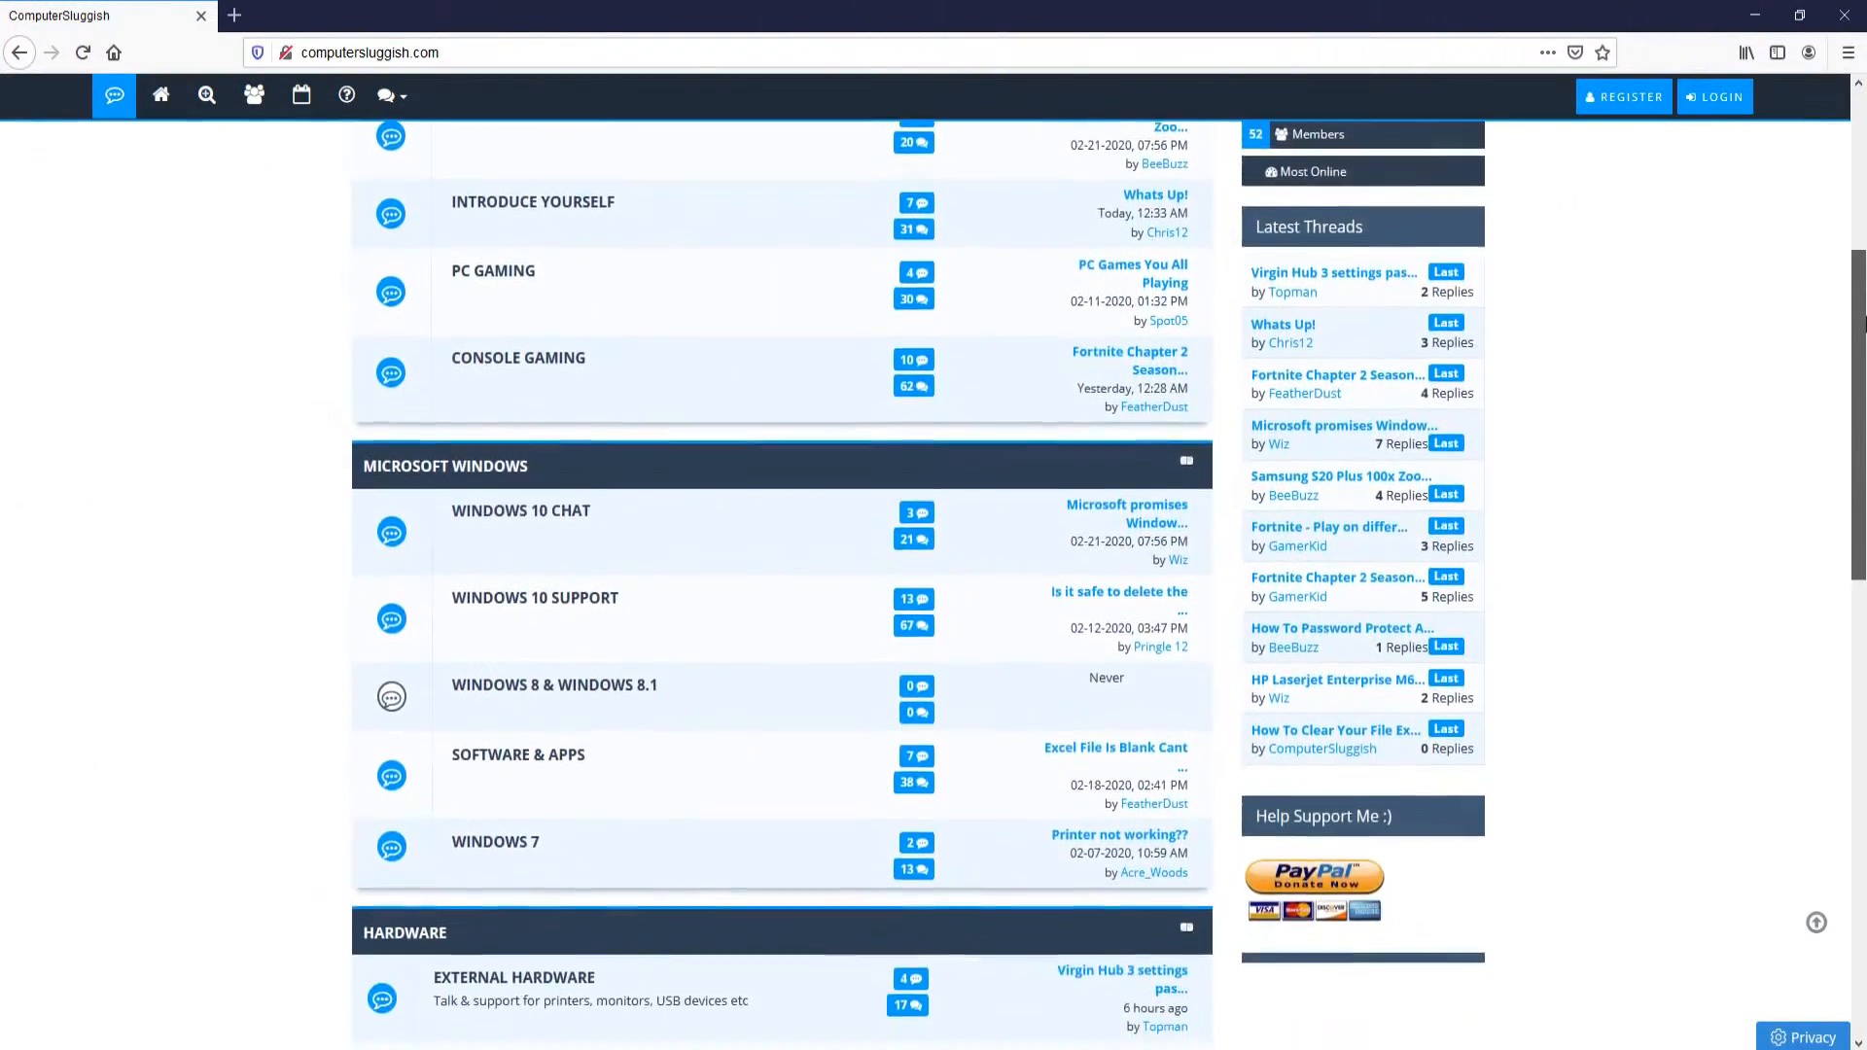
{"action": "scroll", "scroll_direction": "down", "scroll_amount": 3}
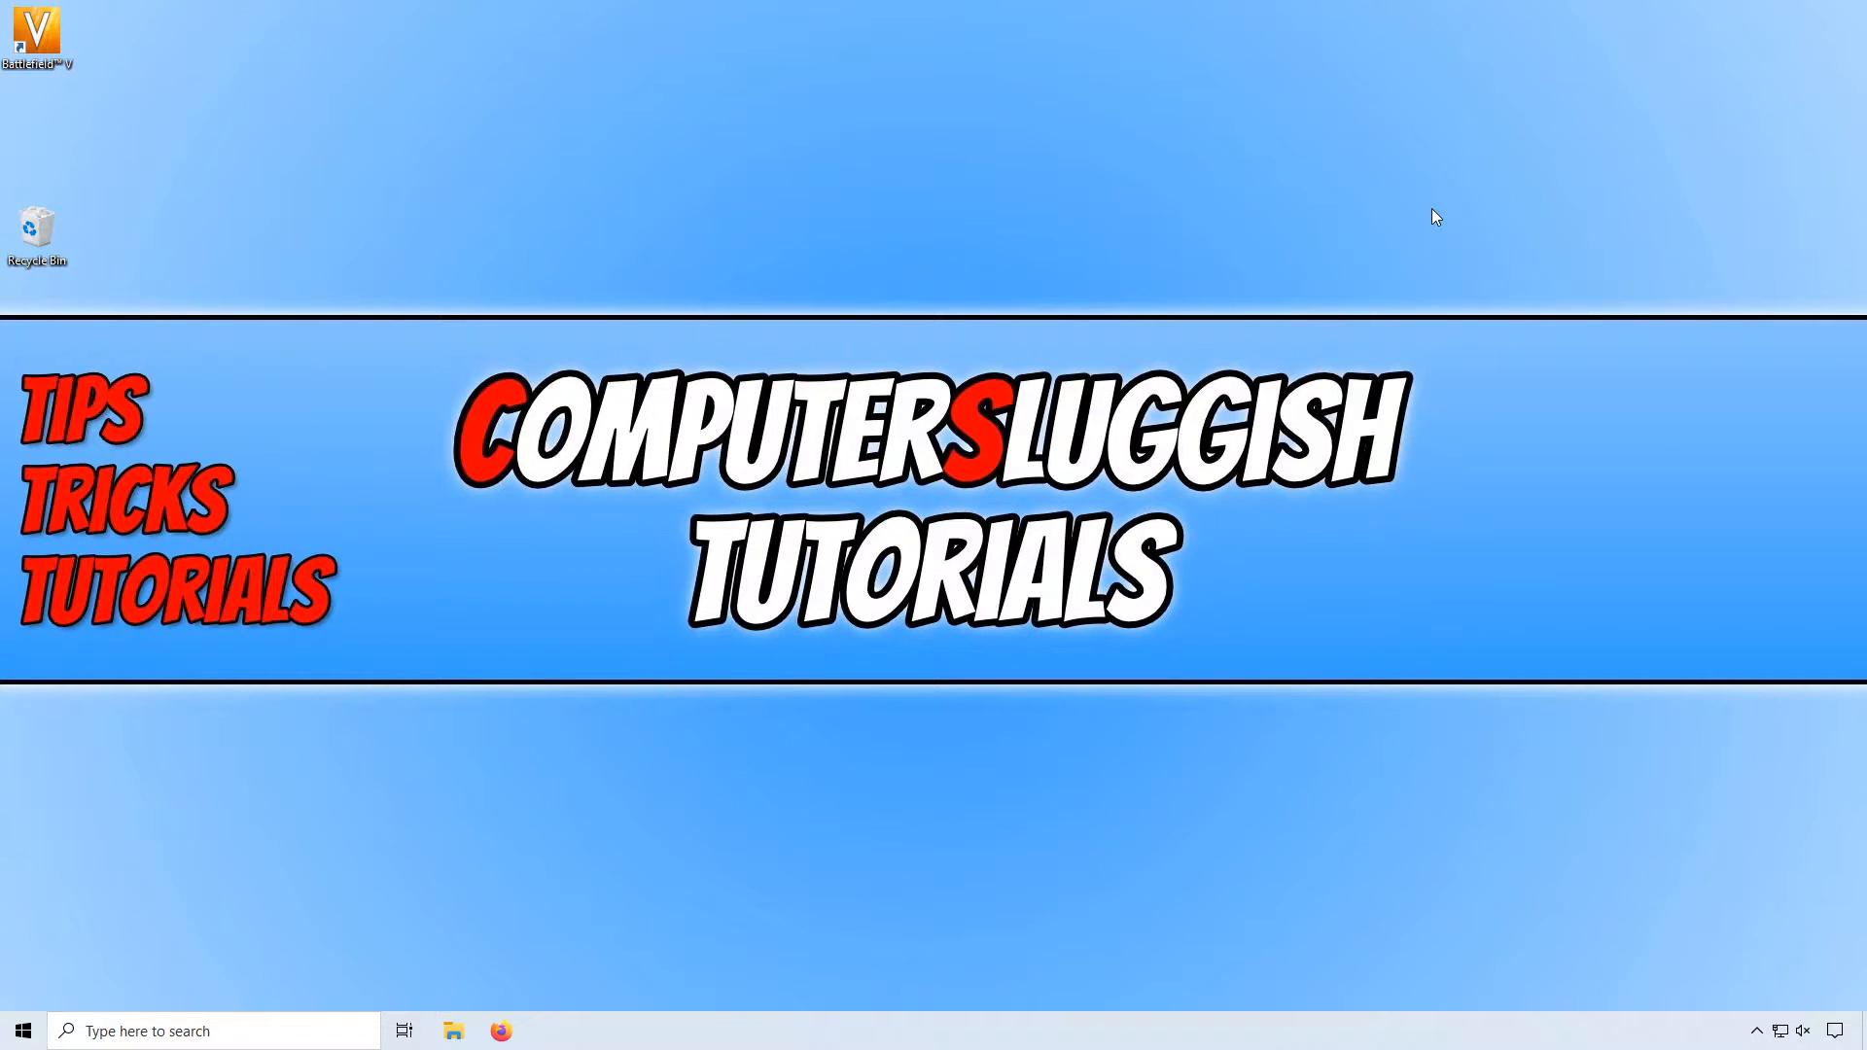
{"action": "mouse_move", "coordinate": [867, 465]}
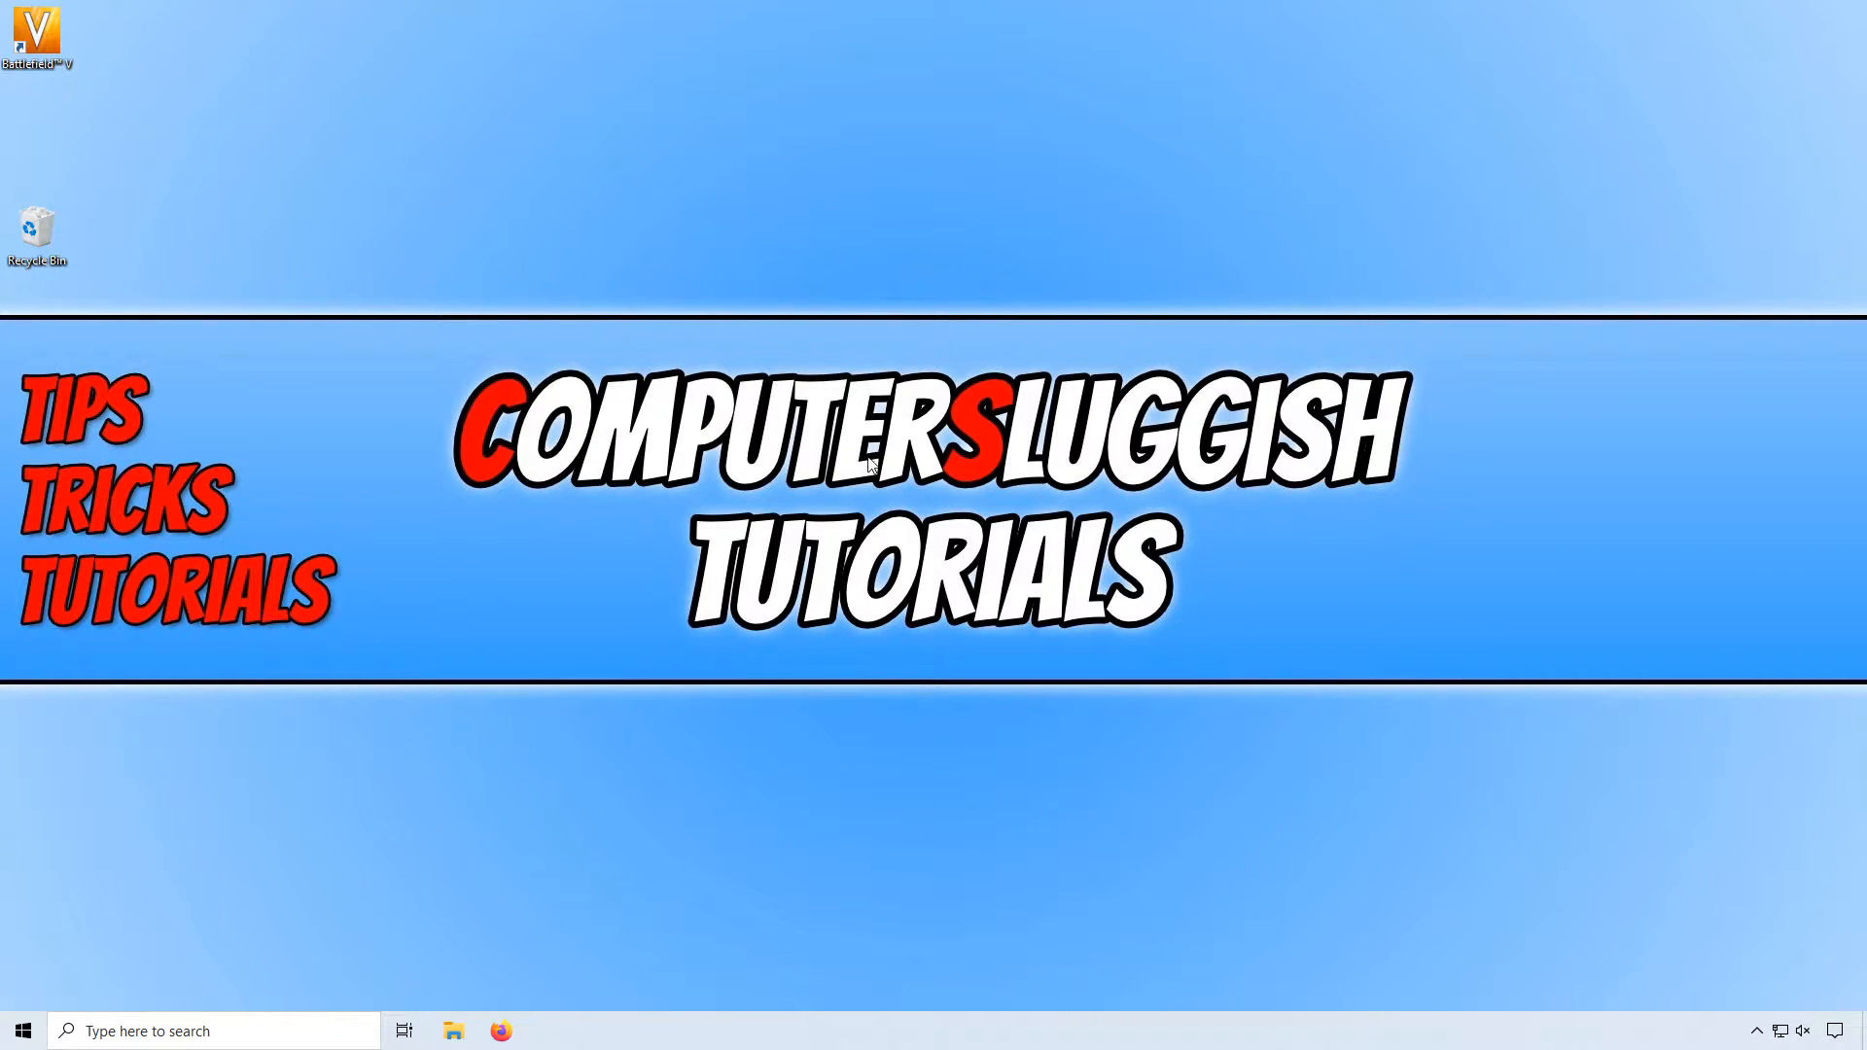
Step: Reach the Display settings page from the desktop and bring Multiple displays into view
{"action": "left_click", "coordinate": [142, 1031]}
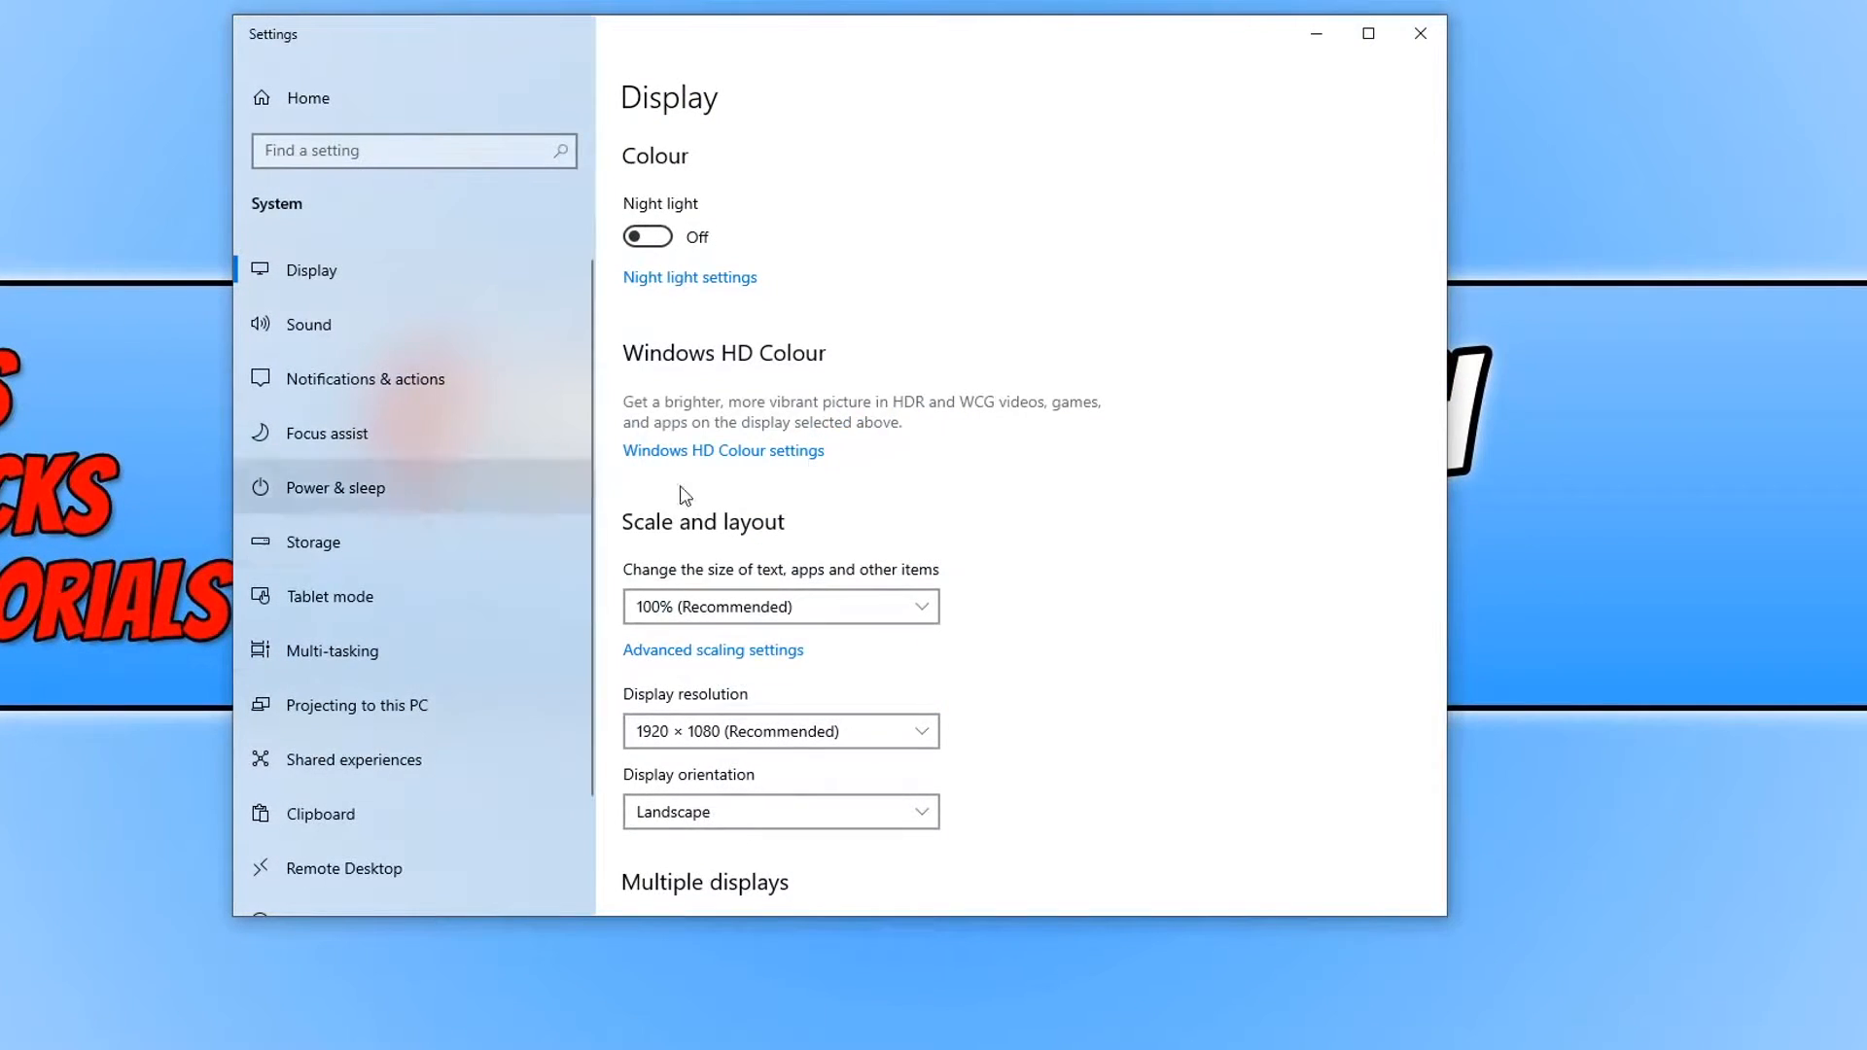
{"action": "scroll", "scroll_direction": "down", "scroll_amount": 3}
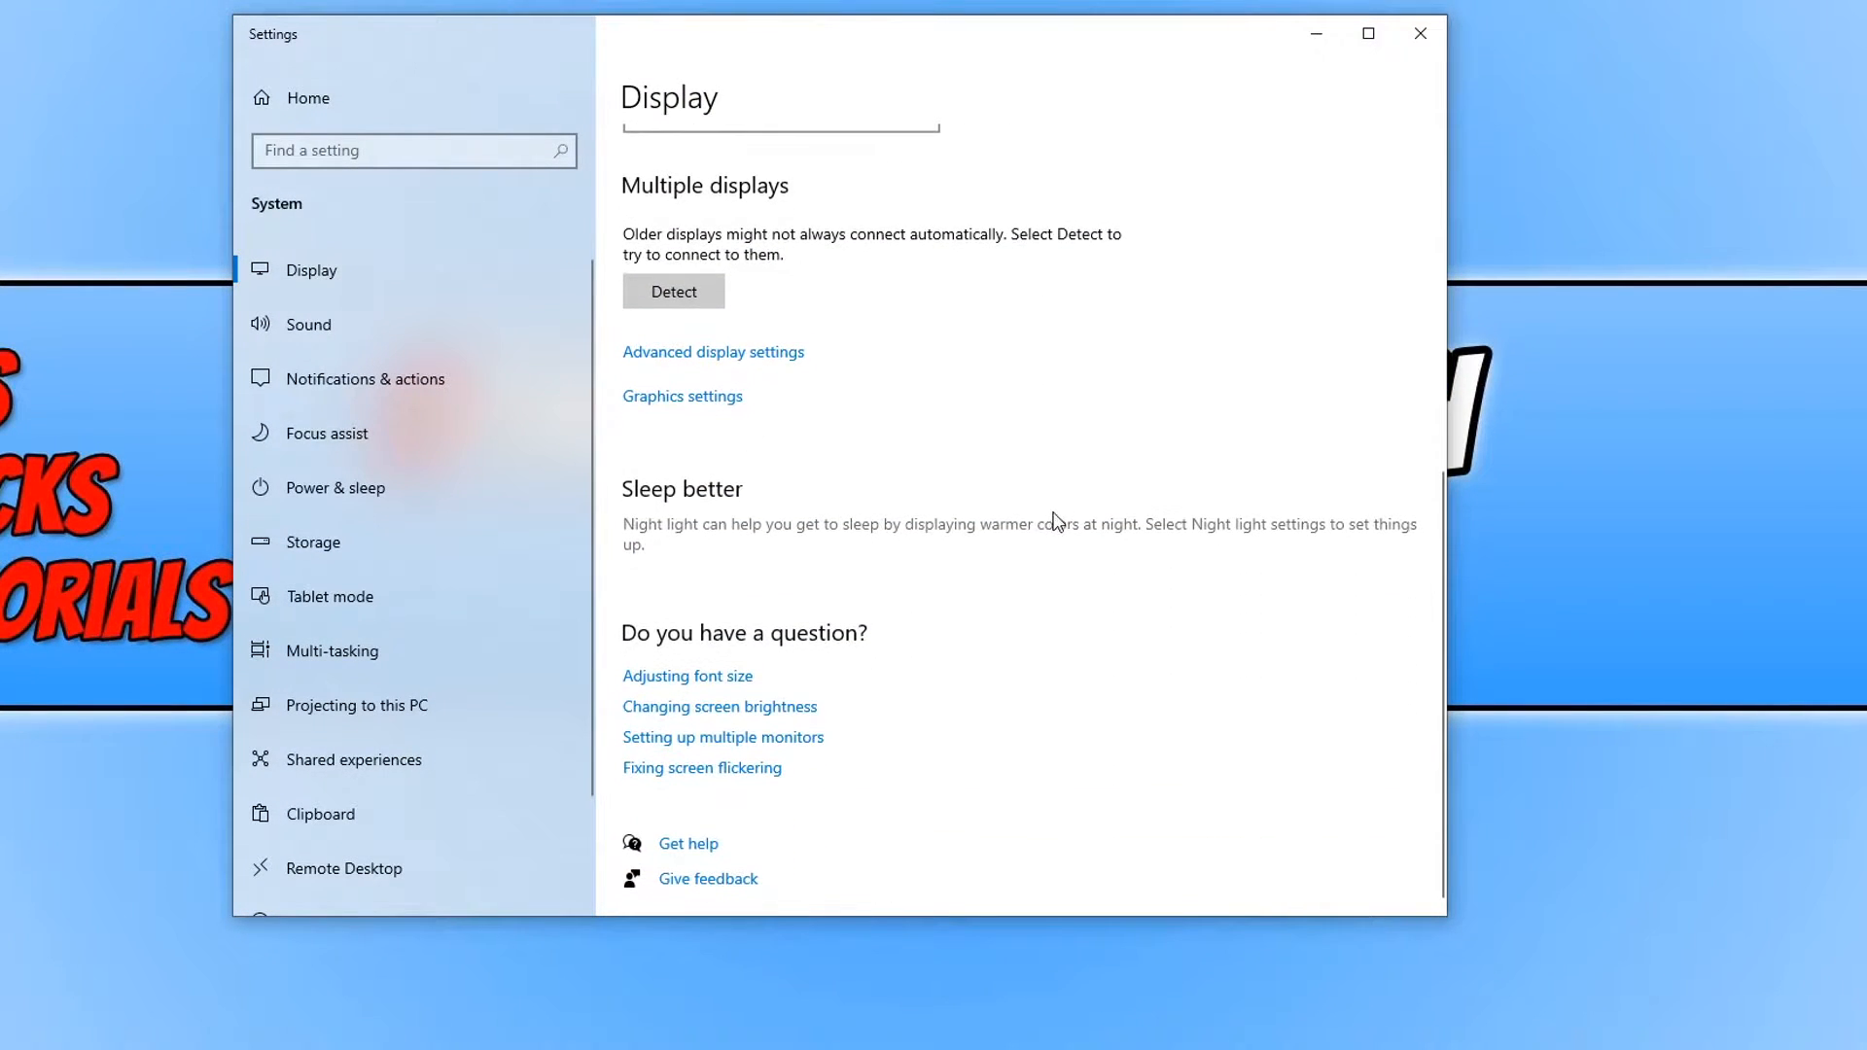
{"action": "mouse_move", "coordinate": [683, 397]}
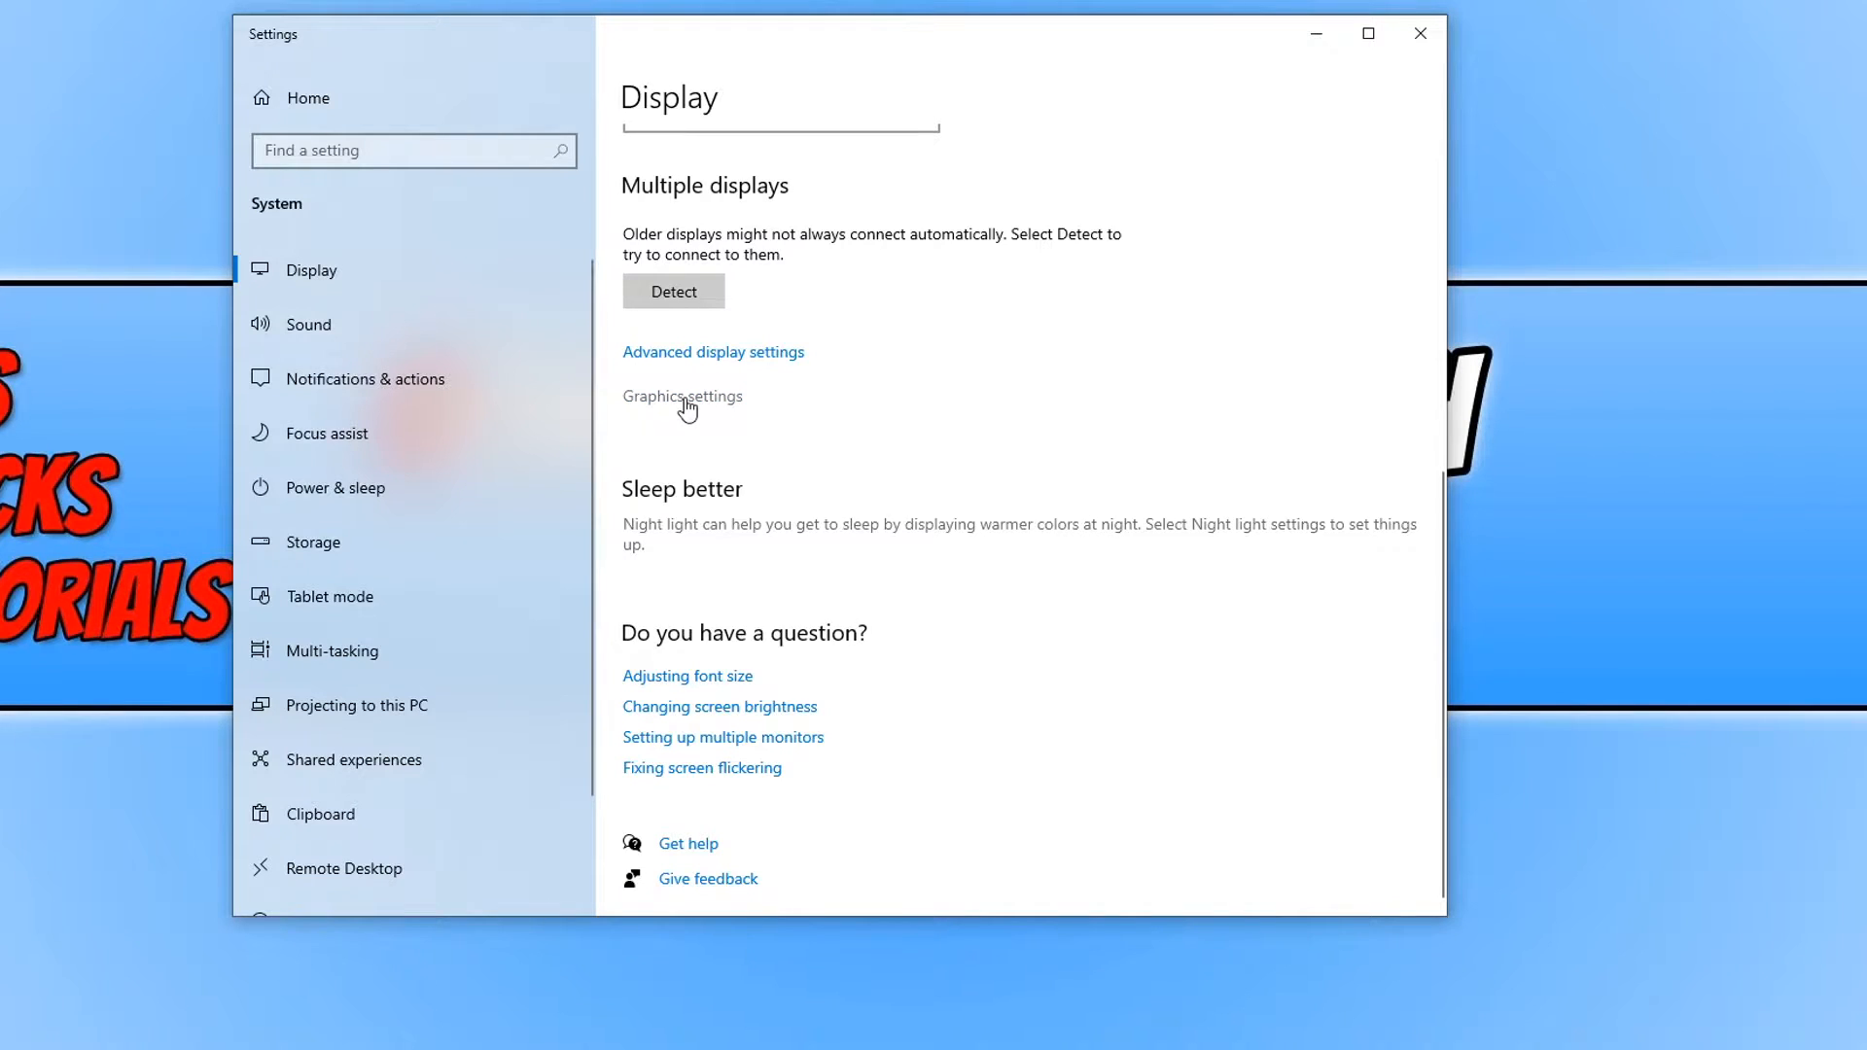
Step: Go to the Graphics settings page, which lists no app preferences yet
{"action": "left_click", "coordinate": [683, 396]}
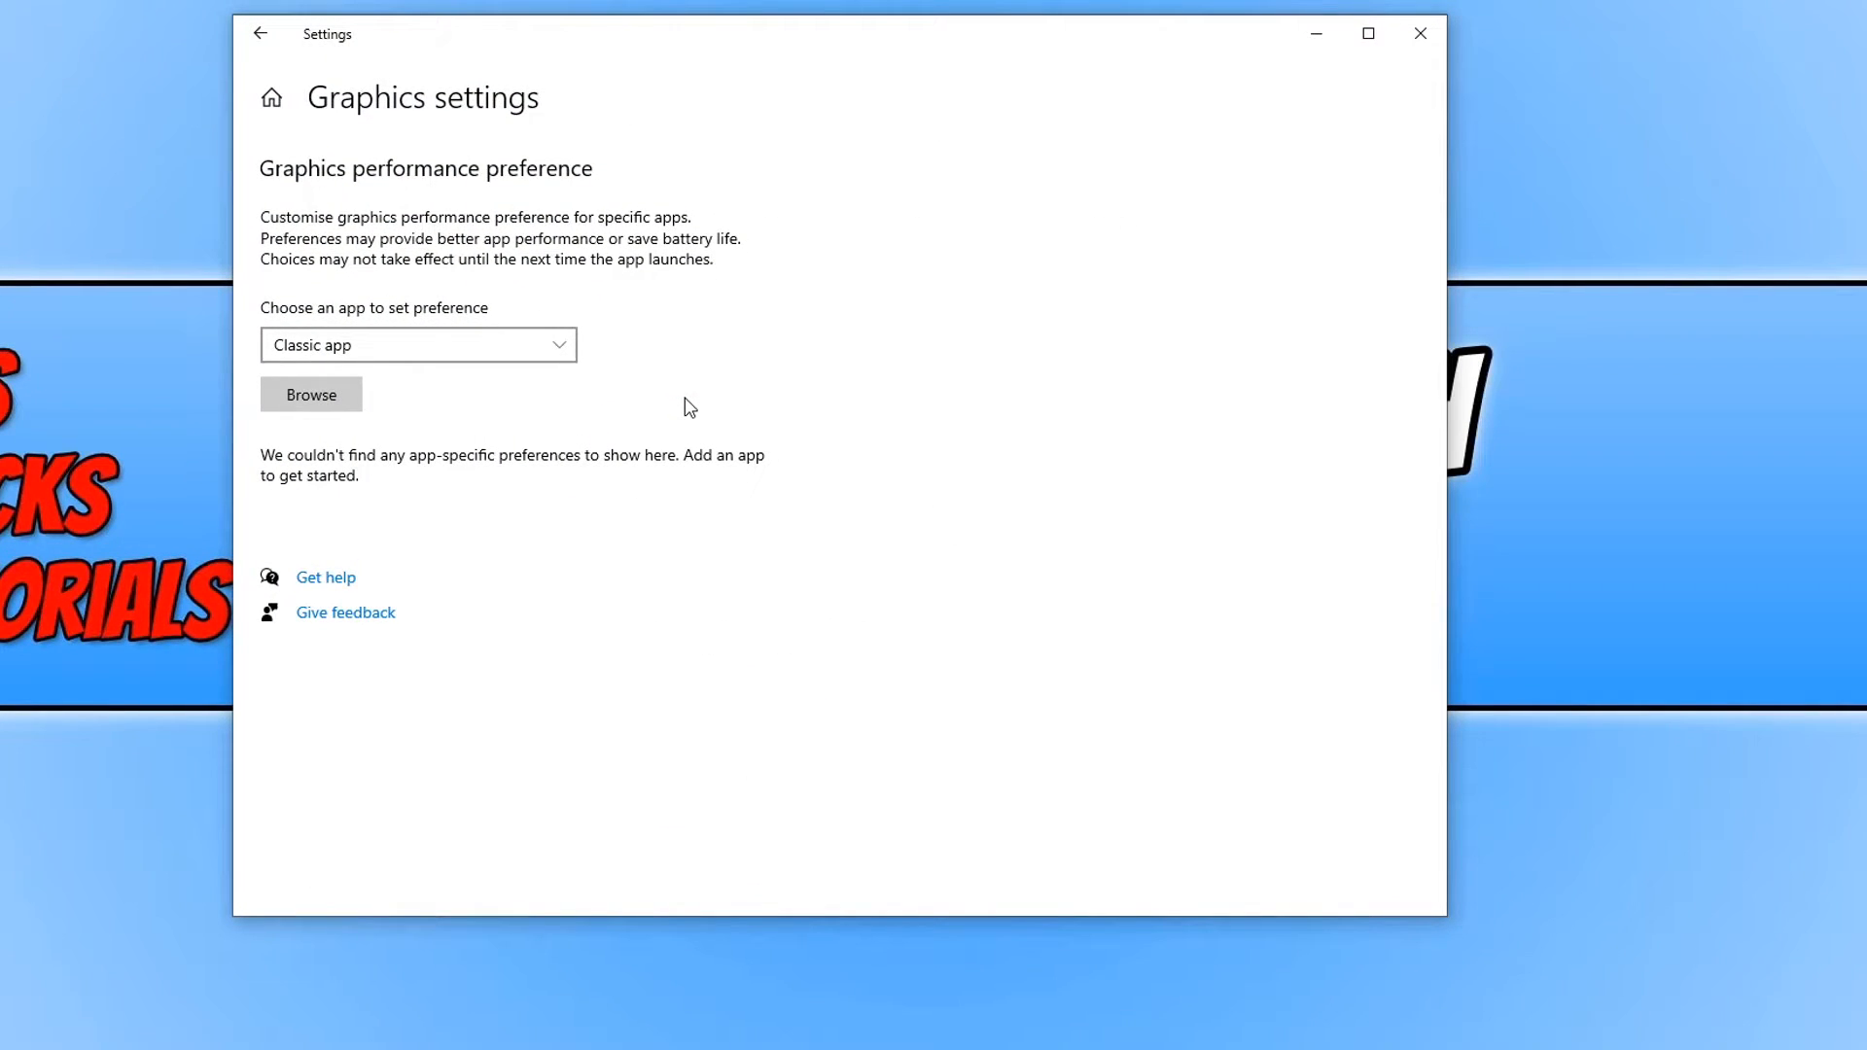
{"action": "mouse_move", "coordinate": [780, 332]}
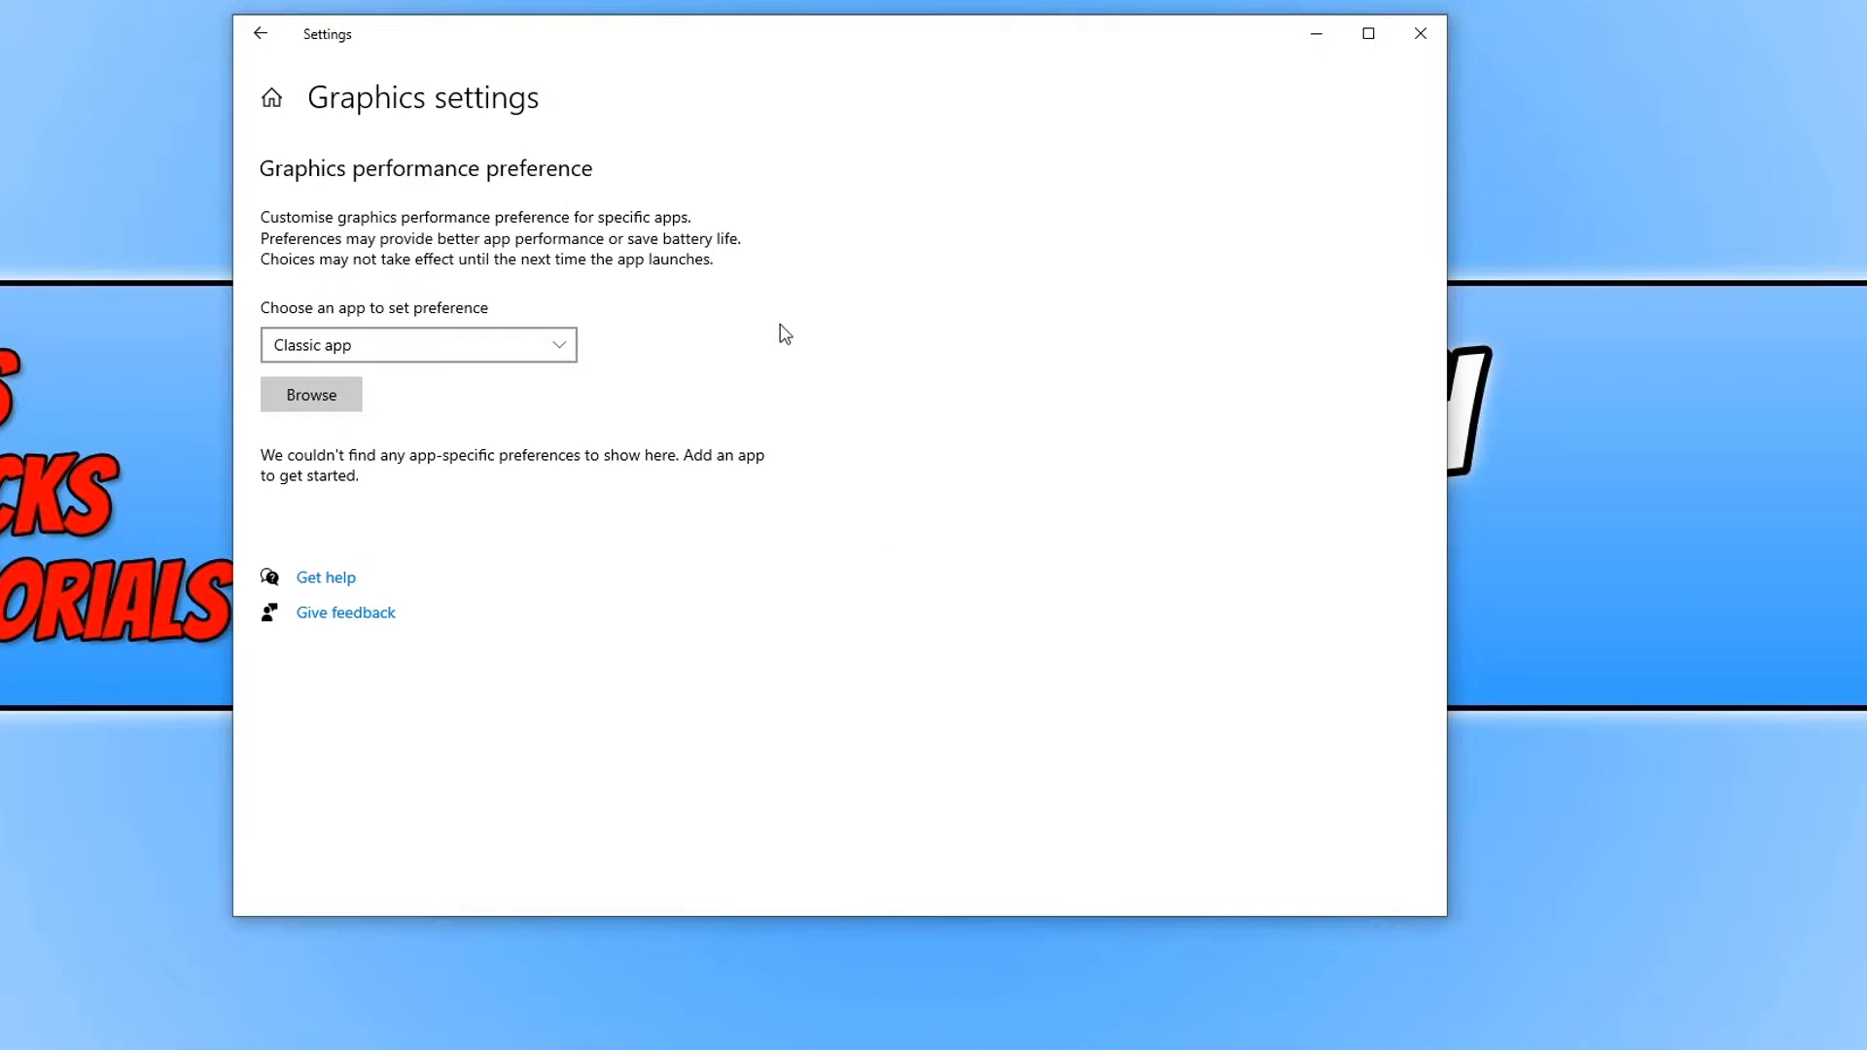
{"action": "mouse_move", "coordinate": [1033, 607]}
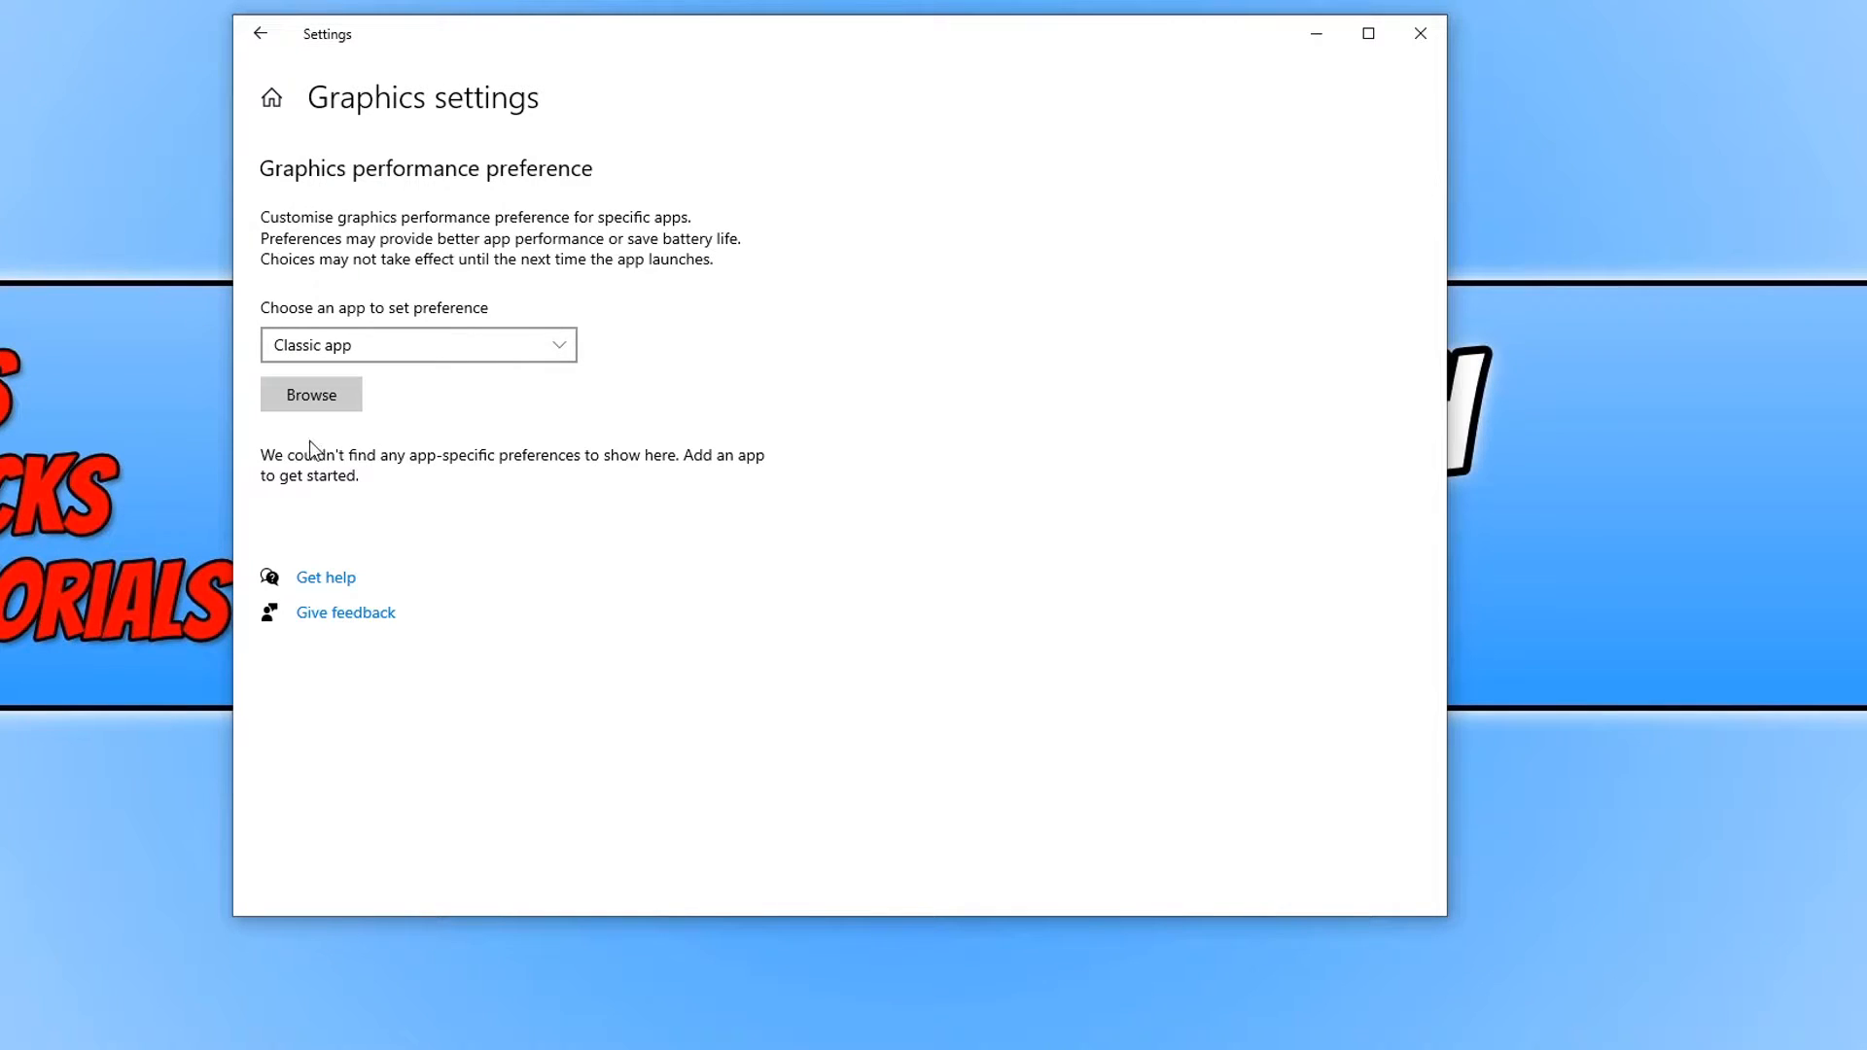
Step: Add the Battlefield V shortcut from the Desktop to the graphics preference list
{"action": "left_click", "coordinate": [311, 395]}
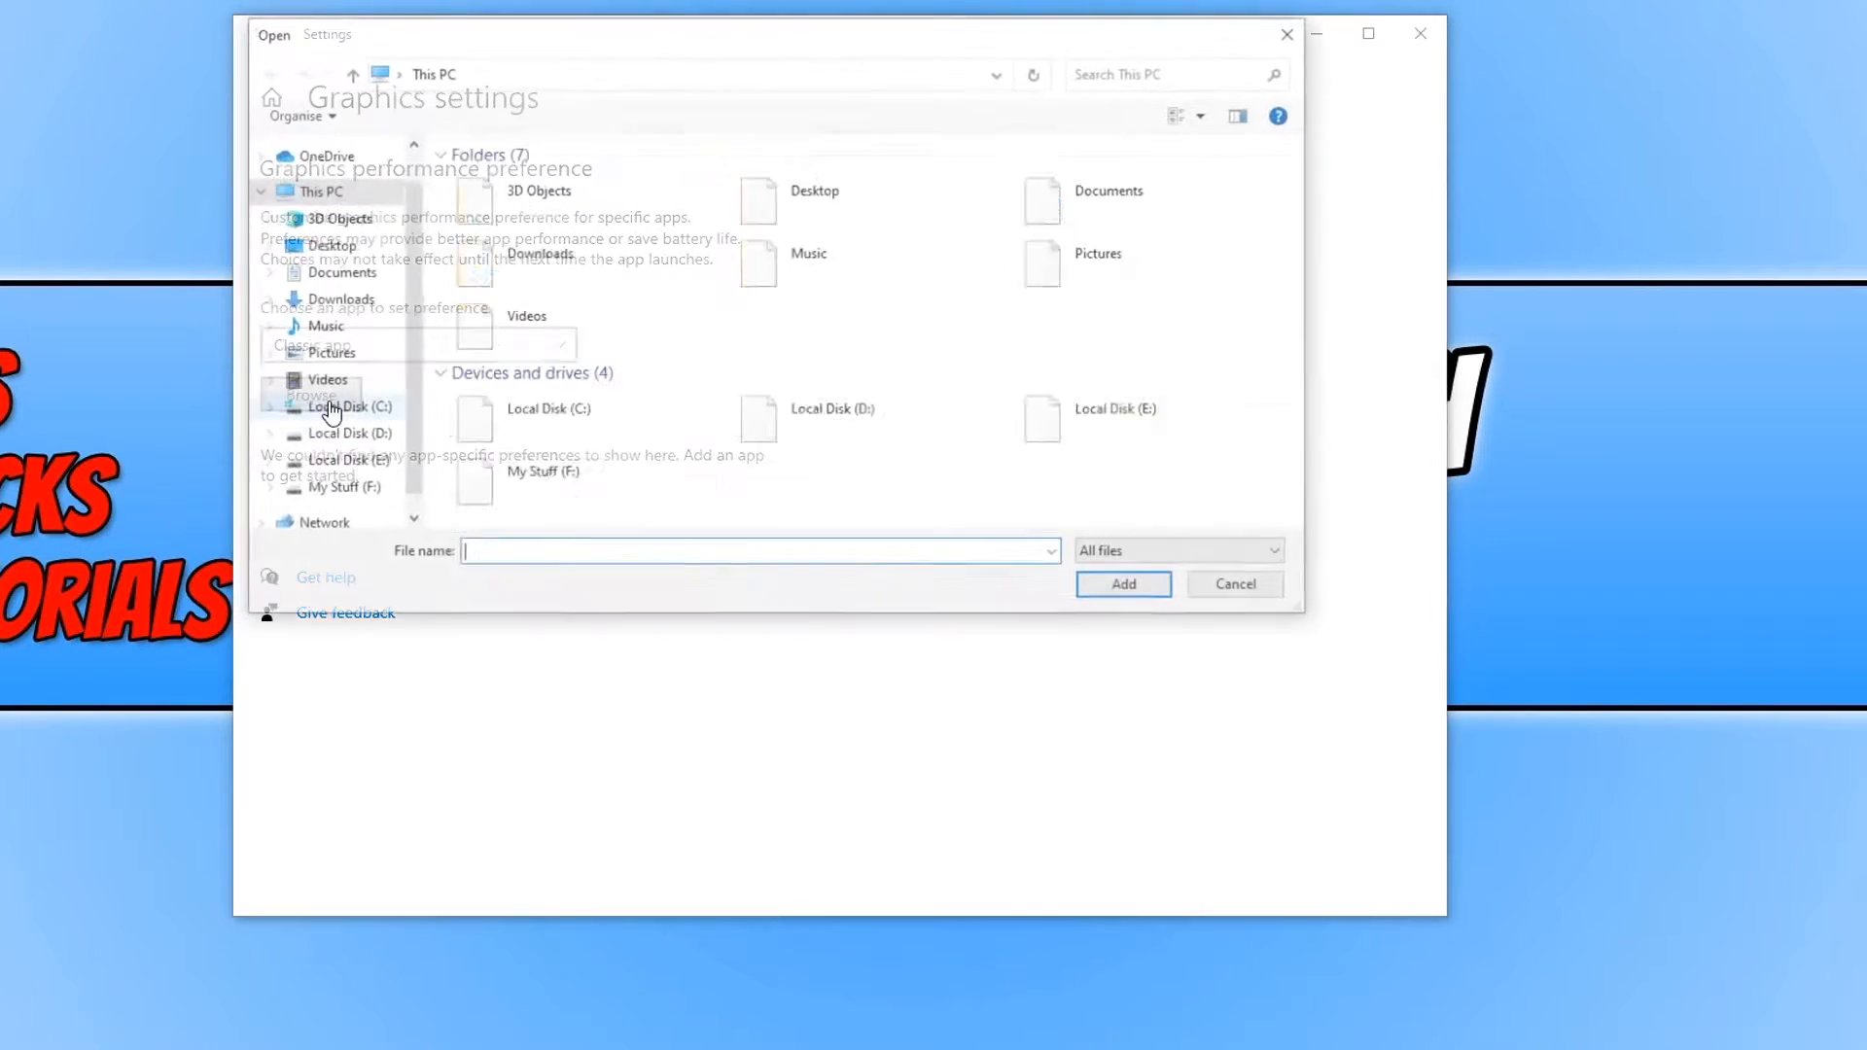
{"action": "left_click", "coordinate": [327, 245]}
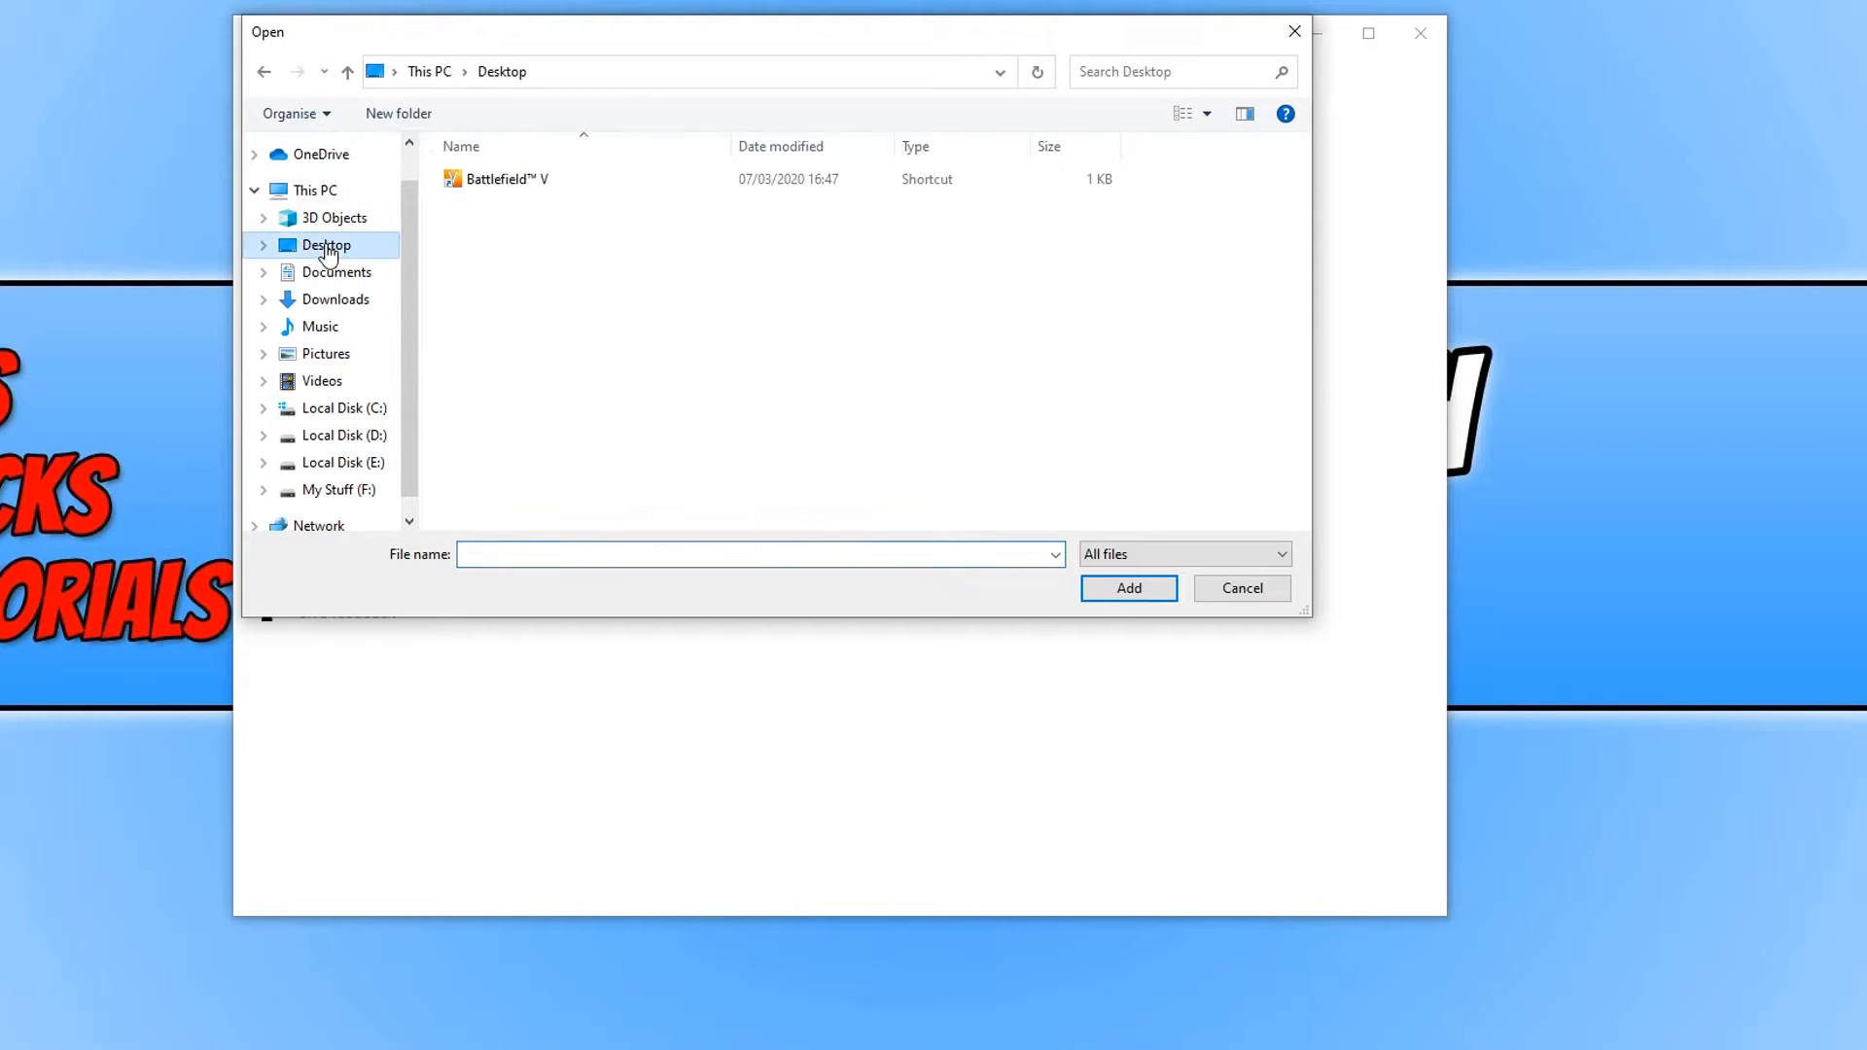
{"action": "left_click", "coordinate": [500, 178]}
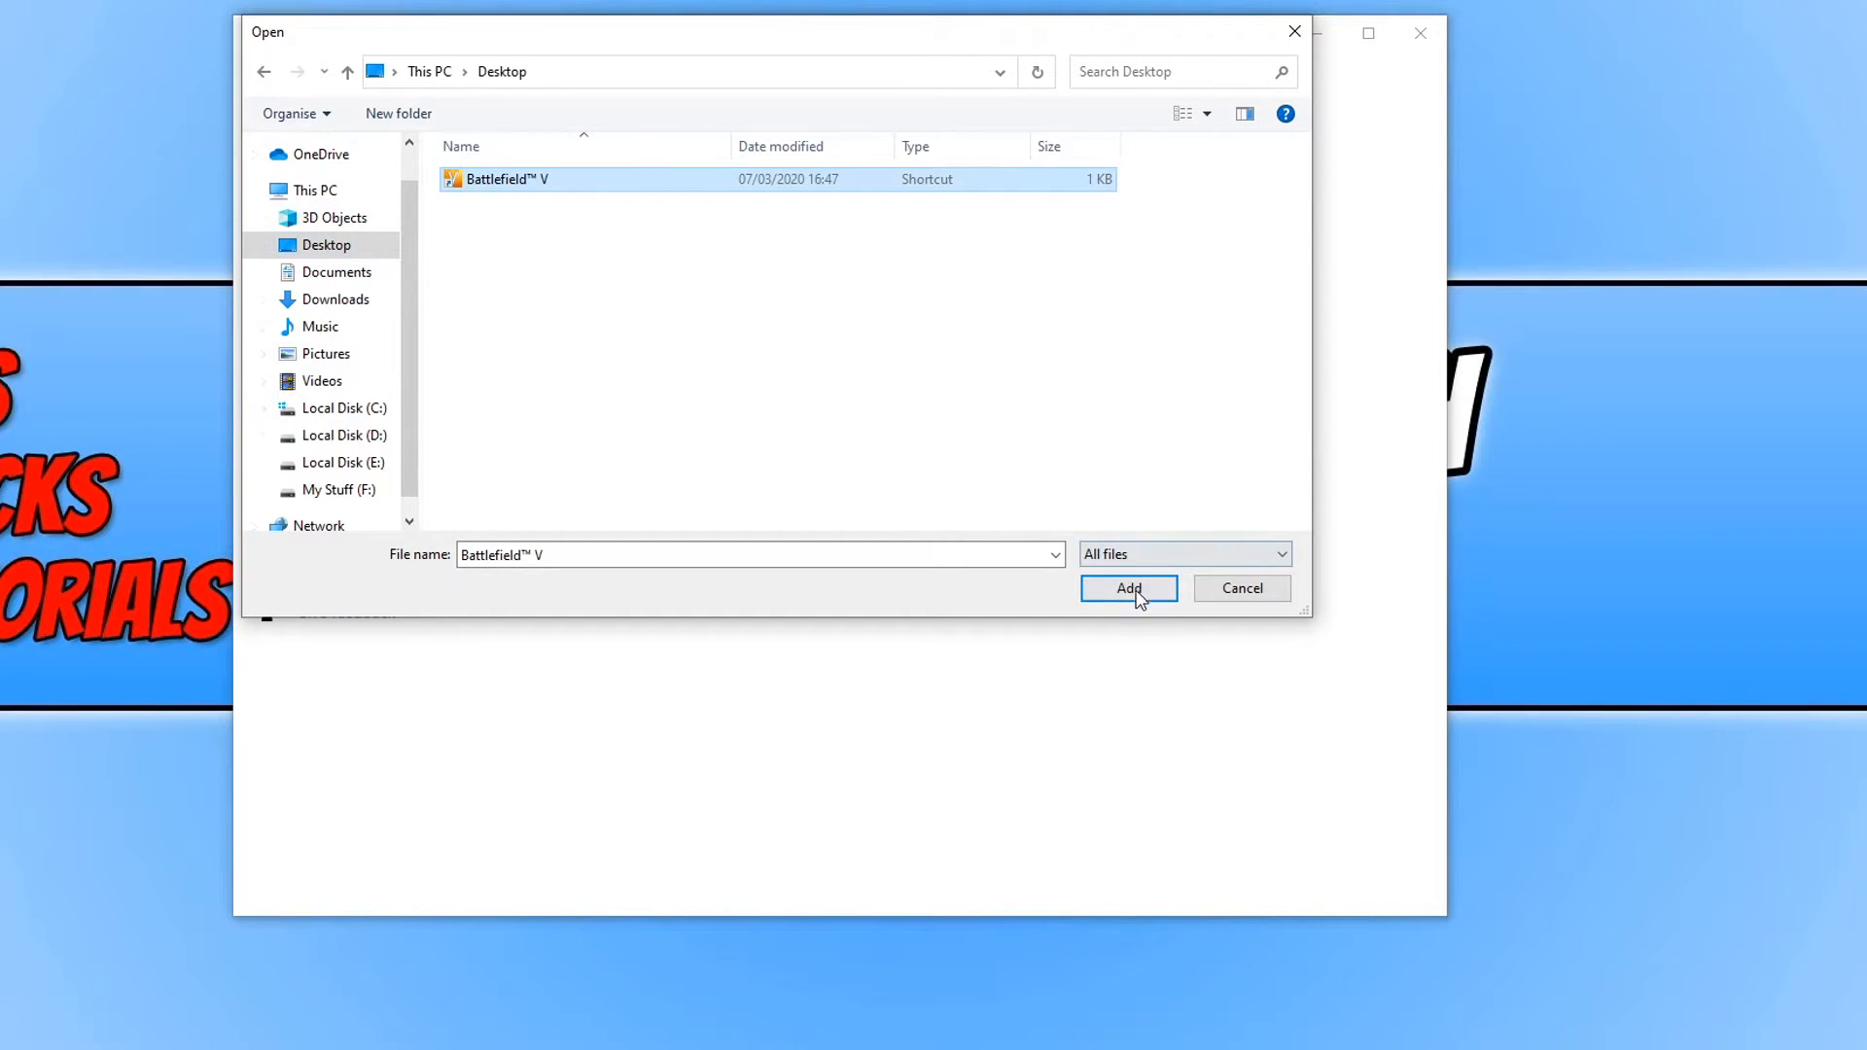
{"action": "left_click", "coordinate": [1126, 587]}
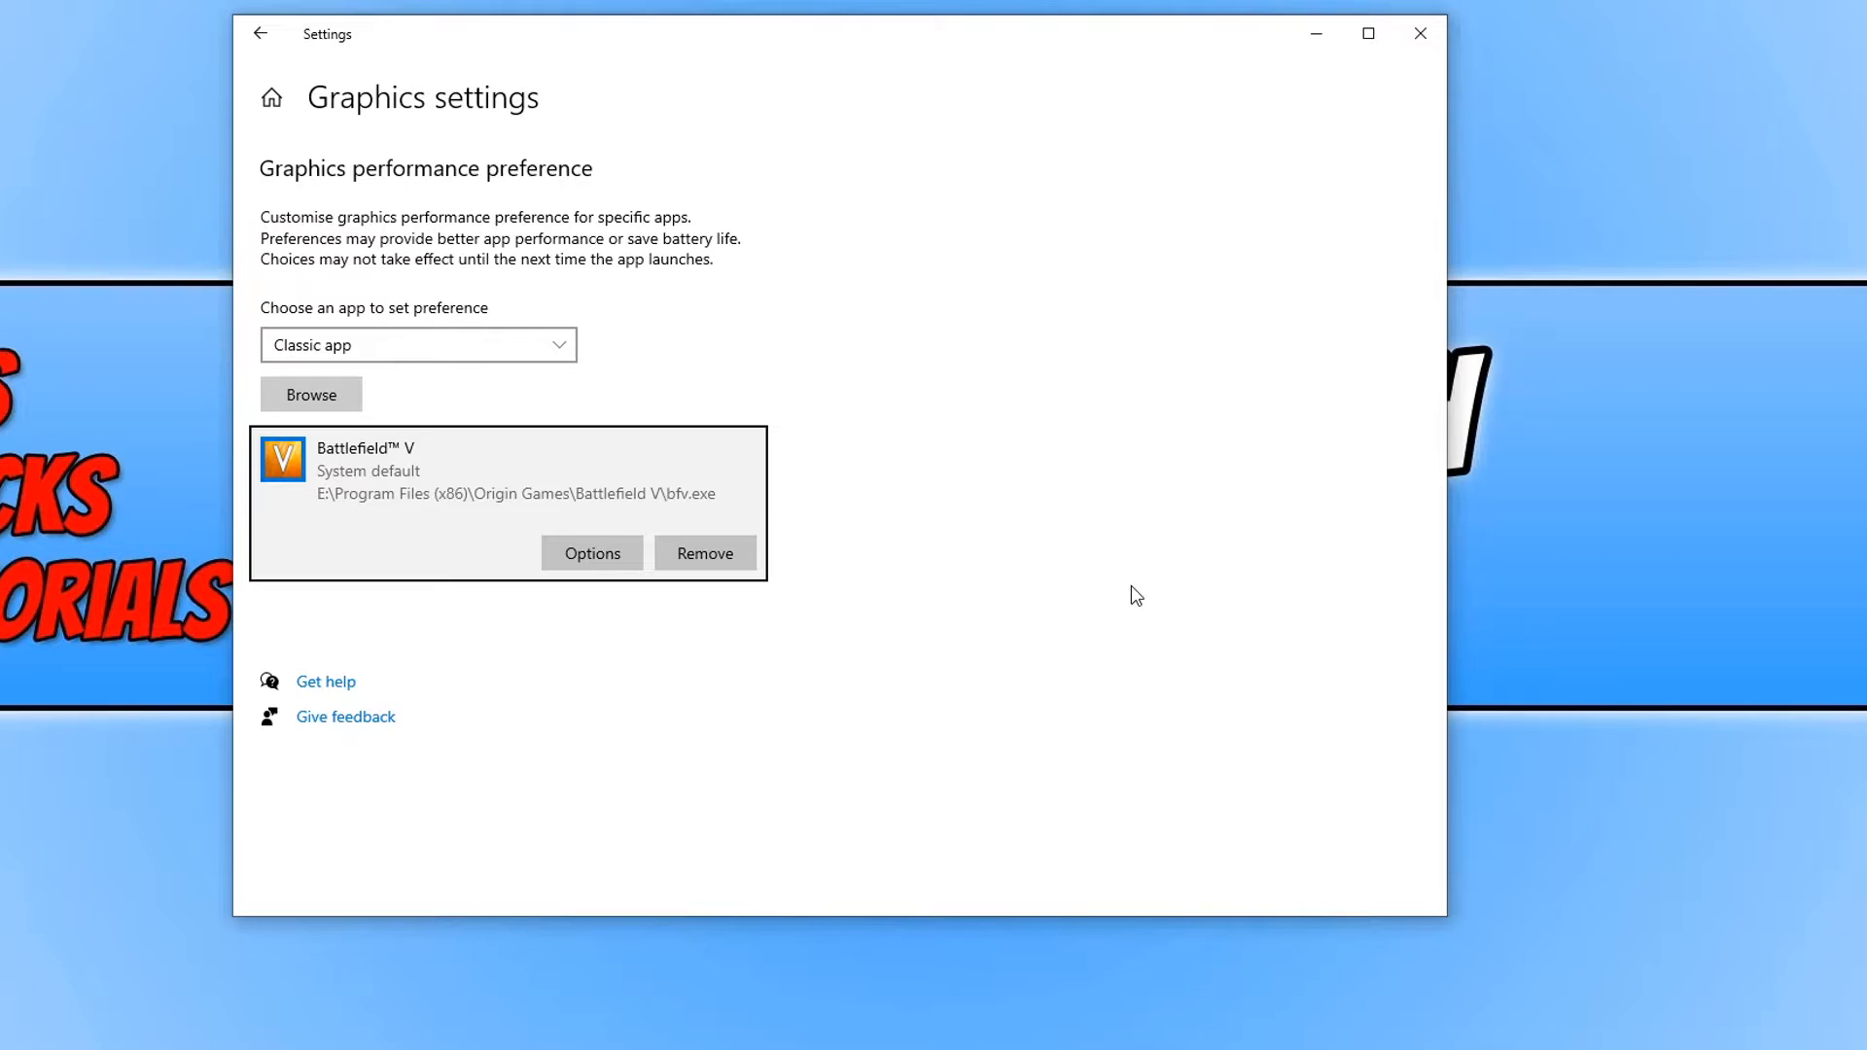
Step: Change Battlefield V's graphics preference from System default to High performance and save it
{"action": "left_click", "coordinate": [591, 553]}
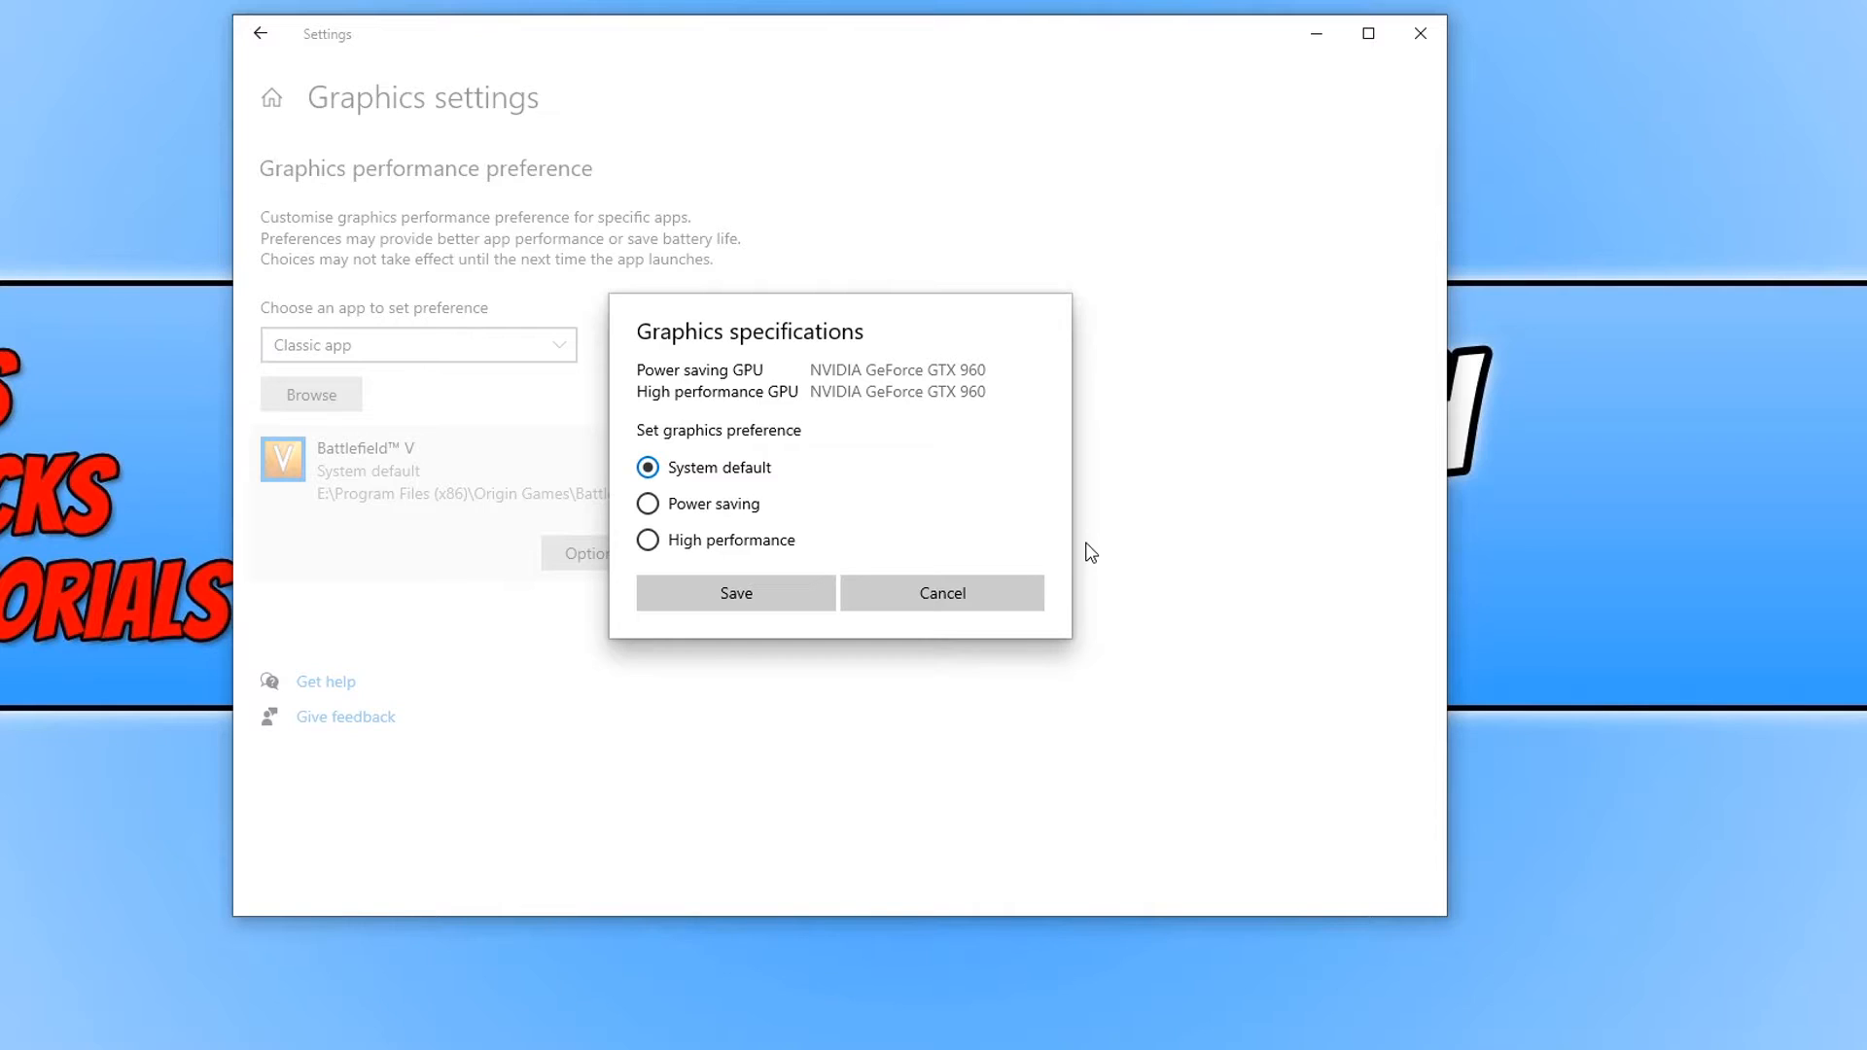
{"action": "mouse_move", "coordinate": [1163, 496]}
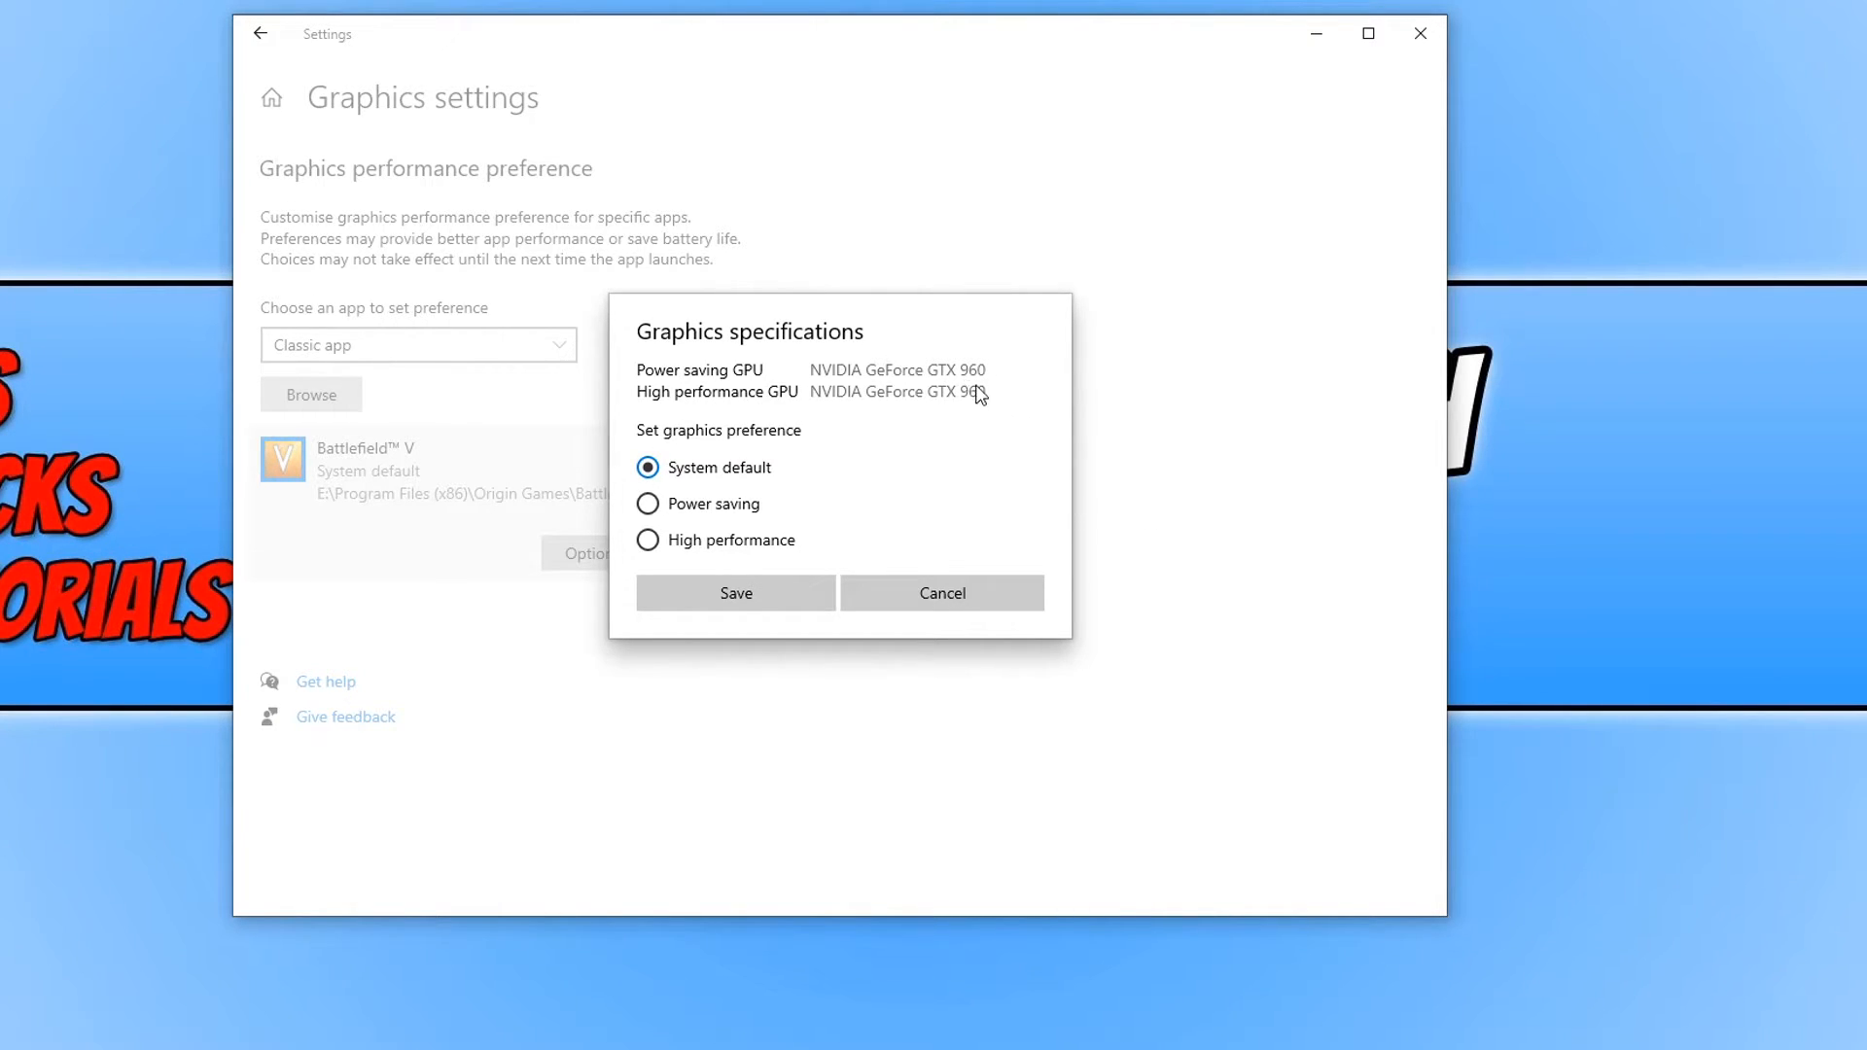
{"action": "mouse_move", "coordinate": [1014, 478]}
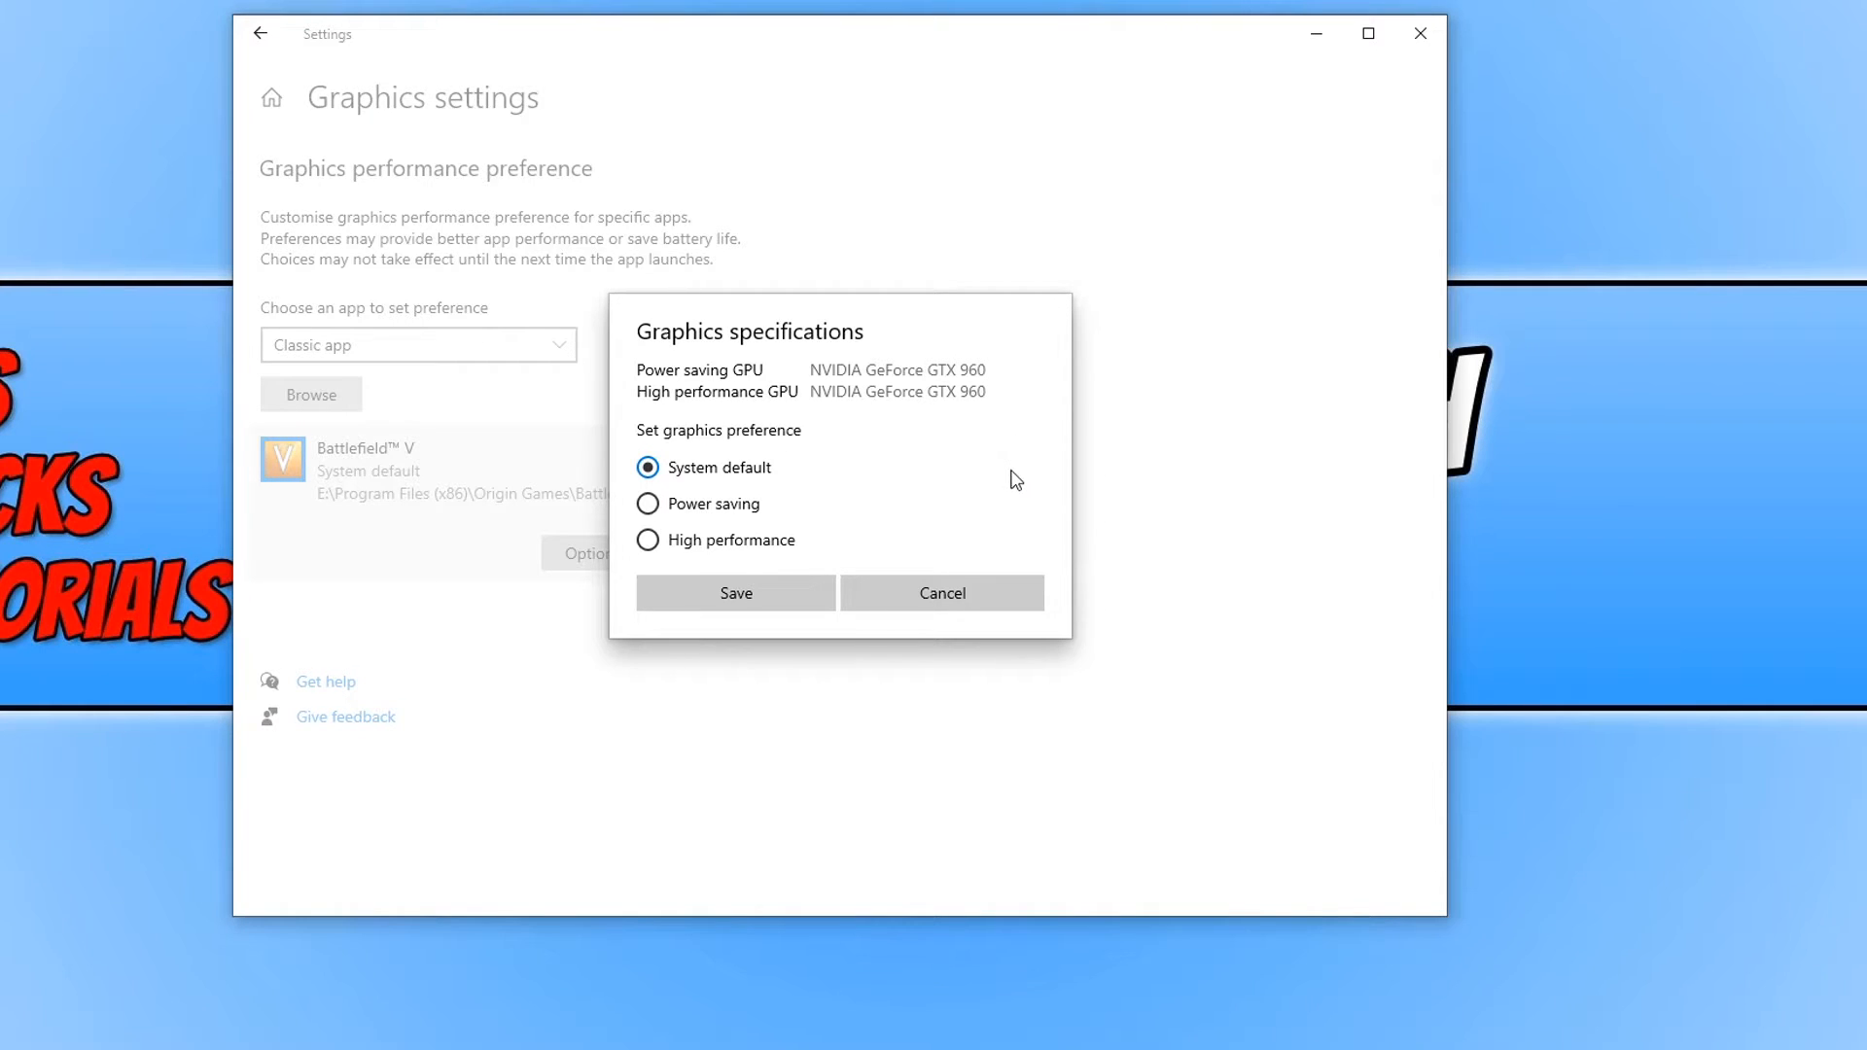
{"action": "mouse_move", "coordinate": [821, 428]}
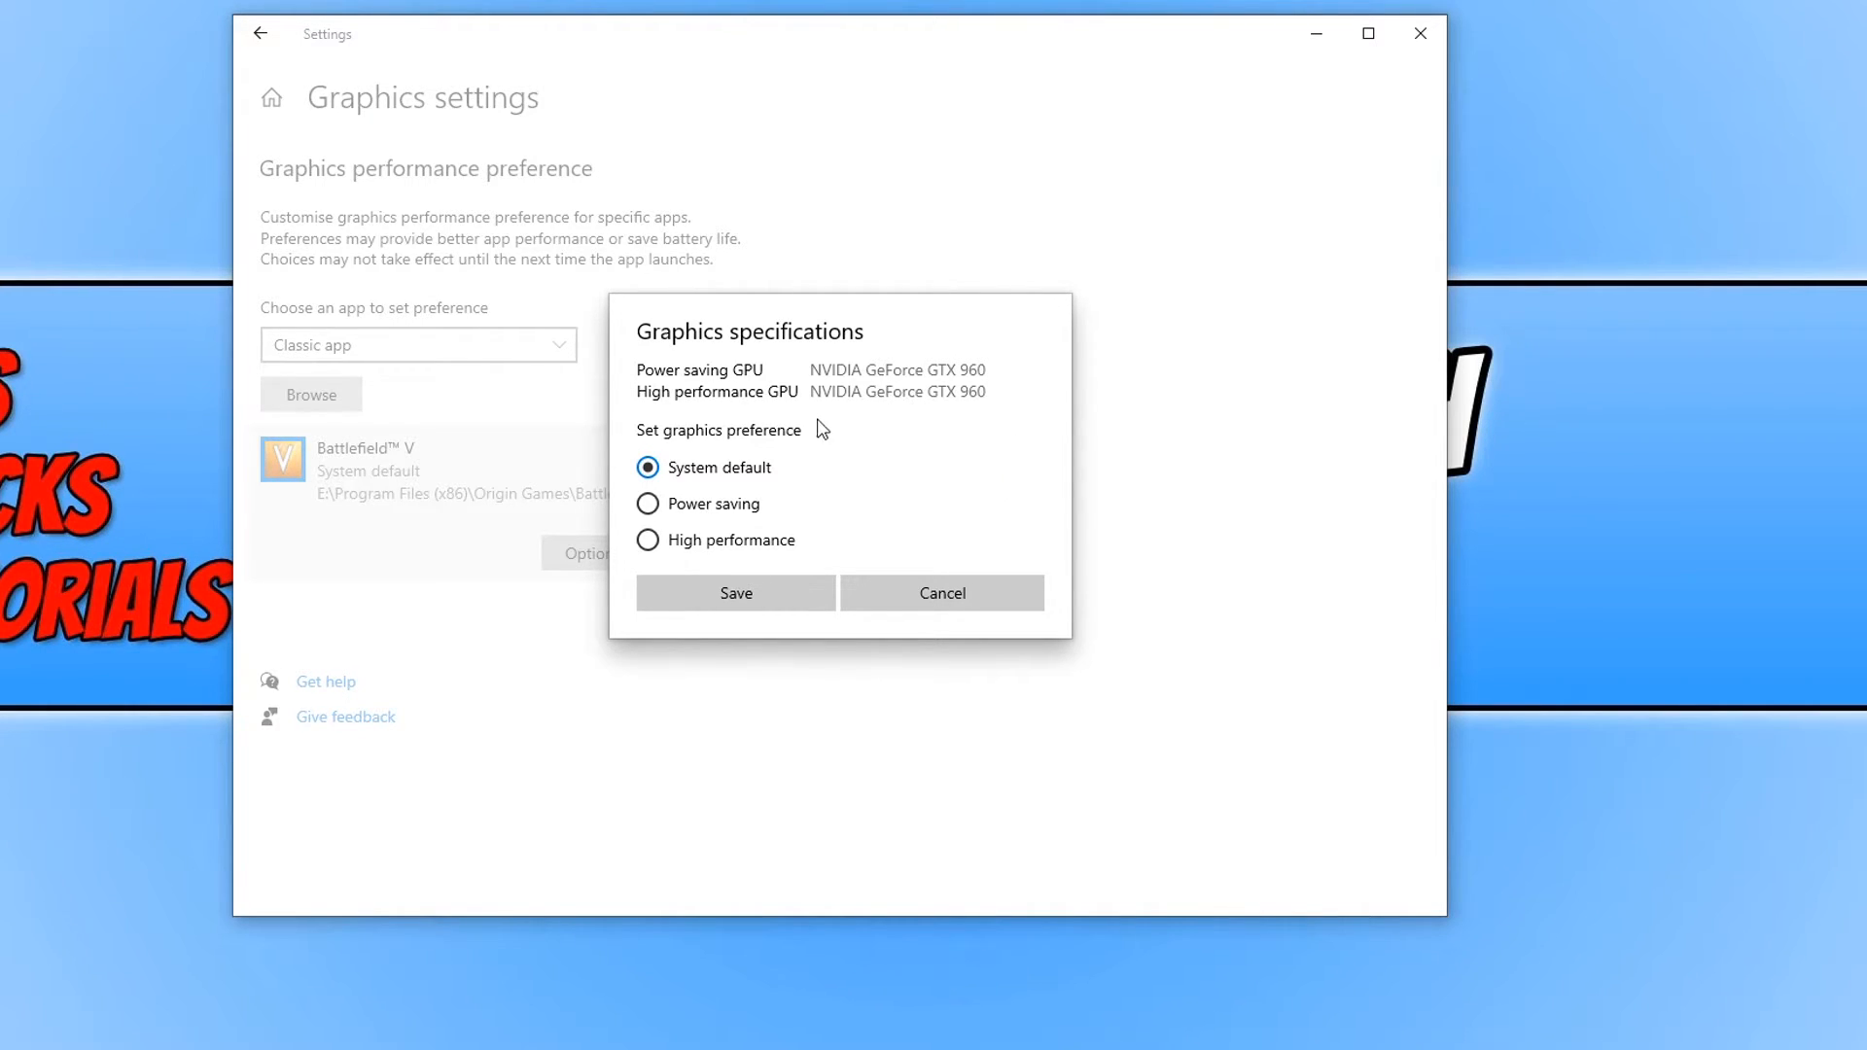
{"action": "mouse_move", "coordinate": [1030, 426]}
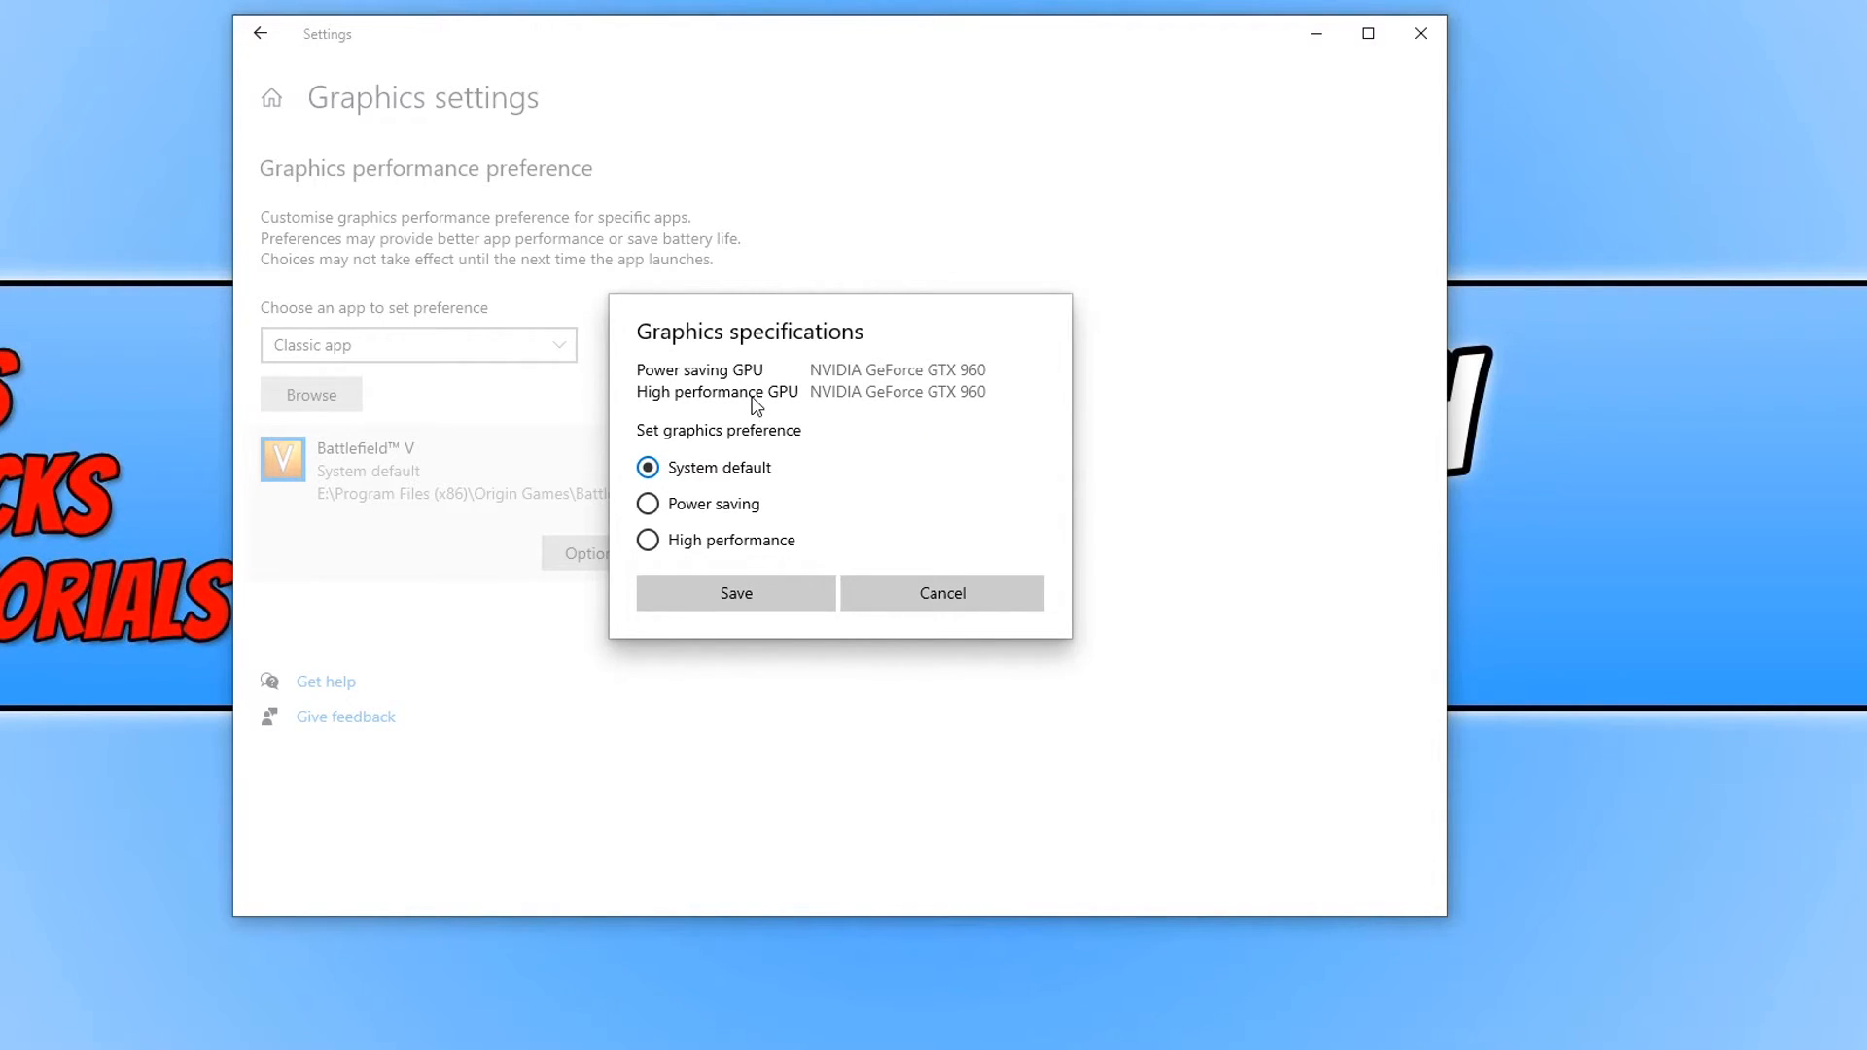
{"action": "mouse_move", "coordinate": [831, 368]}
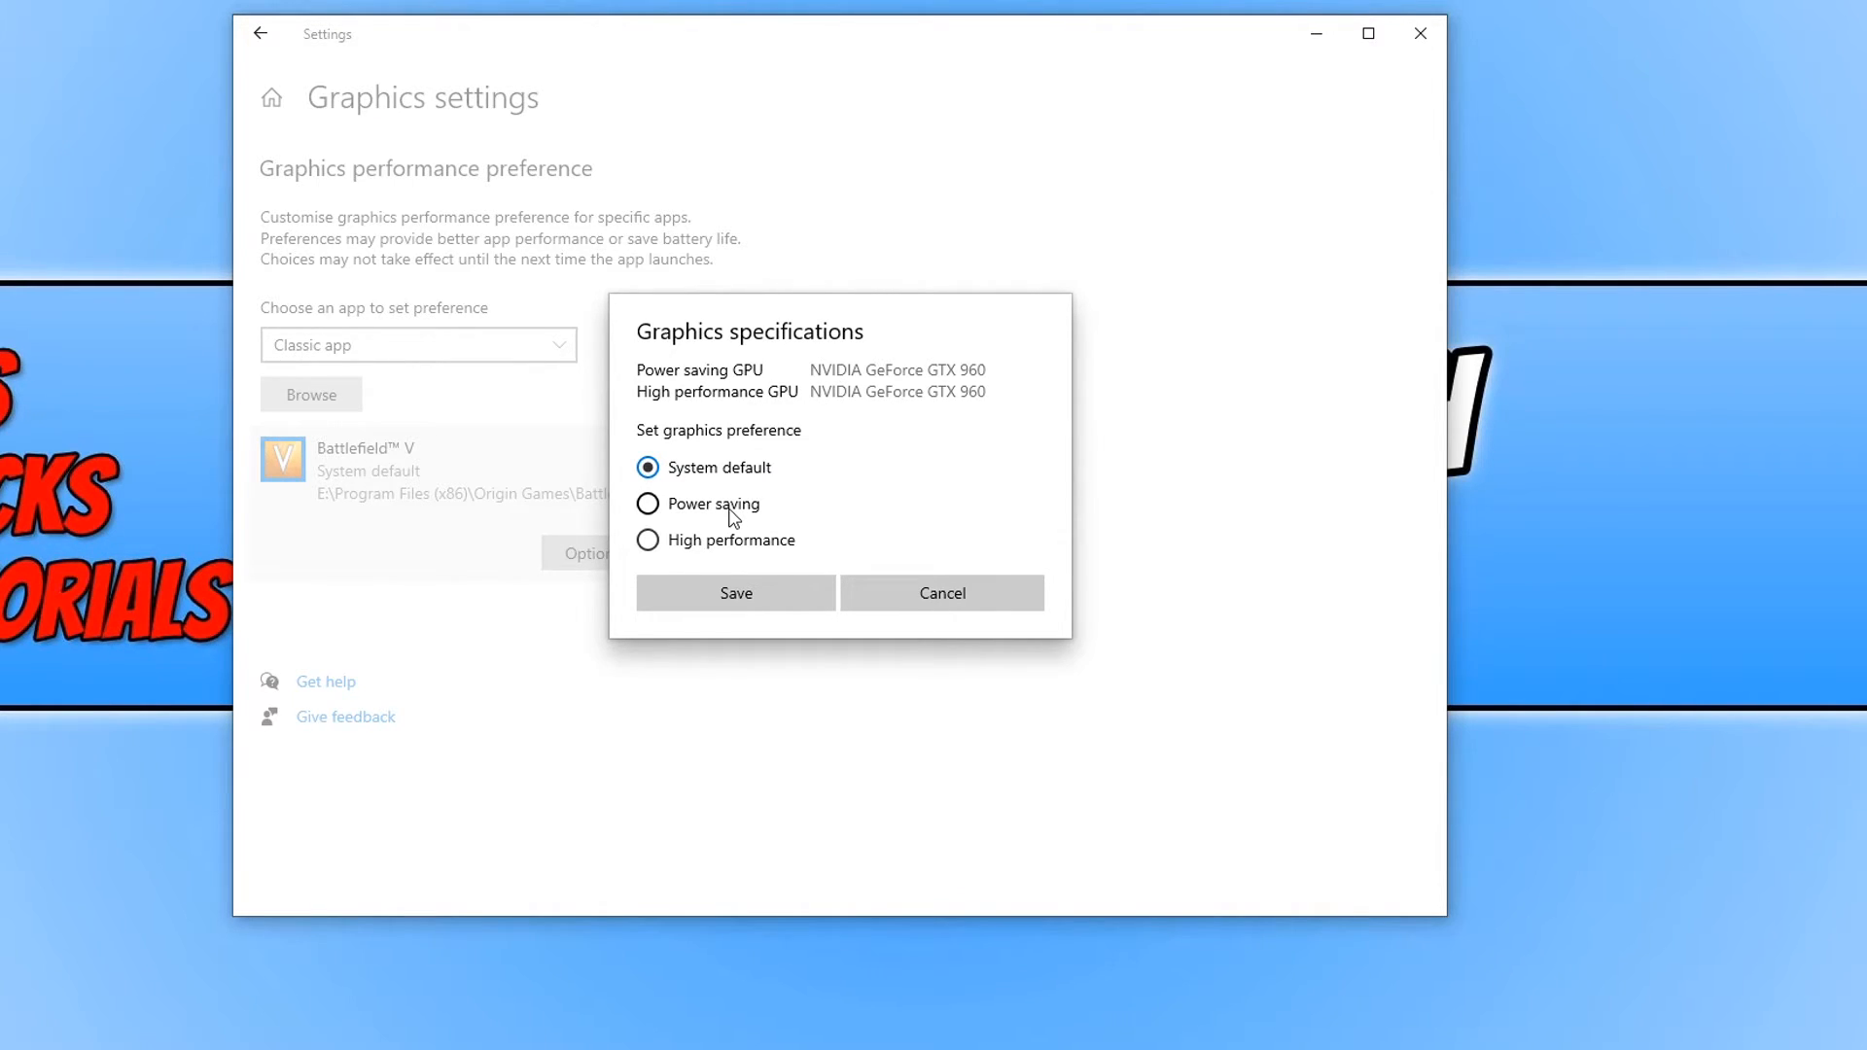
{"action": "left_click", "coordinate": [648, 503]}
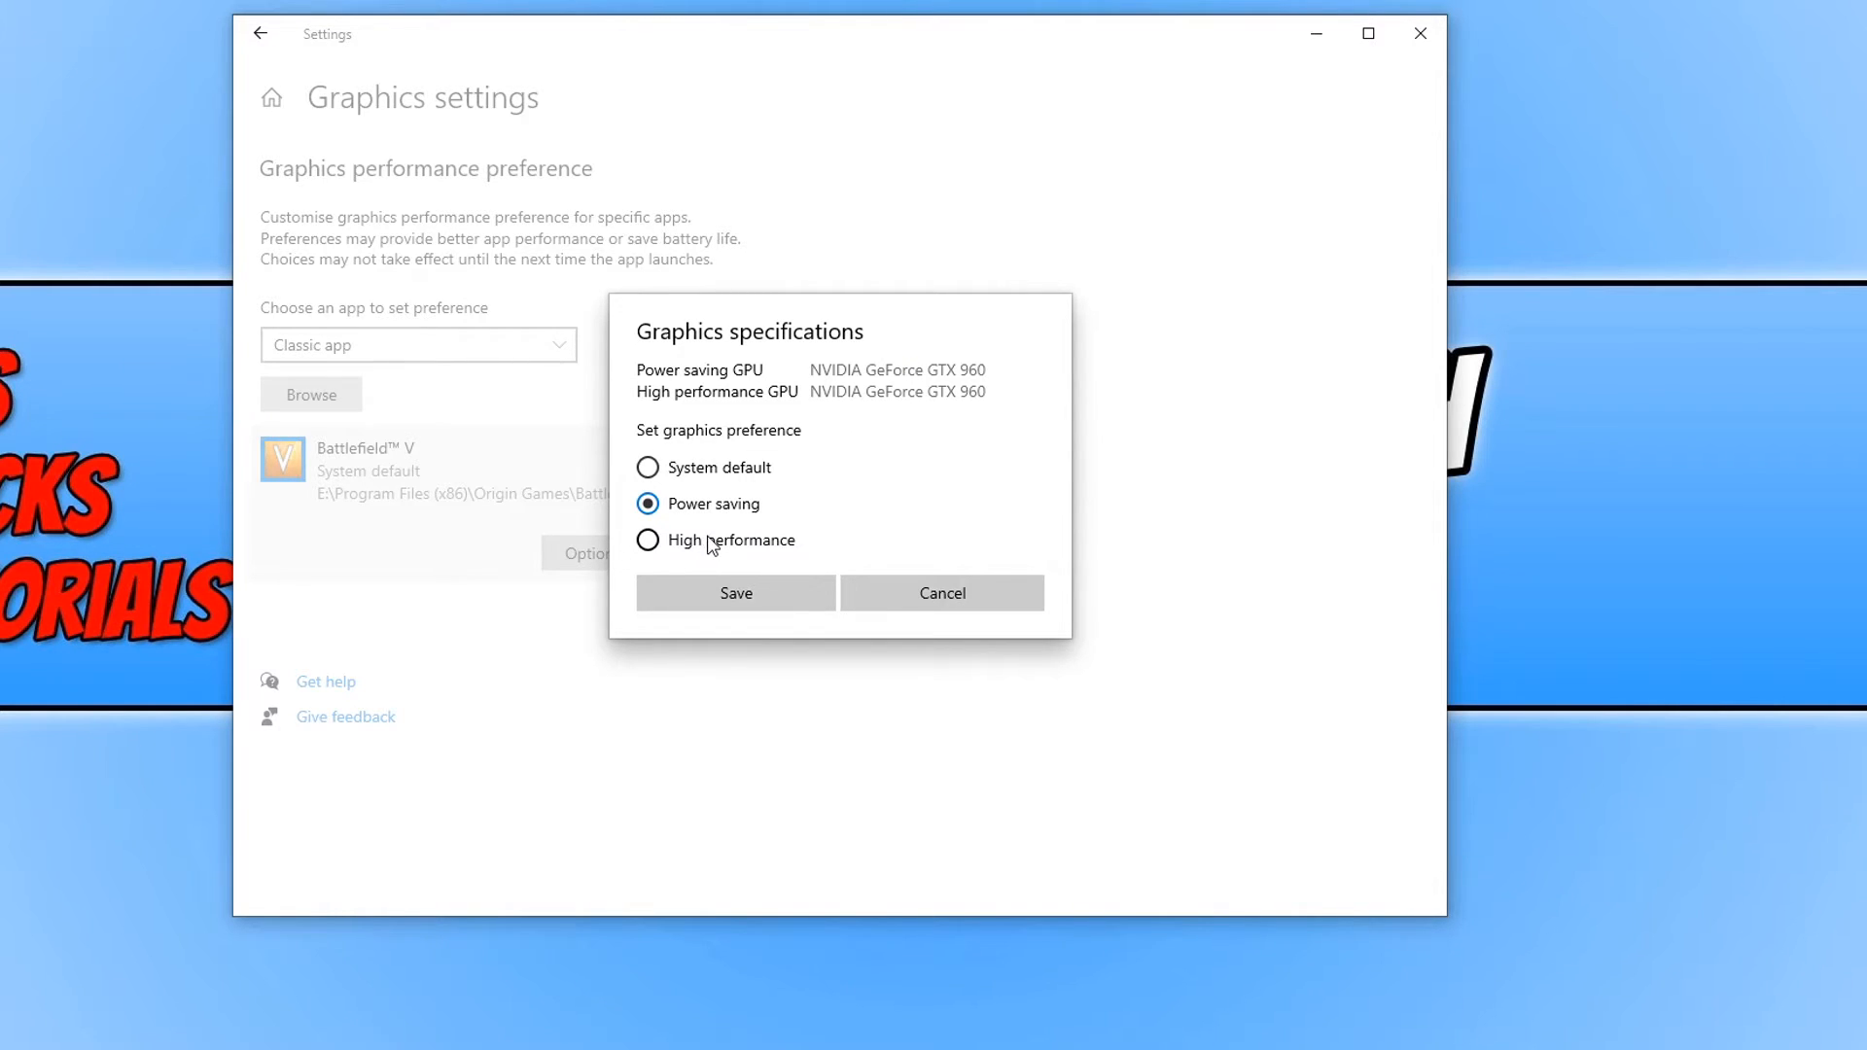
{"action": "left_click", "coordinate": [648, 539]}
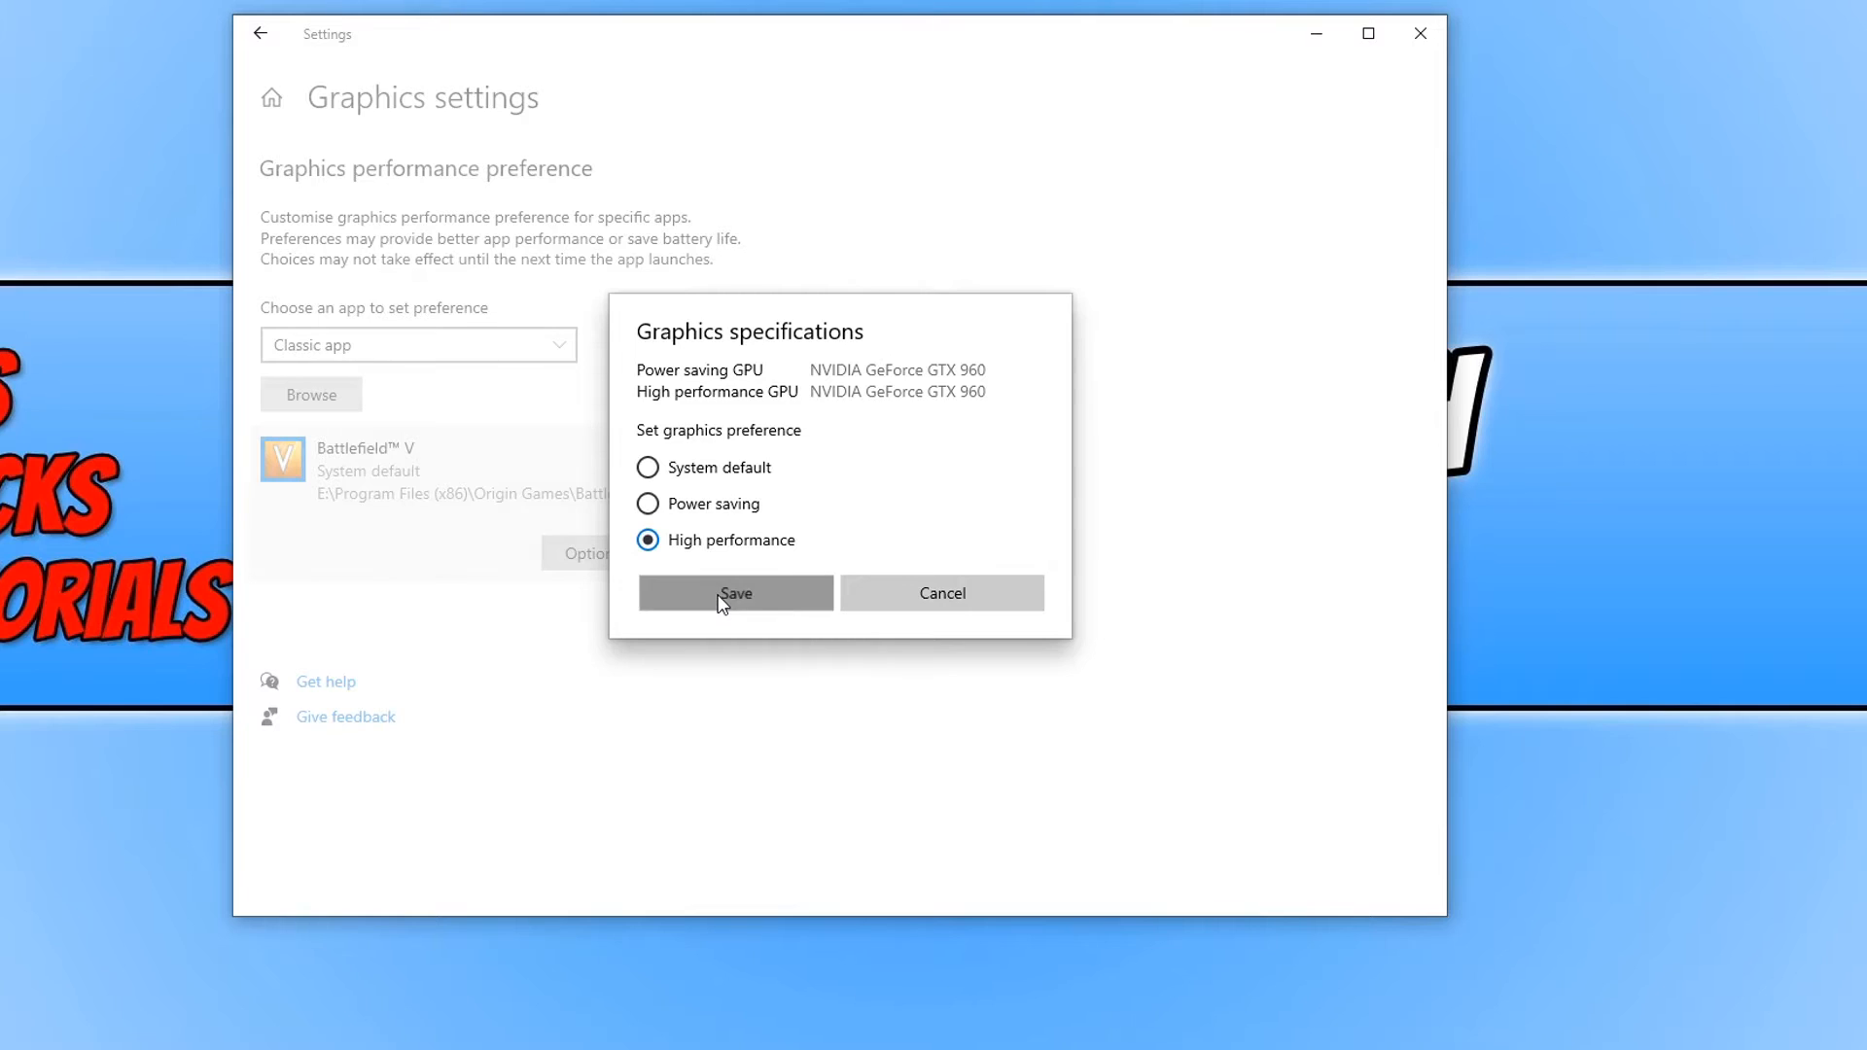
{"action": "left_click", "coordinate": [735, 593]}
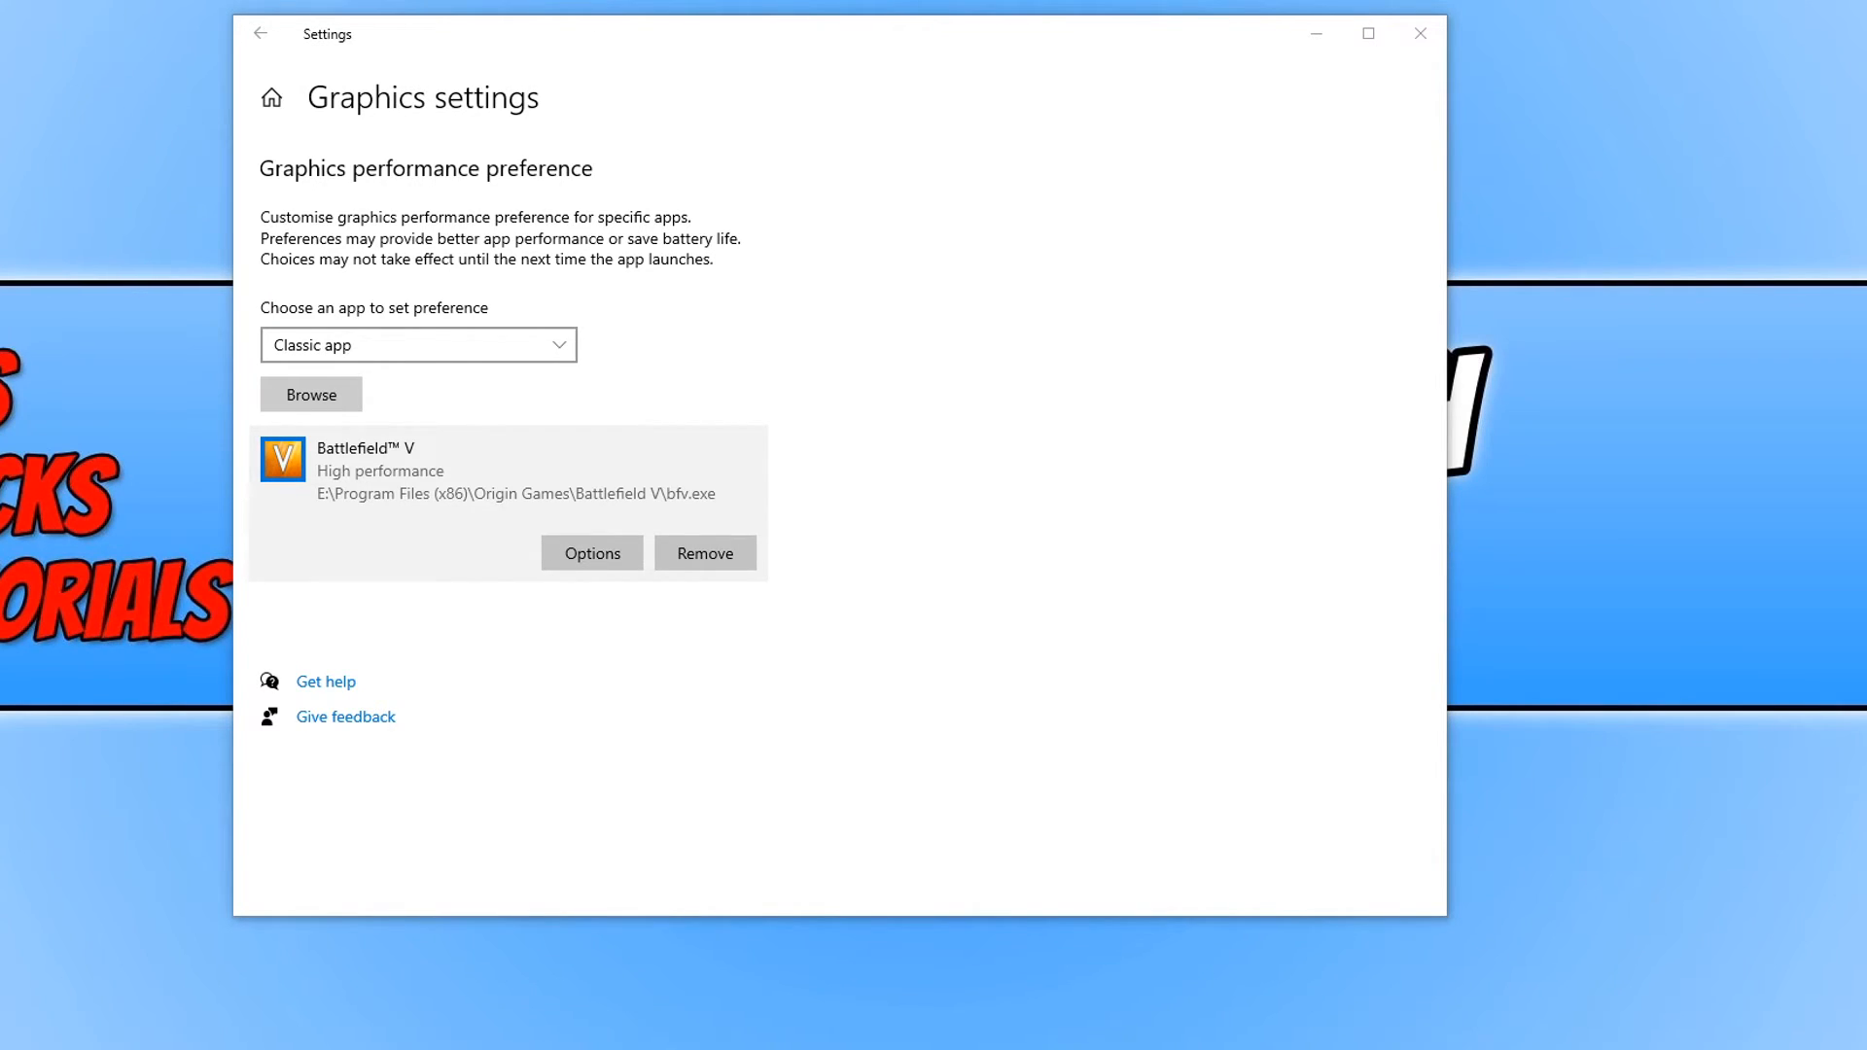
Step: Switch the app type to Universal app and add Paint 3D to the preference list
{"action": "left_click", "coordinate": [418, 345]}
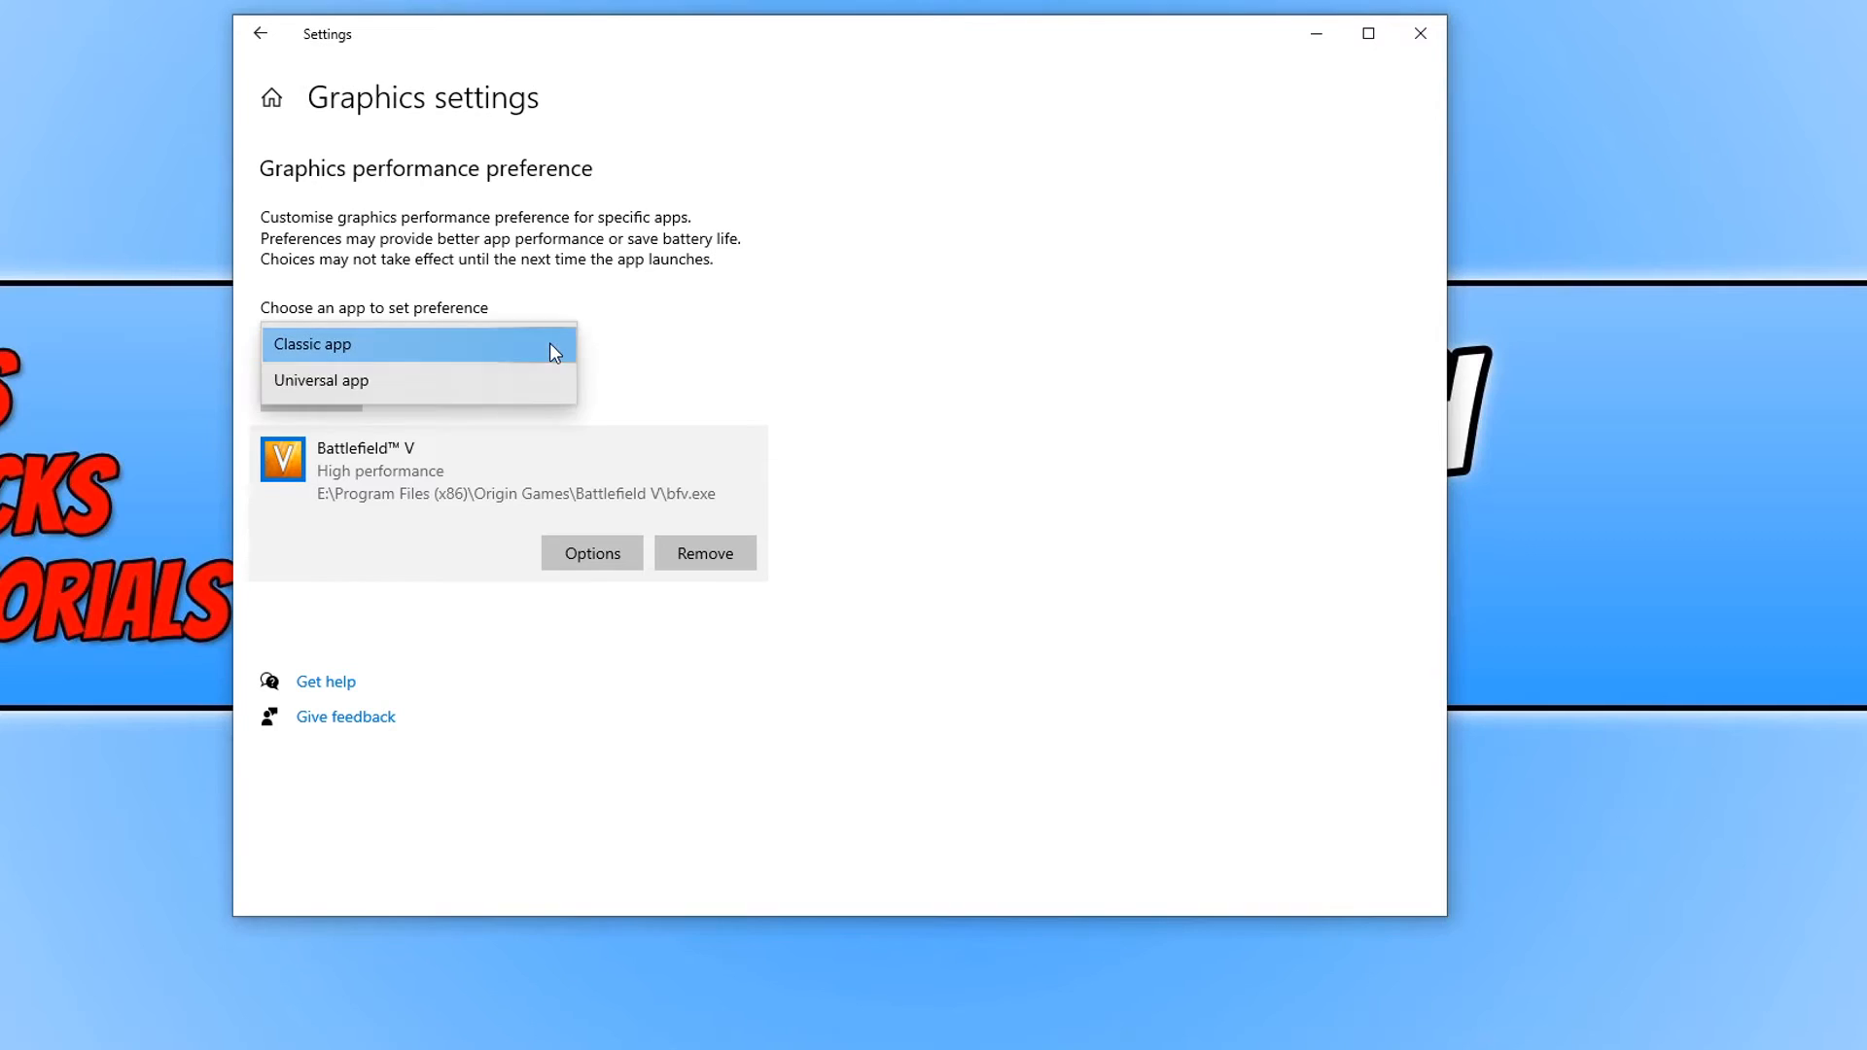
{"action": "mouse_move", "coordinate": [529, 385]}
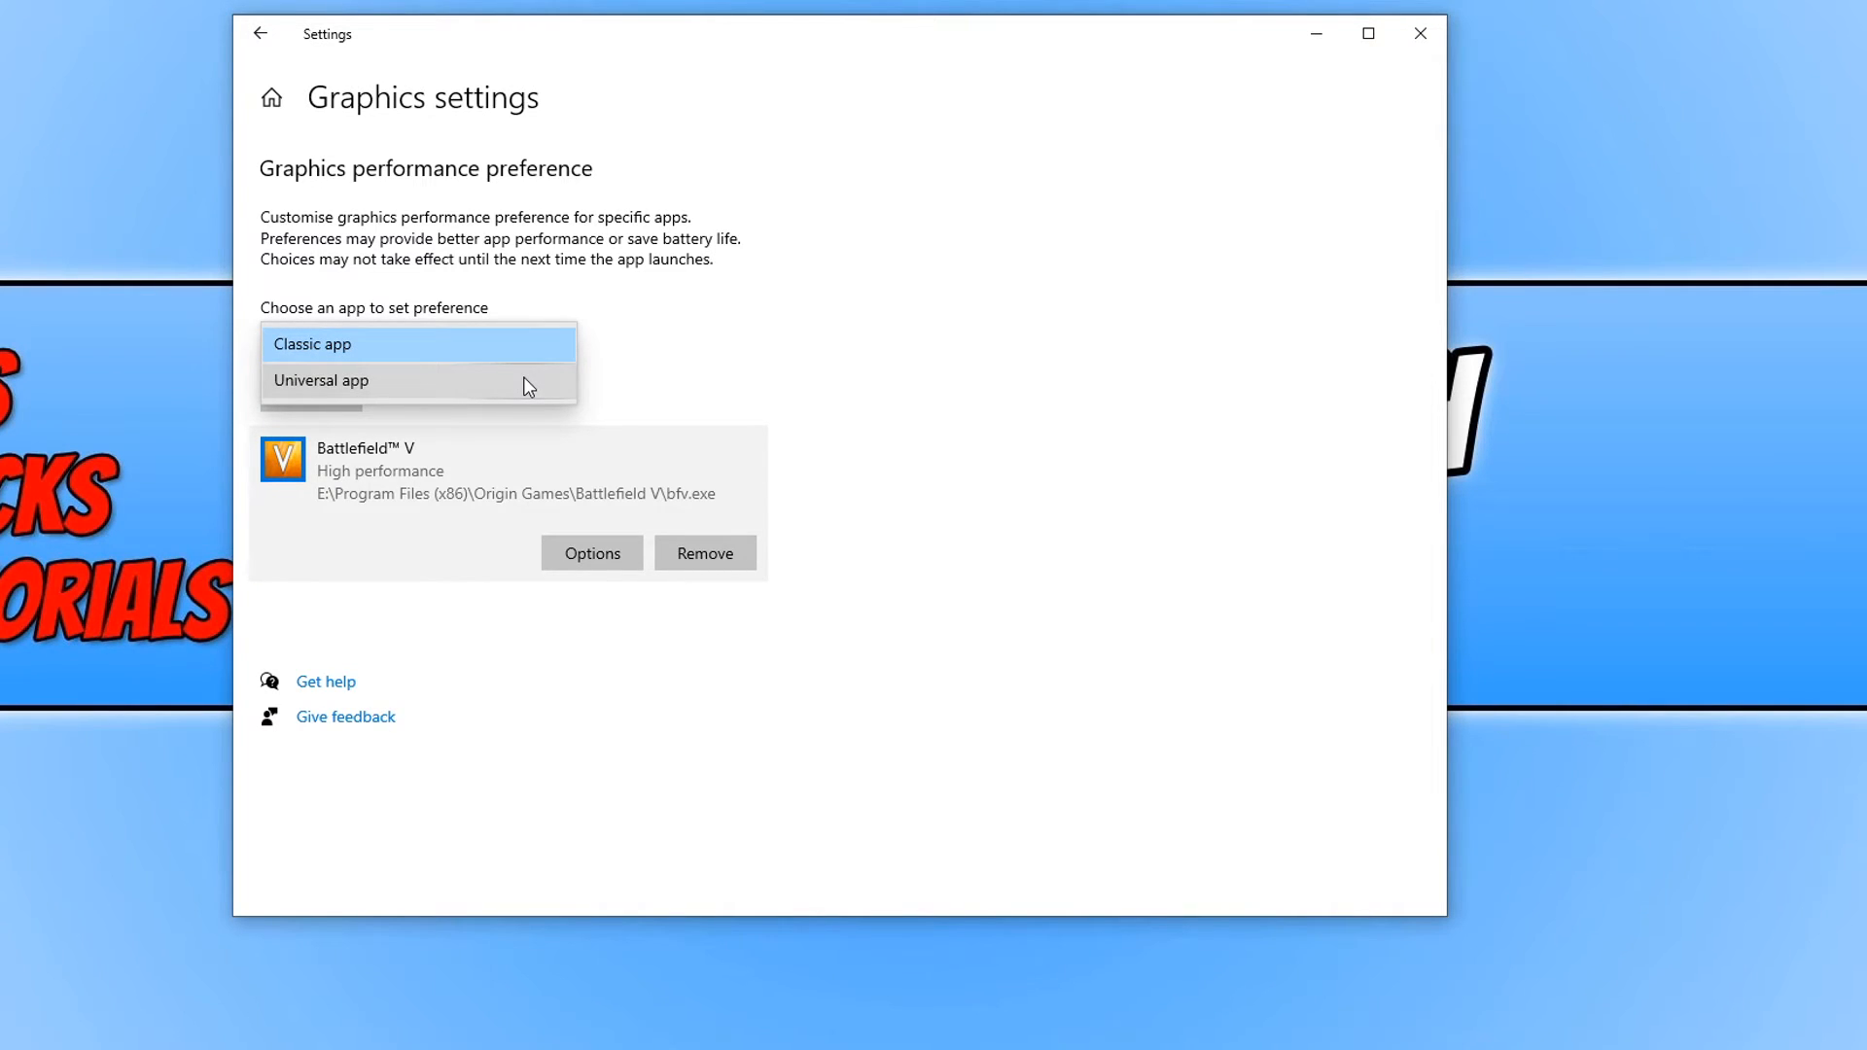
{"action": "left_click", "coordinate": [321, 379]}
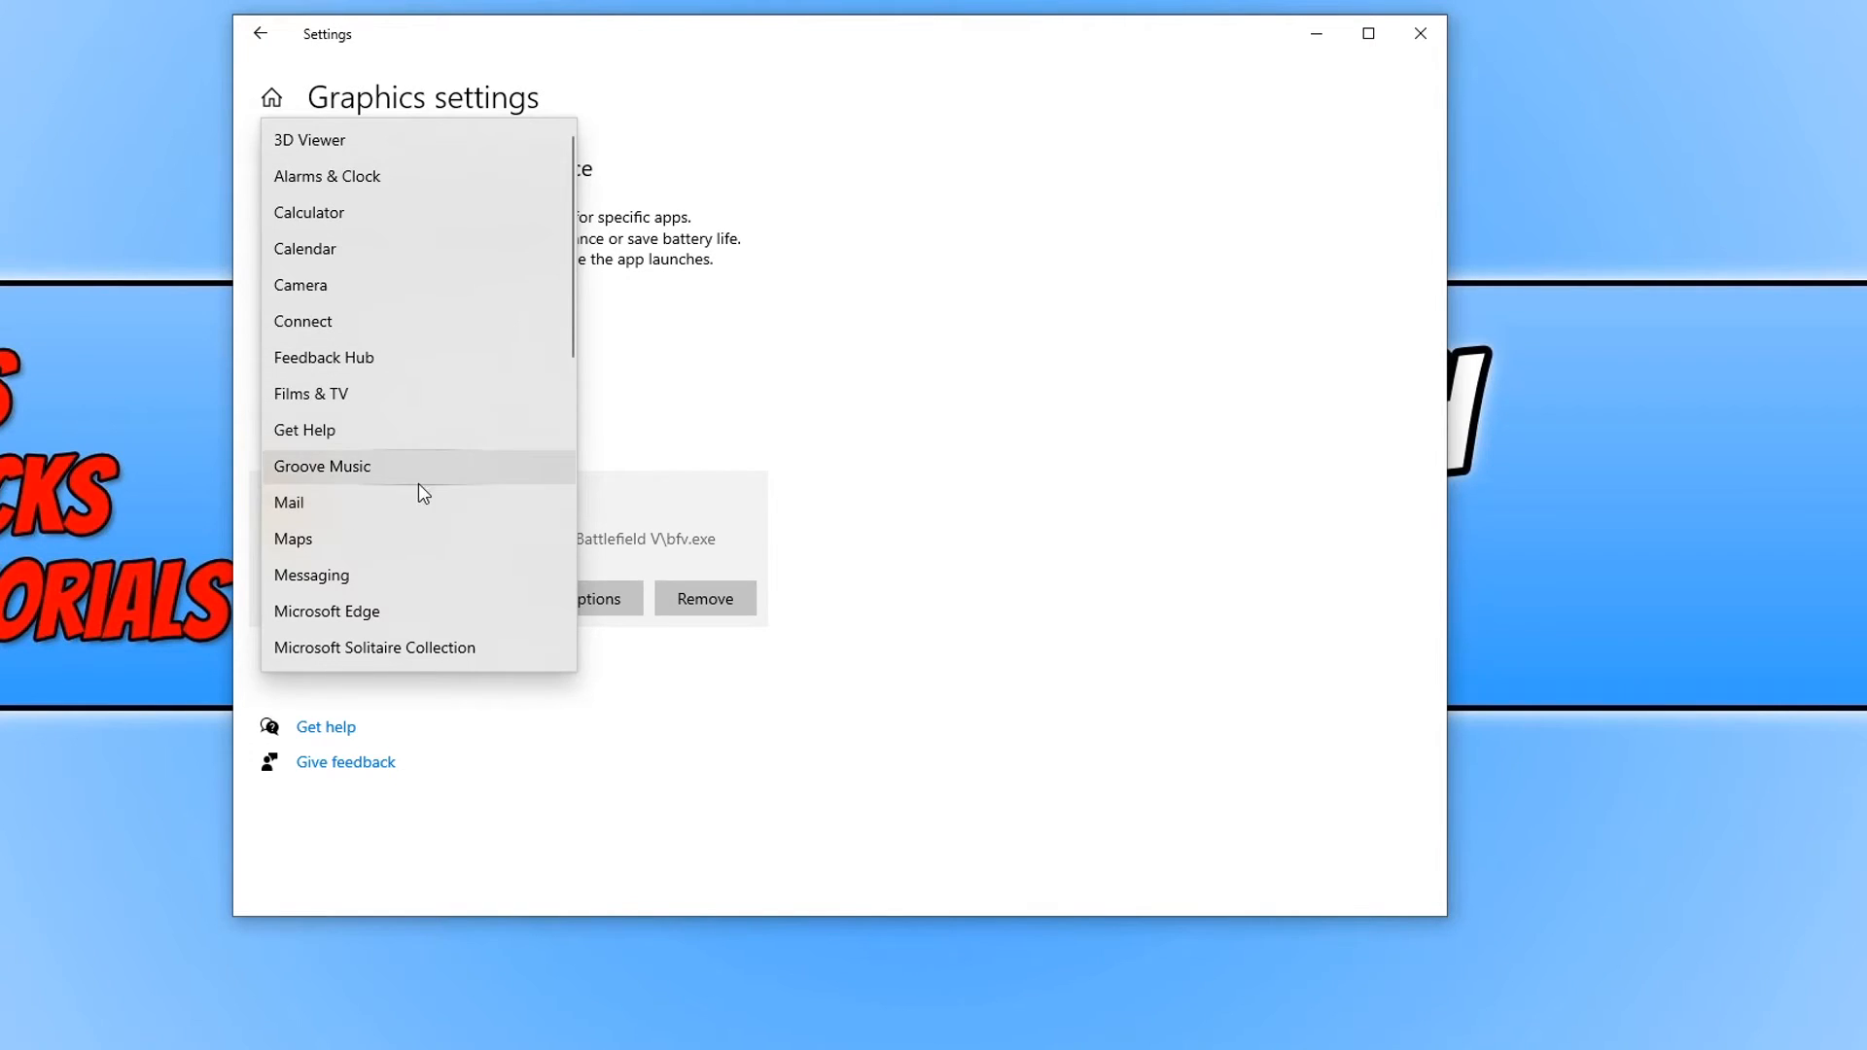
{"action": "scroll", "scroll_direction": "down", "scroll_amount": 3}
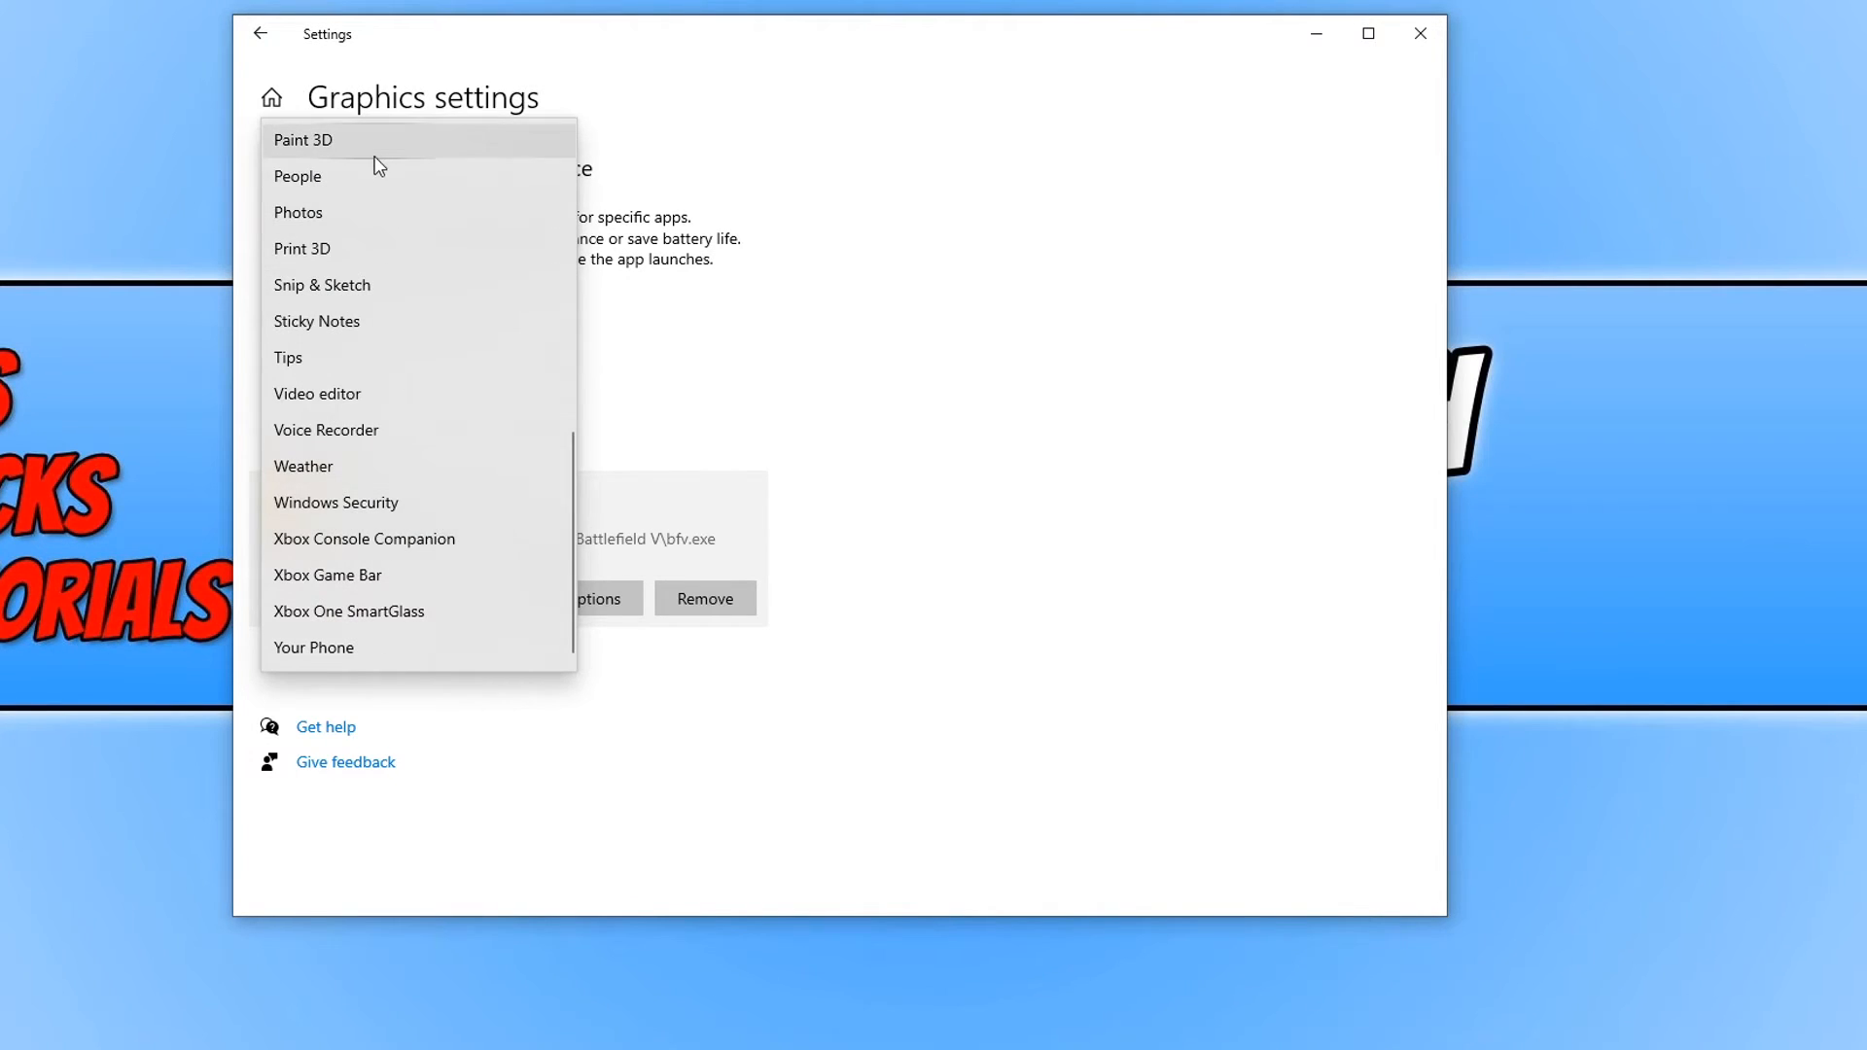
{"action": "left_click", "coordinate": [301, 141]}
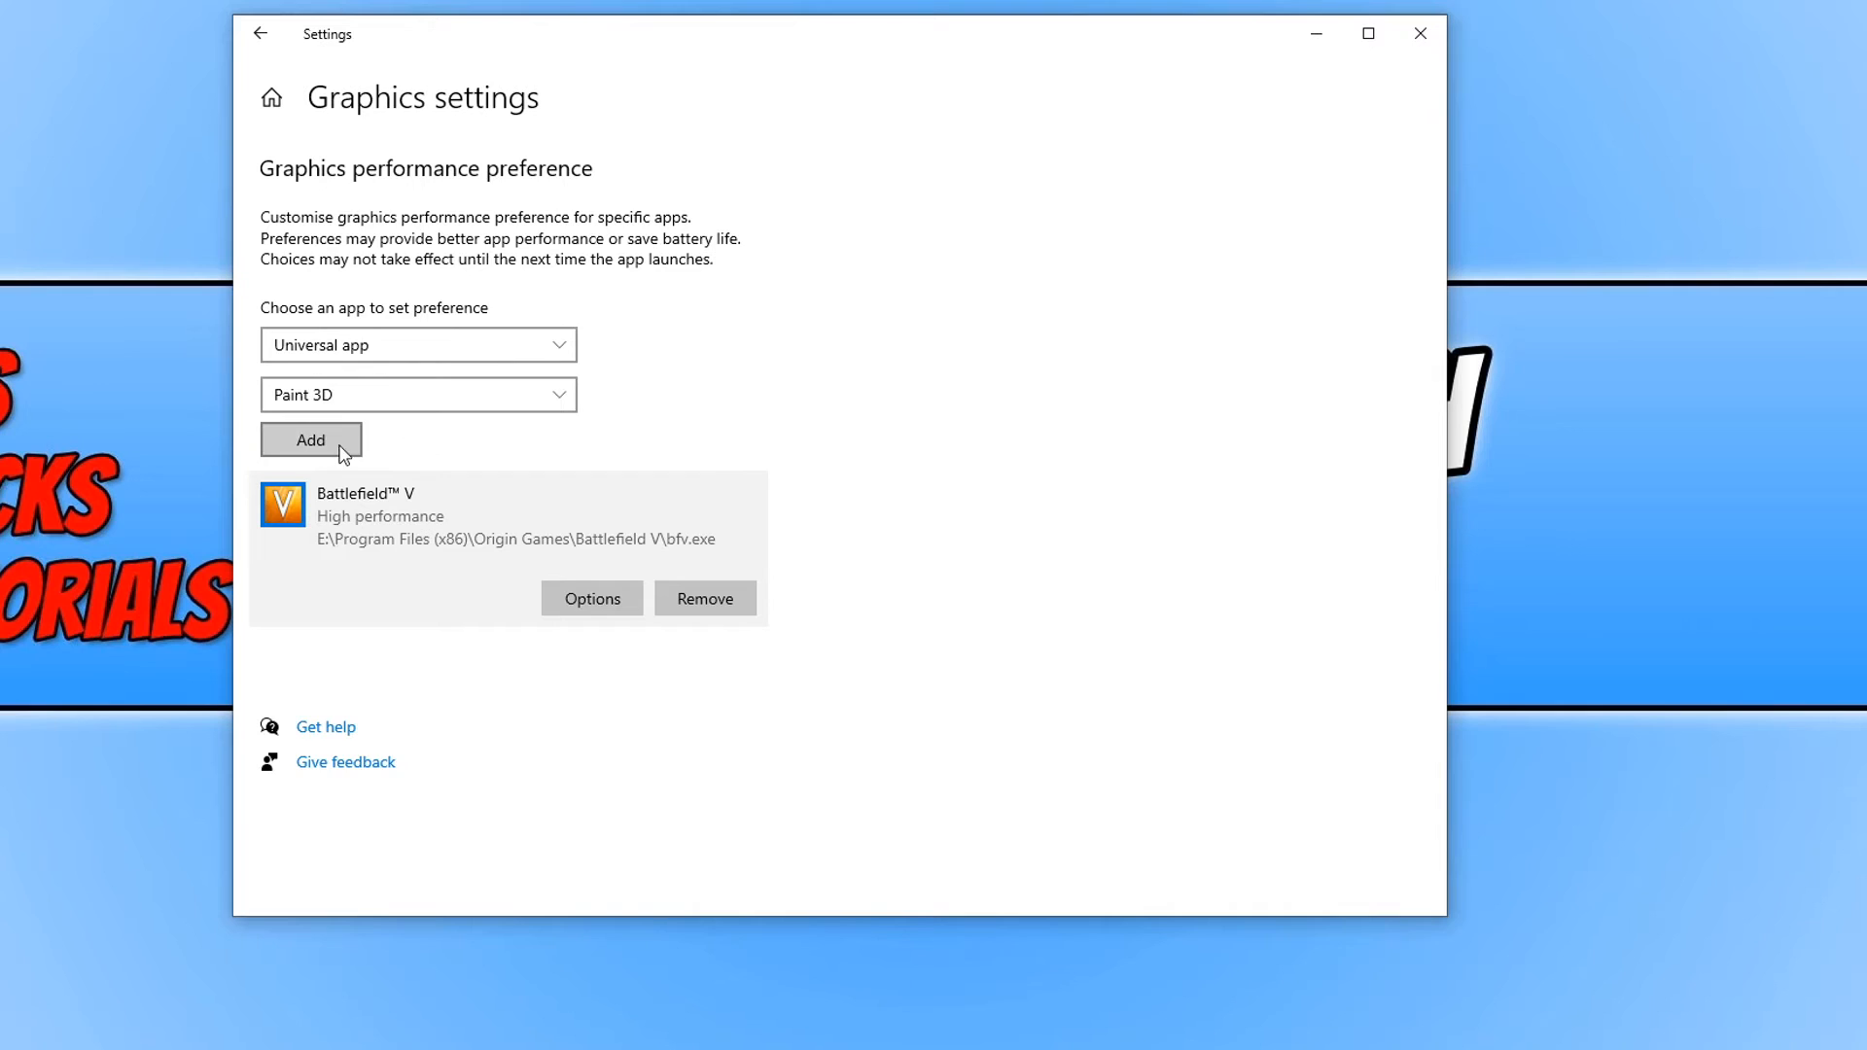
{"action": "left_click", "coordinate": [310, 440]}
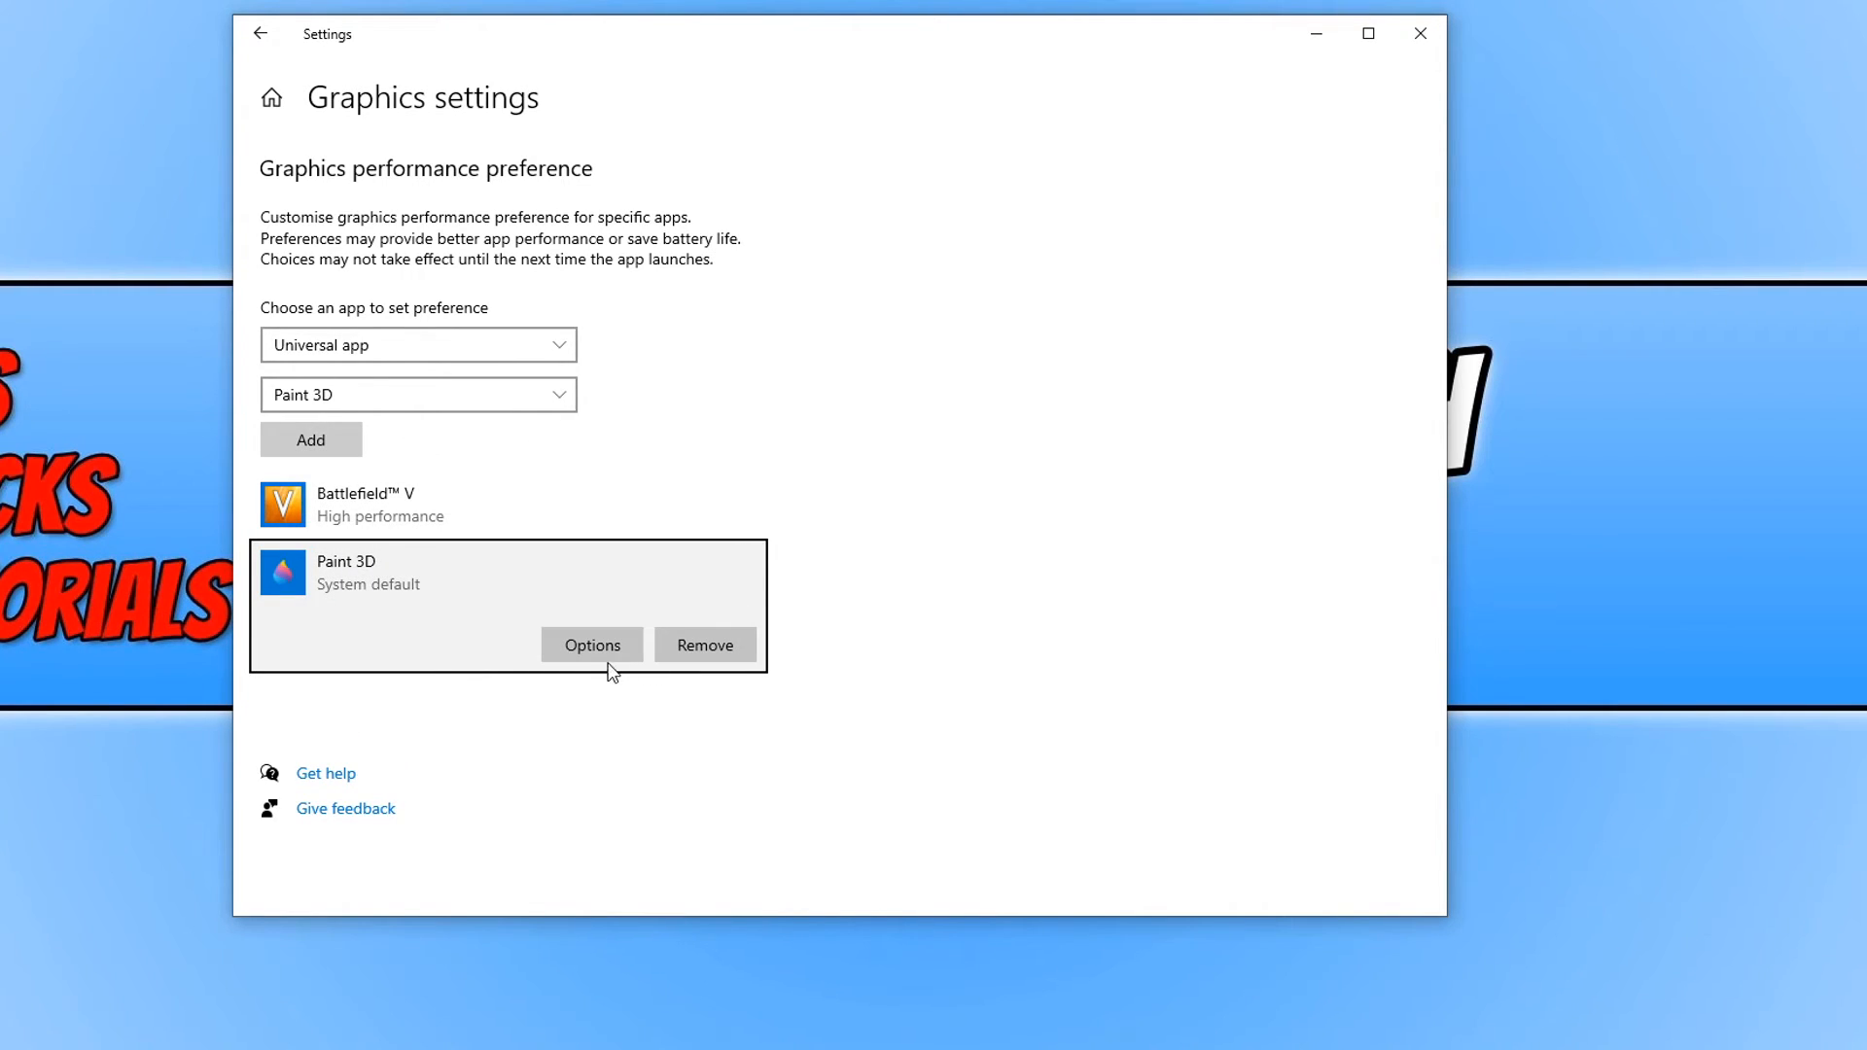
Step: Show Paint 3D's Graphics specifications options, still at System default
{"action": "left_click", "coordinate": [591, 644]}
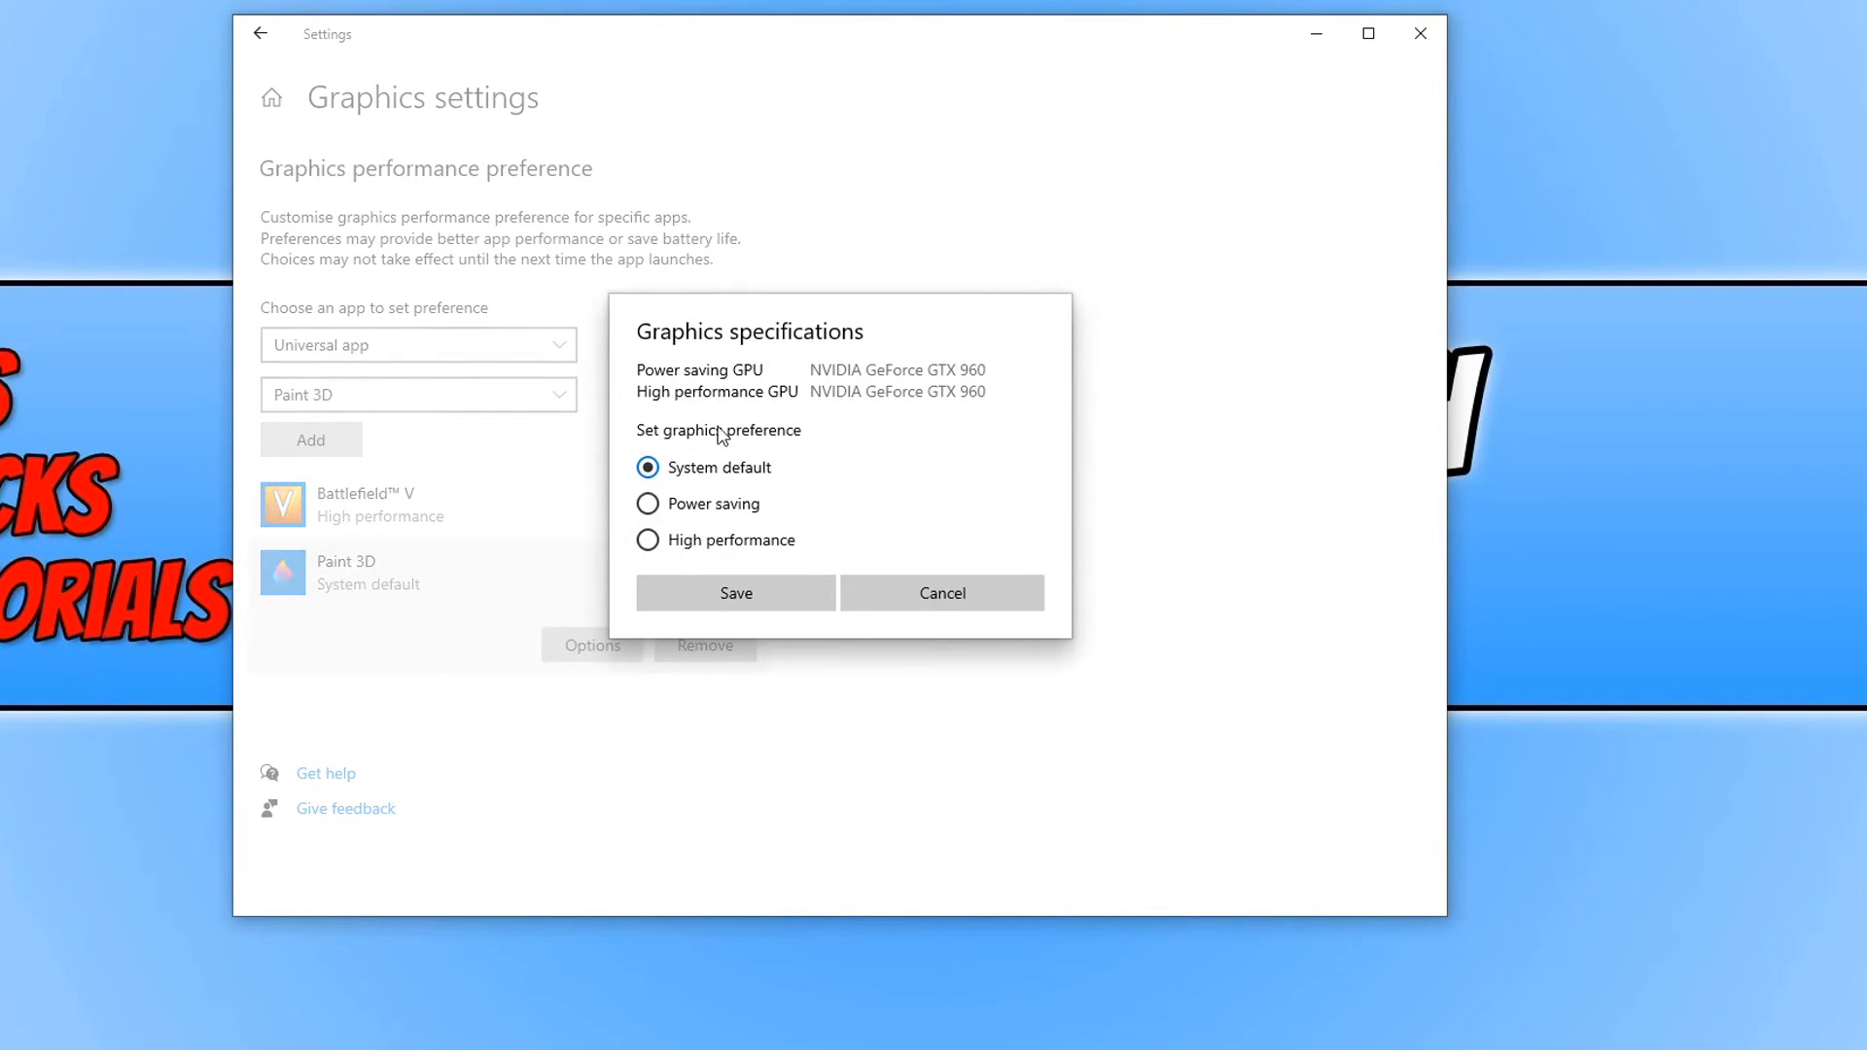
{"action": "mouse_move", "coordinate": [884, 538]}
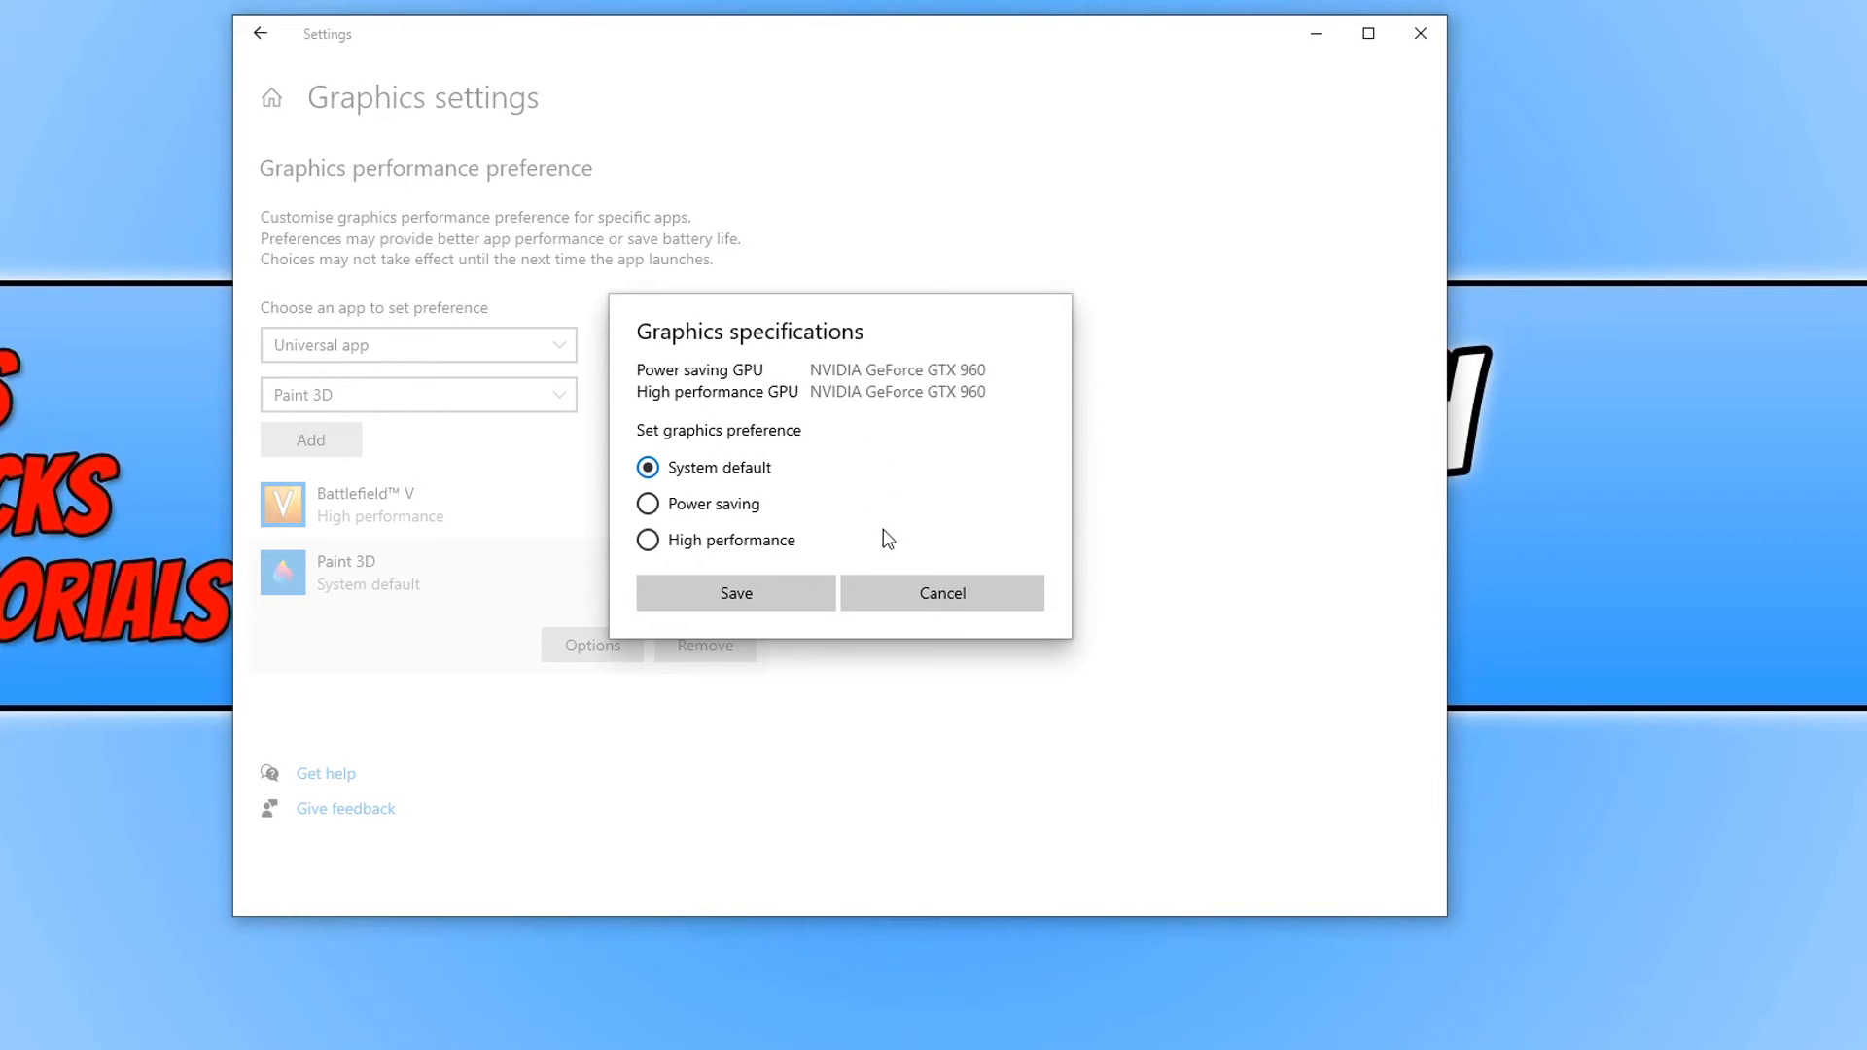
{"action": "mouse_move", "coordinate": [862, 570]}
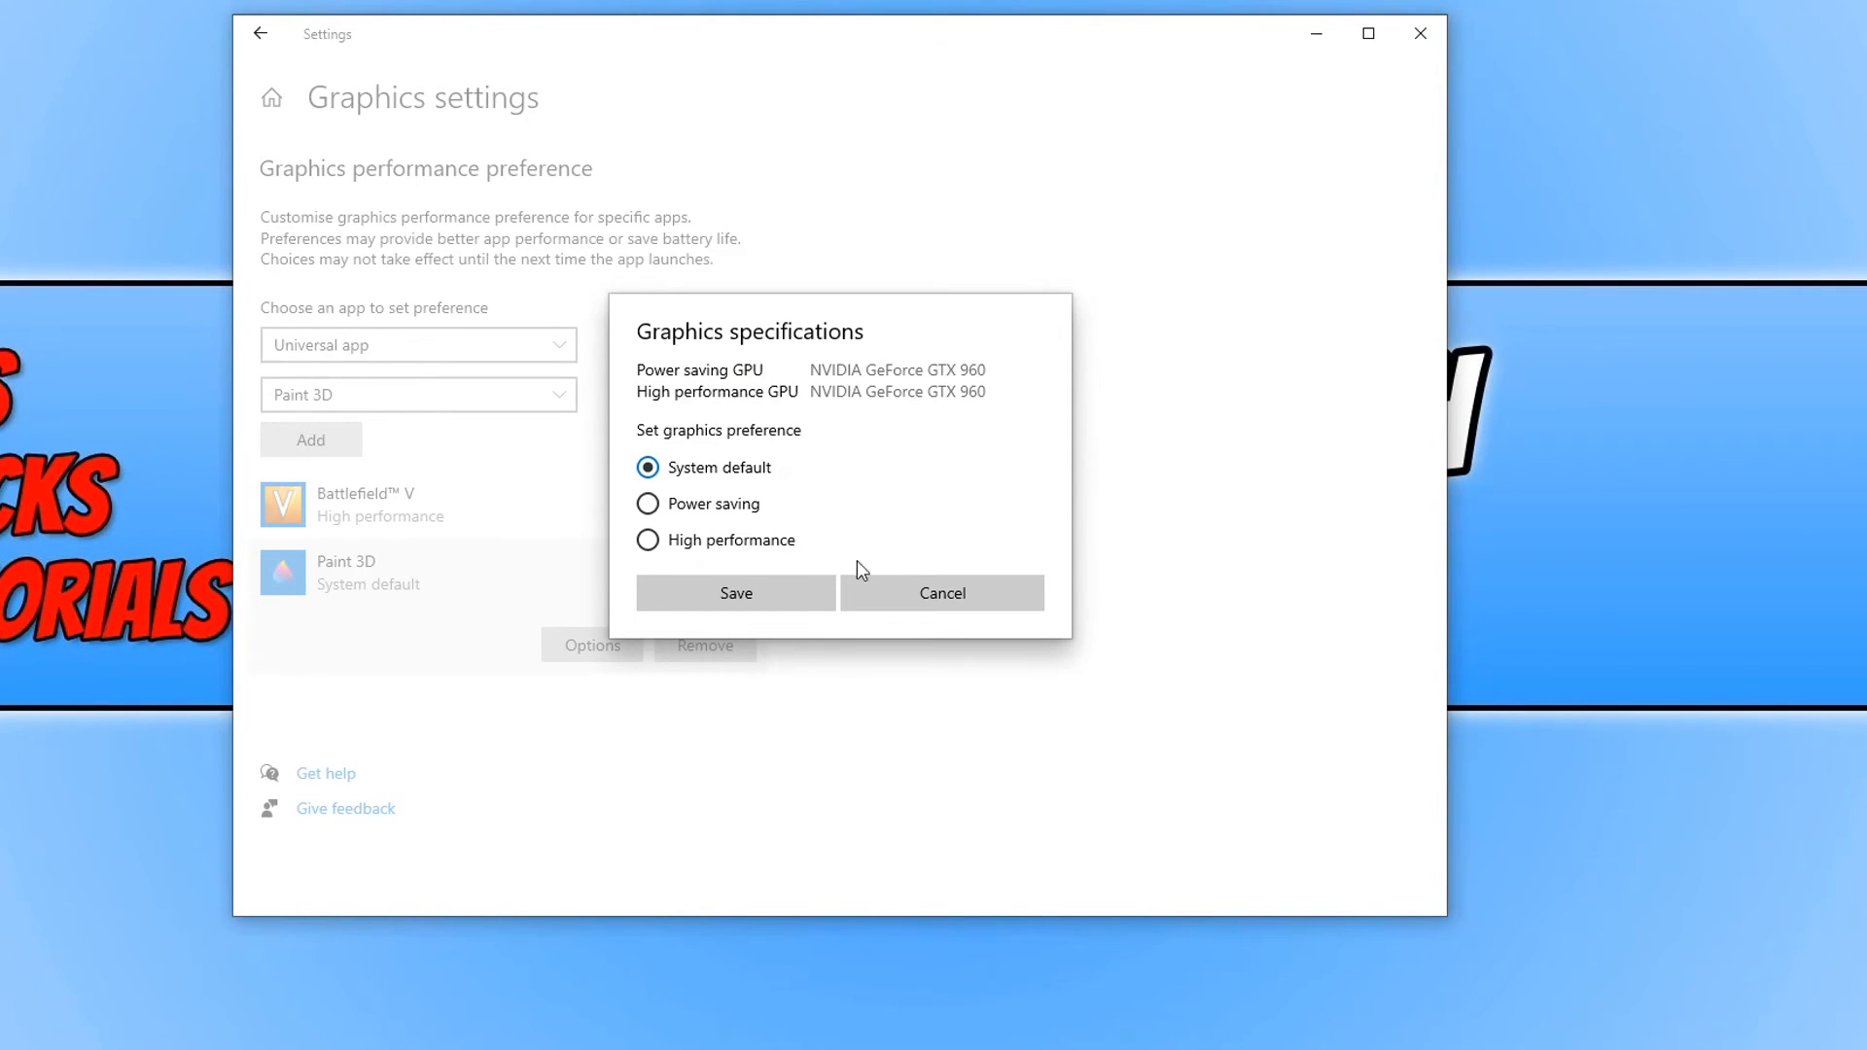
{"action": "mouse_move", "coordinate": [994, 414]}
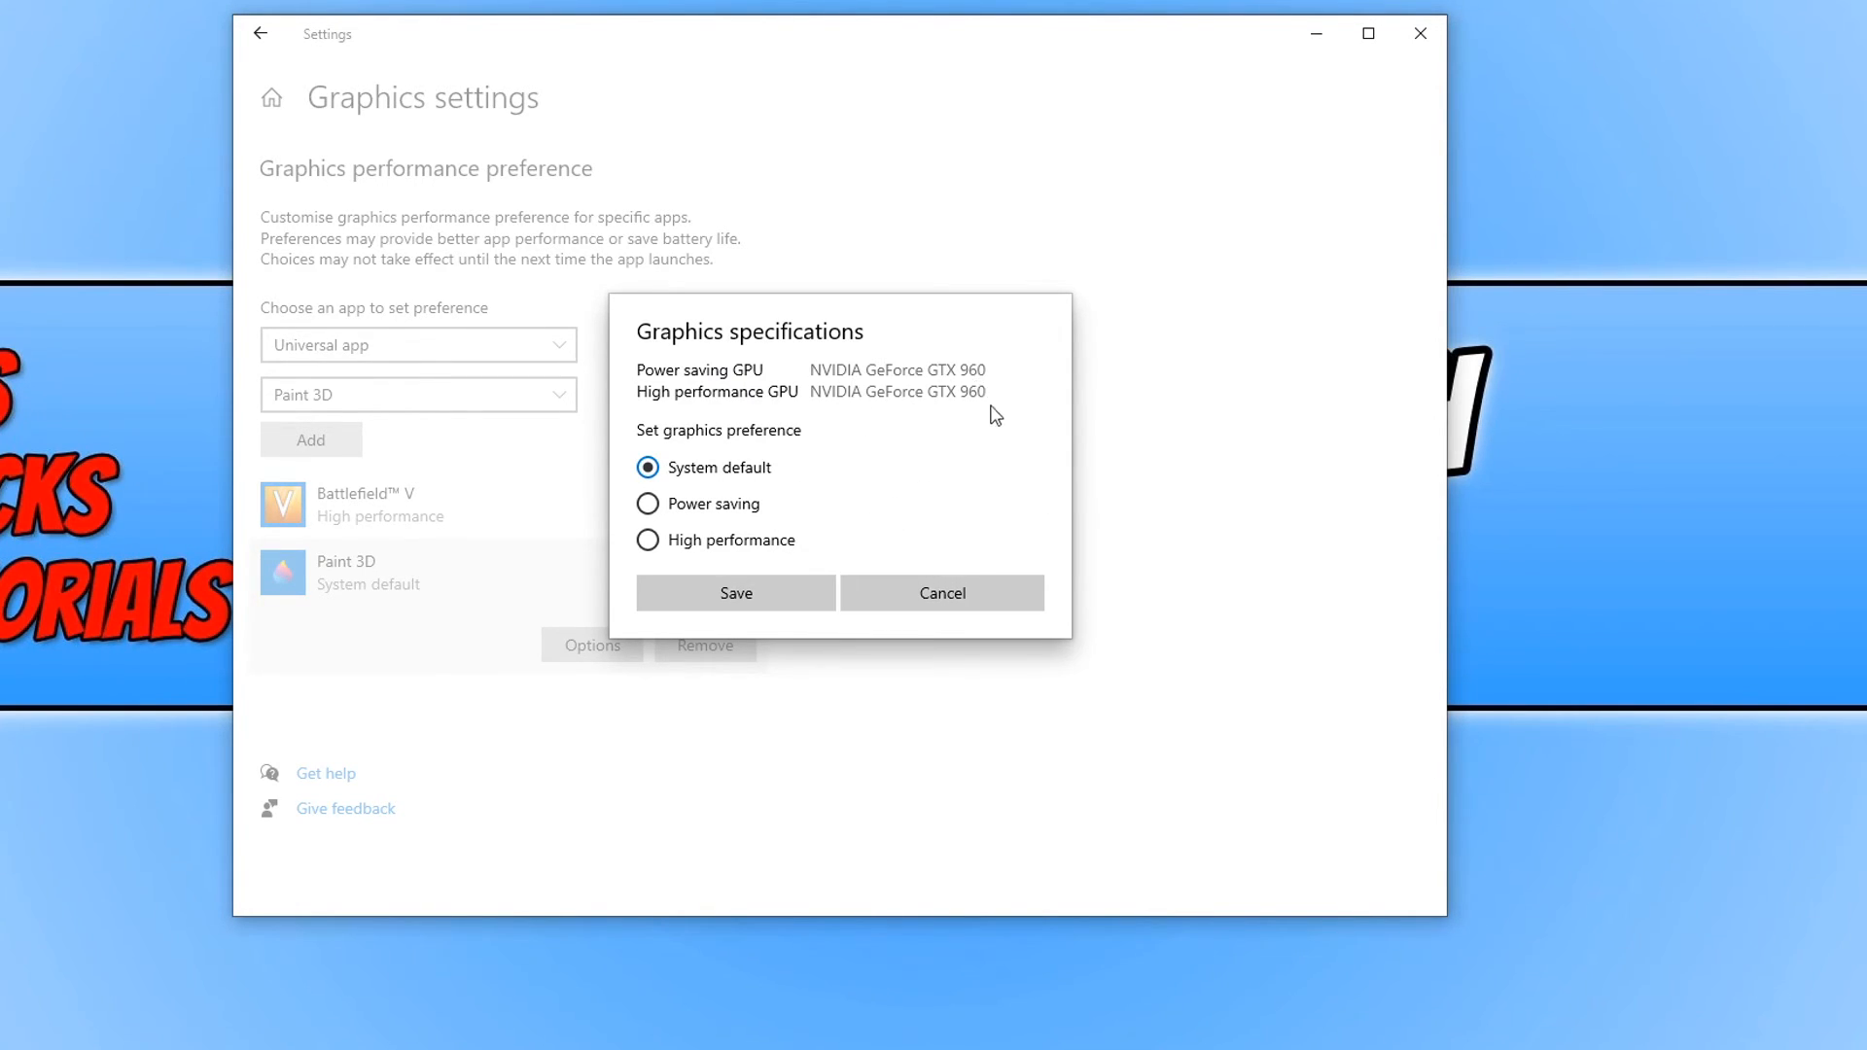
{"action": "mouse_move", "coordinate": [1003, 411]}
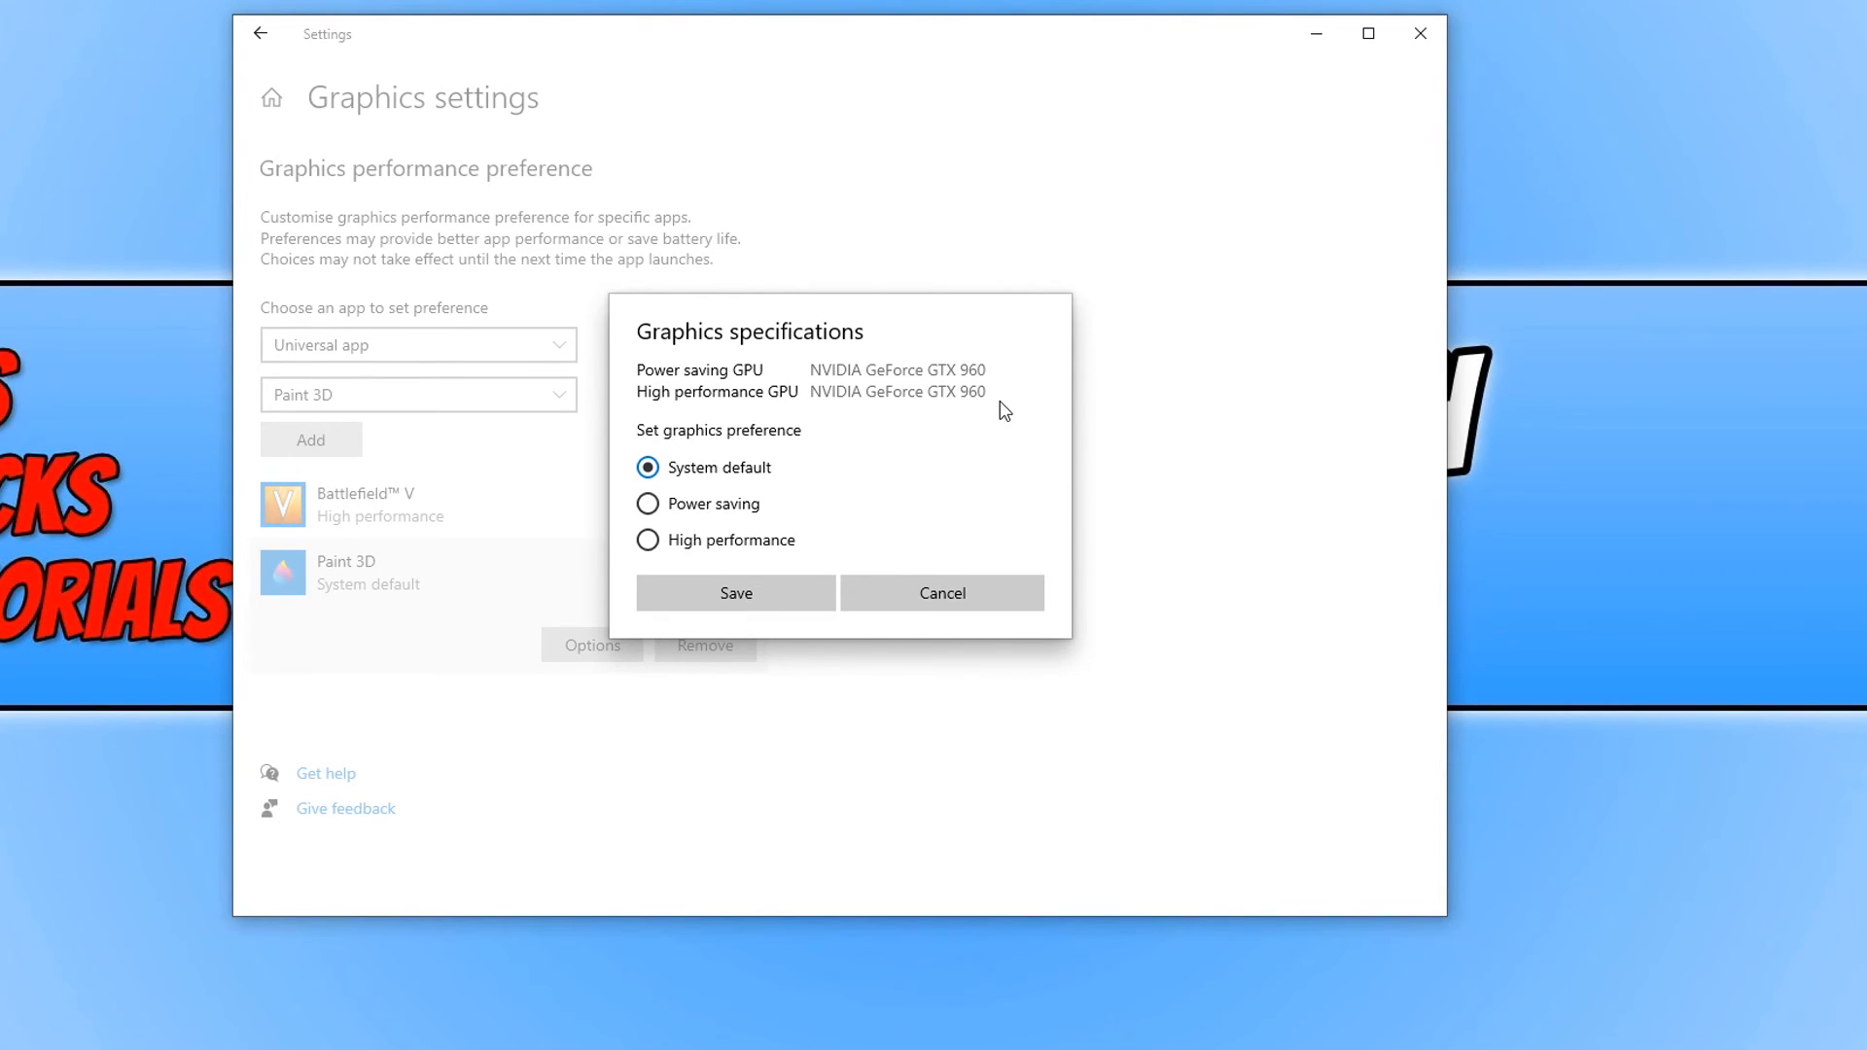
{"action": "mouse_move", "coordinate": [1013, 414]}
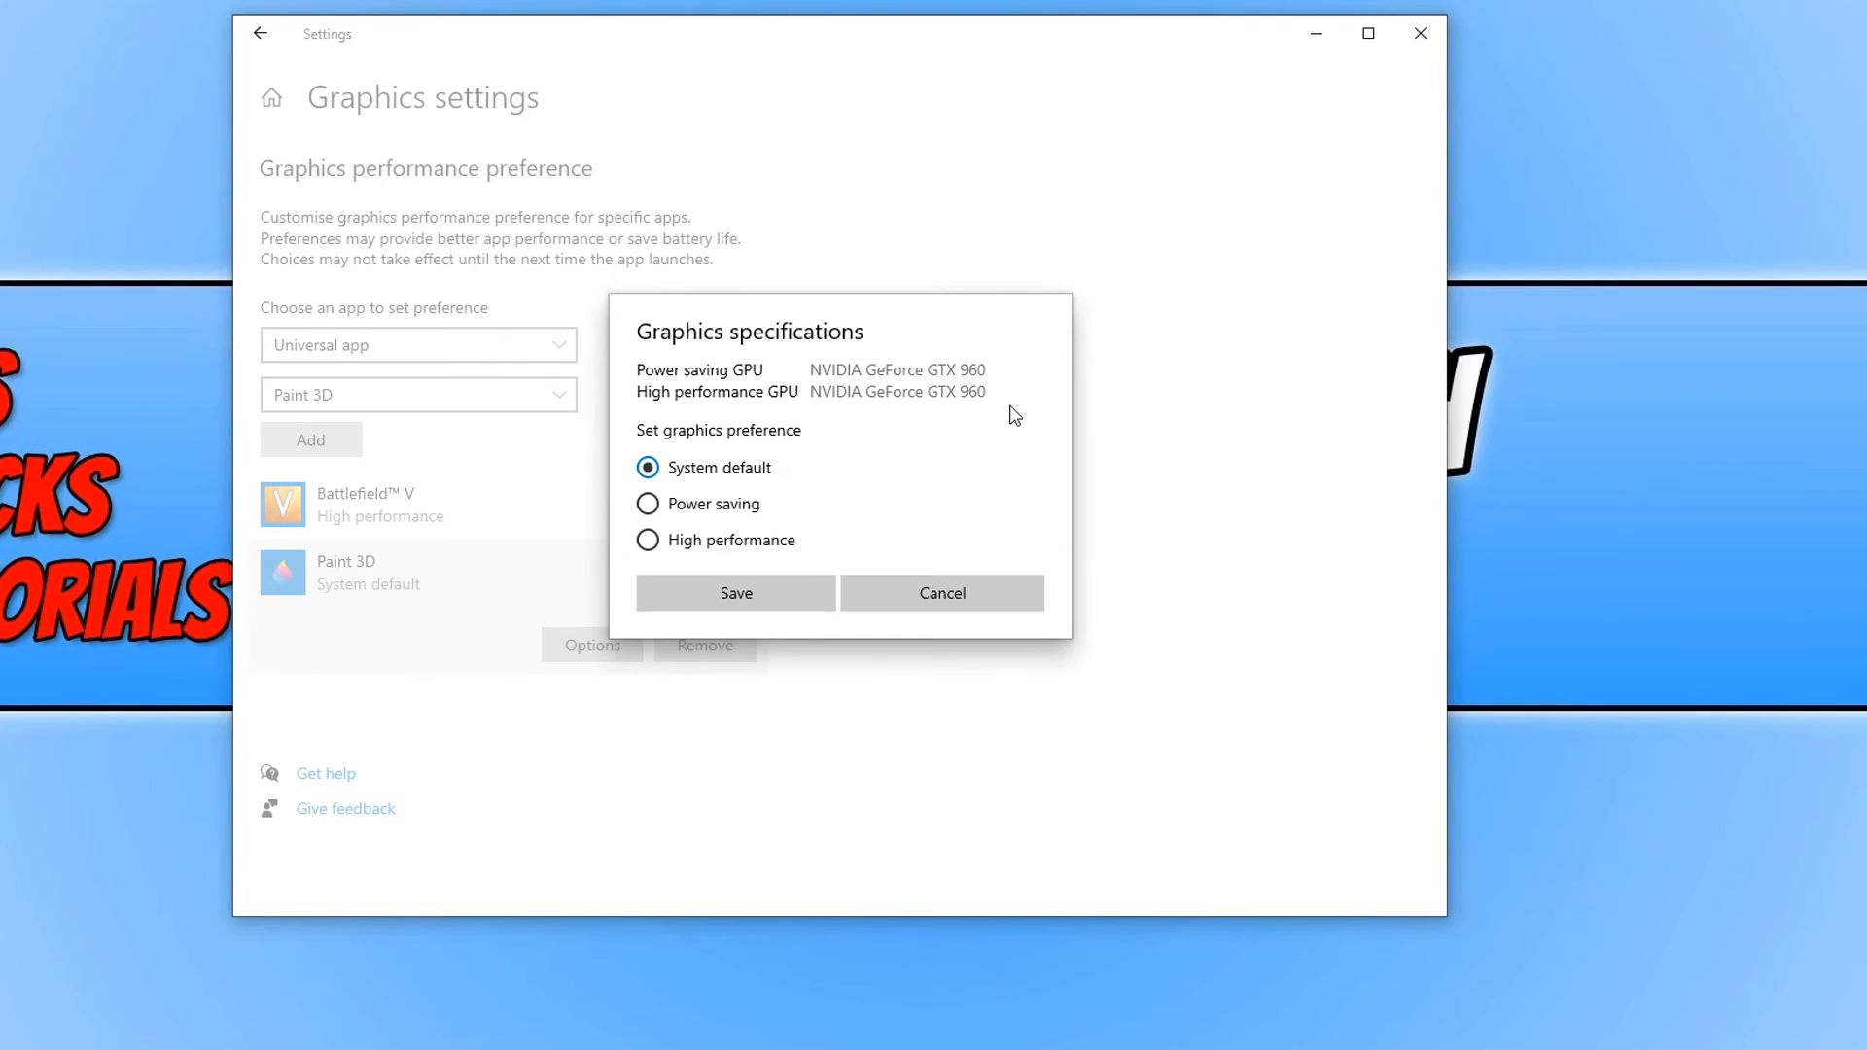